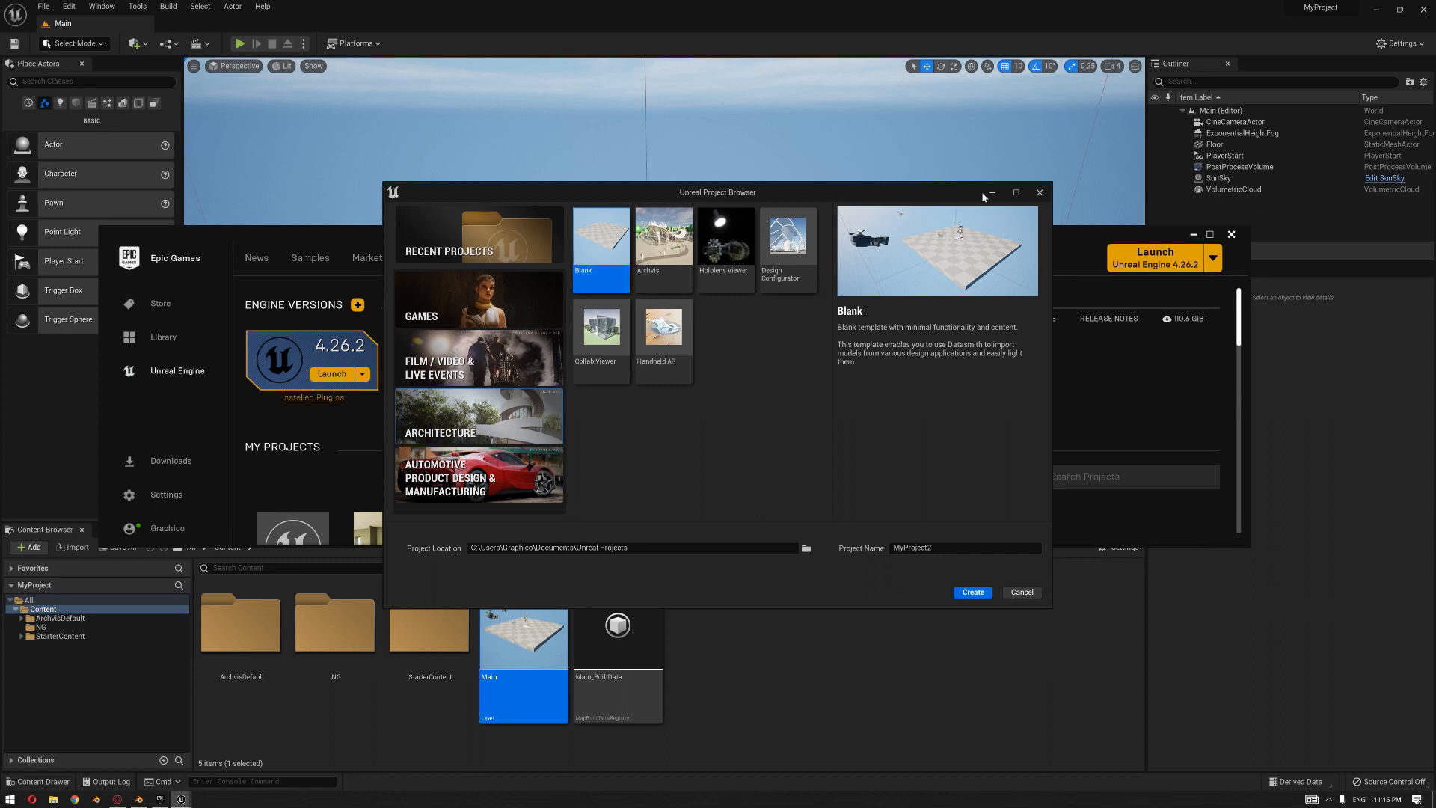
Close the Project Browser, create a new empty level, and start a Datasmith file import.
click(1020, 592)
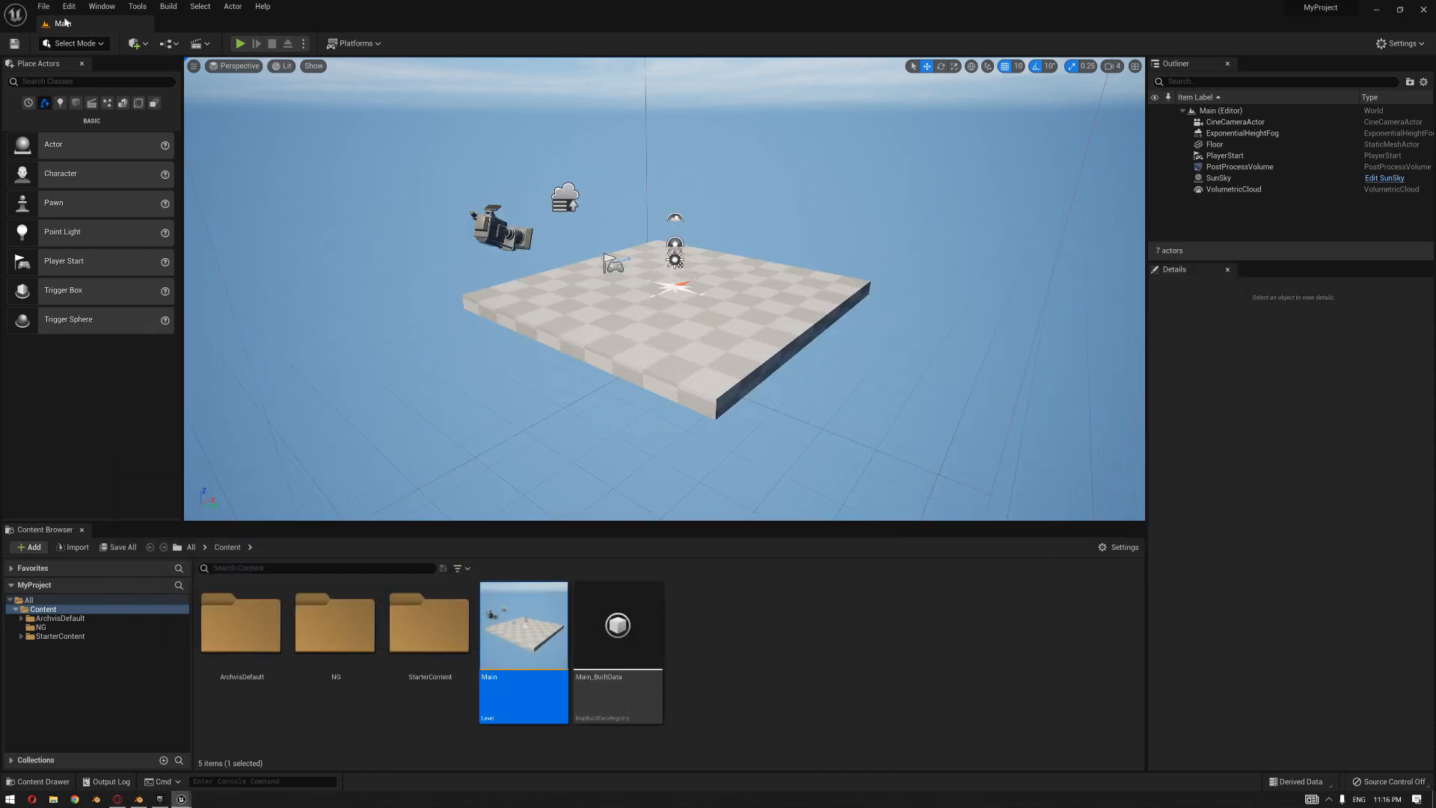
click(42, 7)
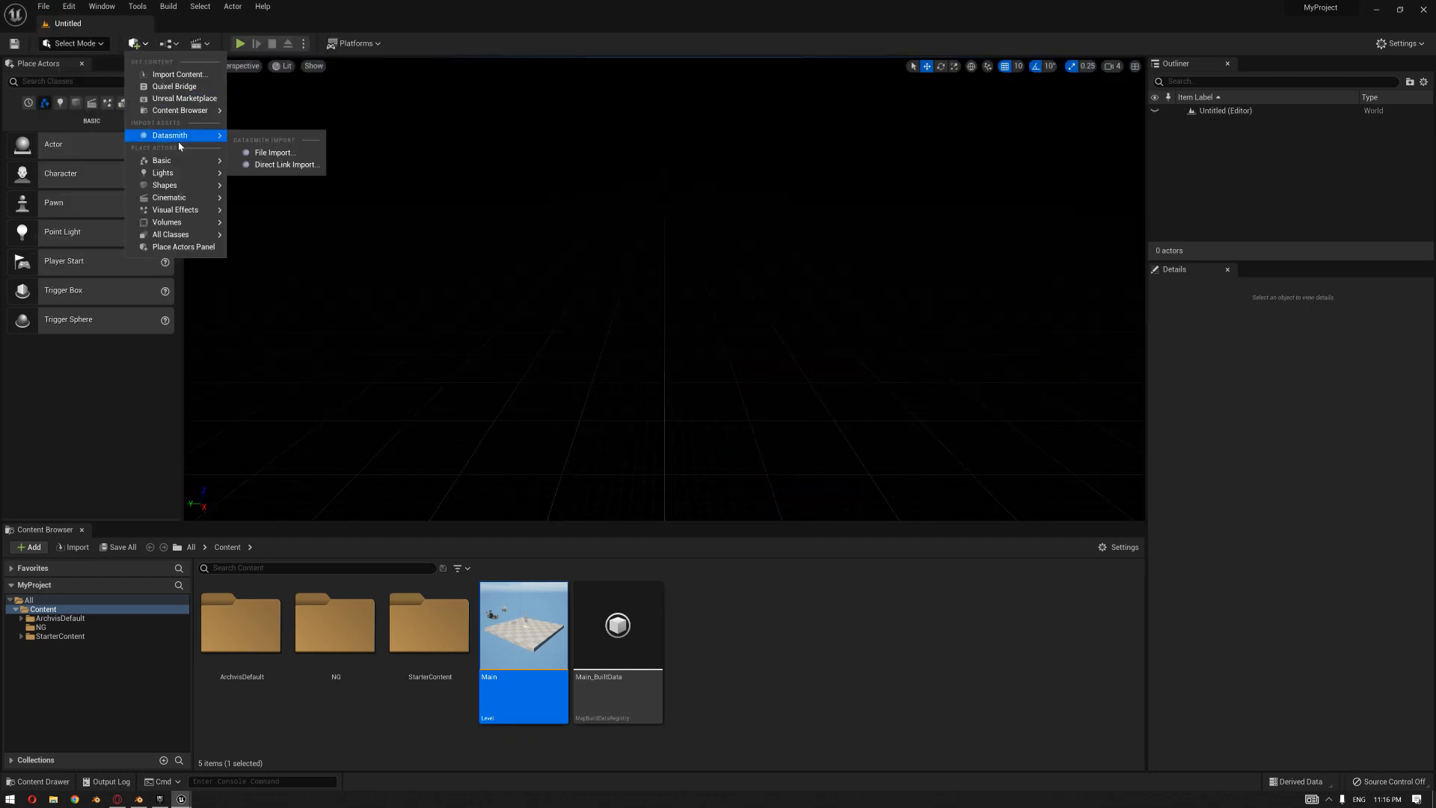
click(274, 151)
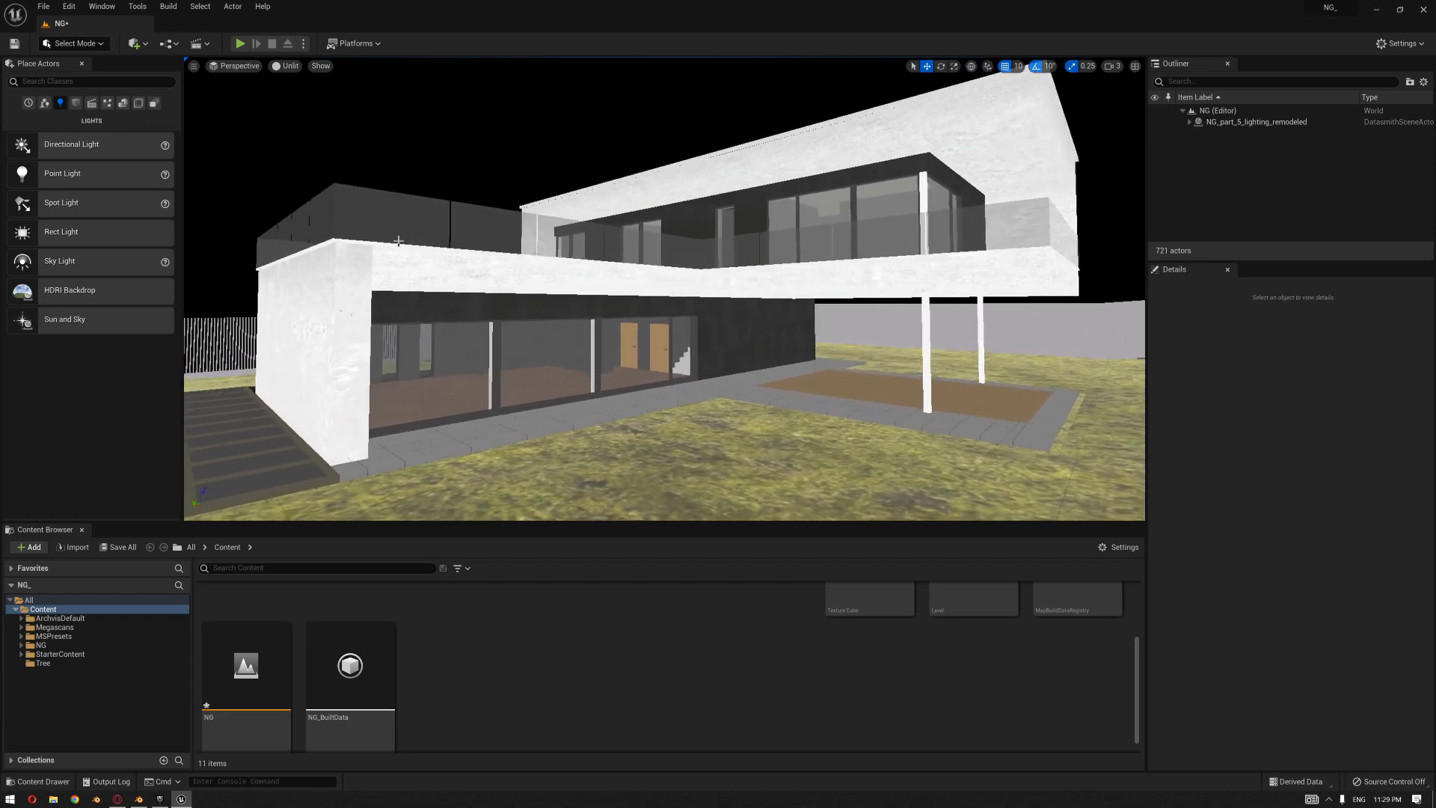
mouse_move(87, 347)
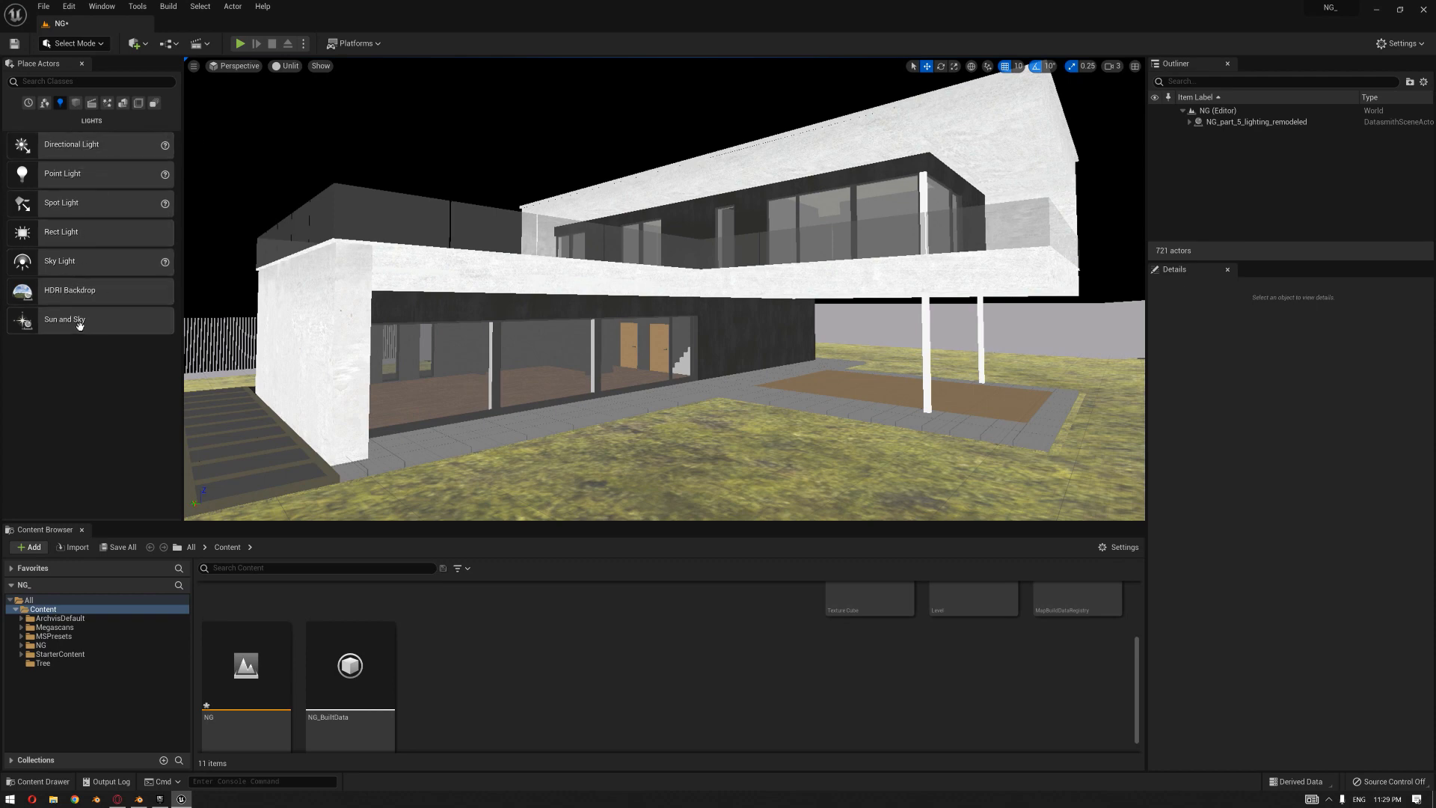
mouse_move(646, 341)
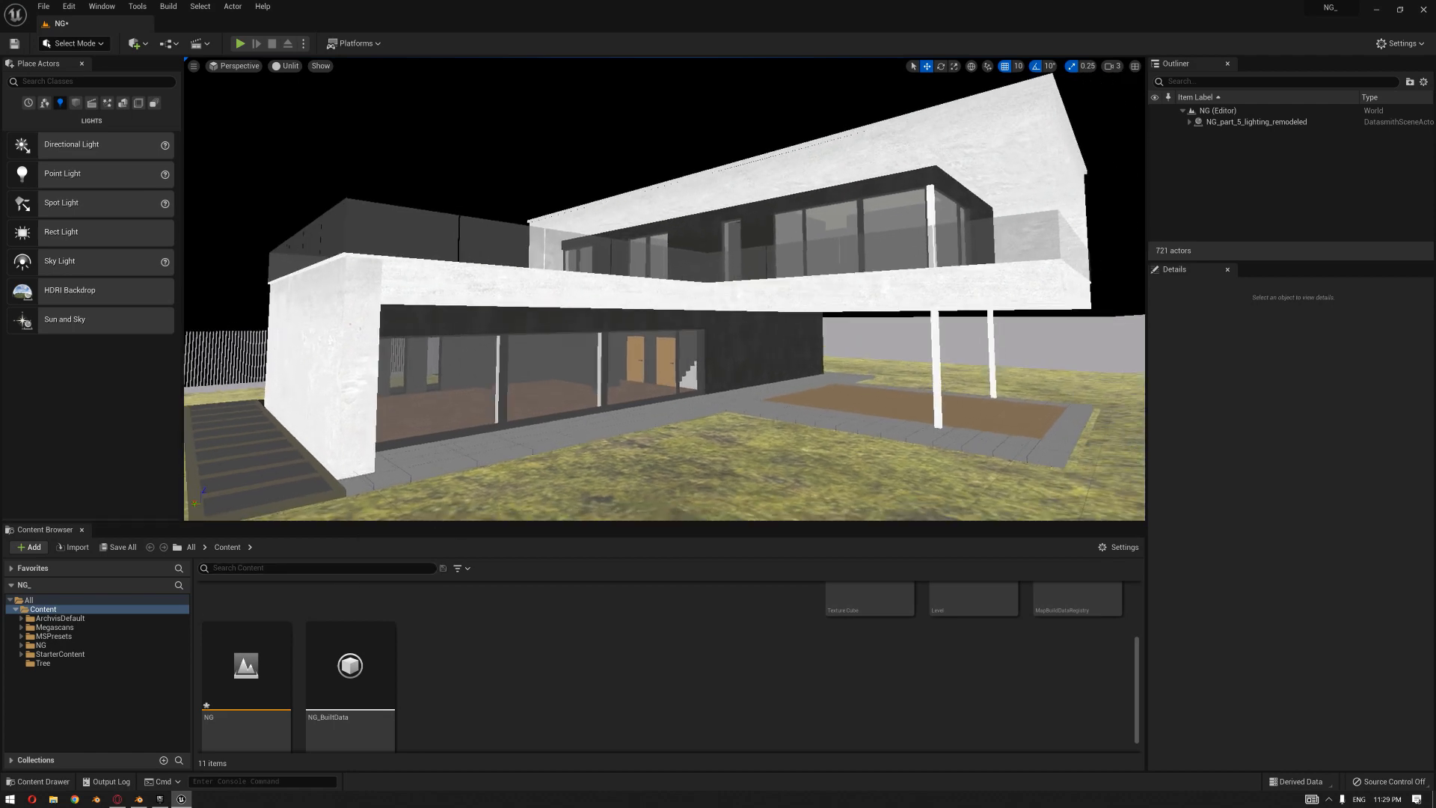
Search the Content Browser for the BP_LightStudio blueprint.
click(316, 568)
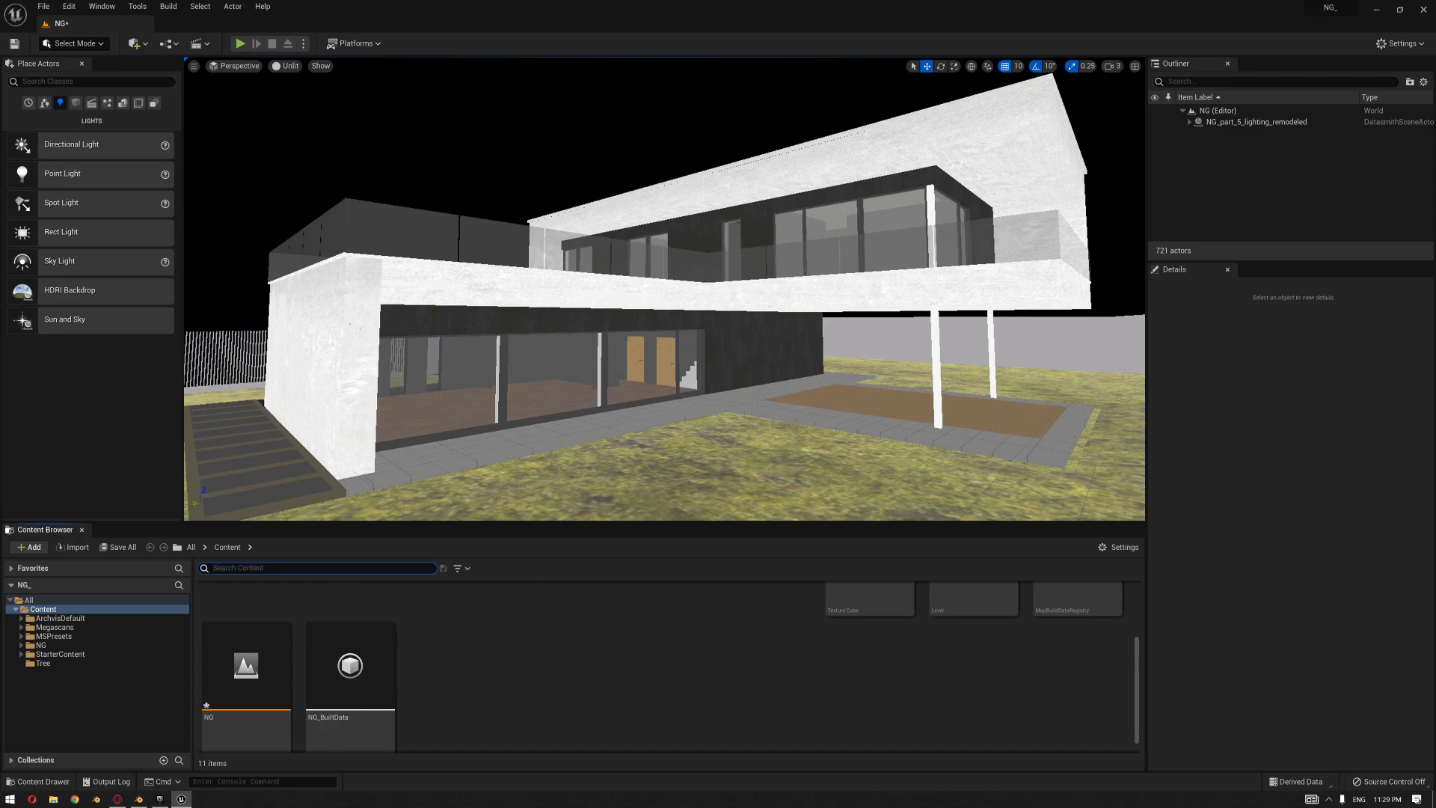
mouse_move(585, 346)
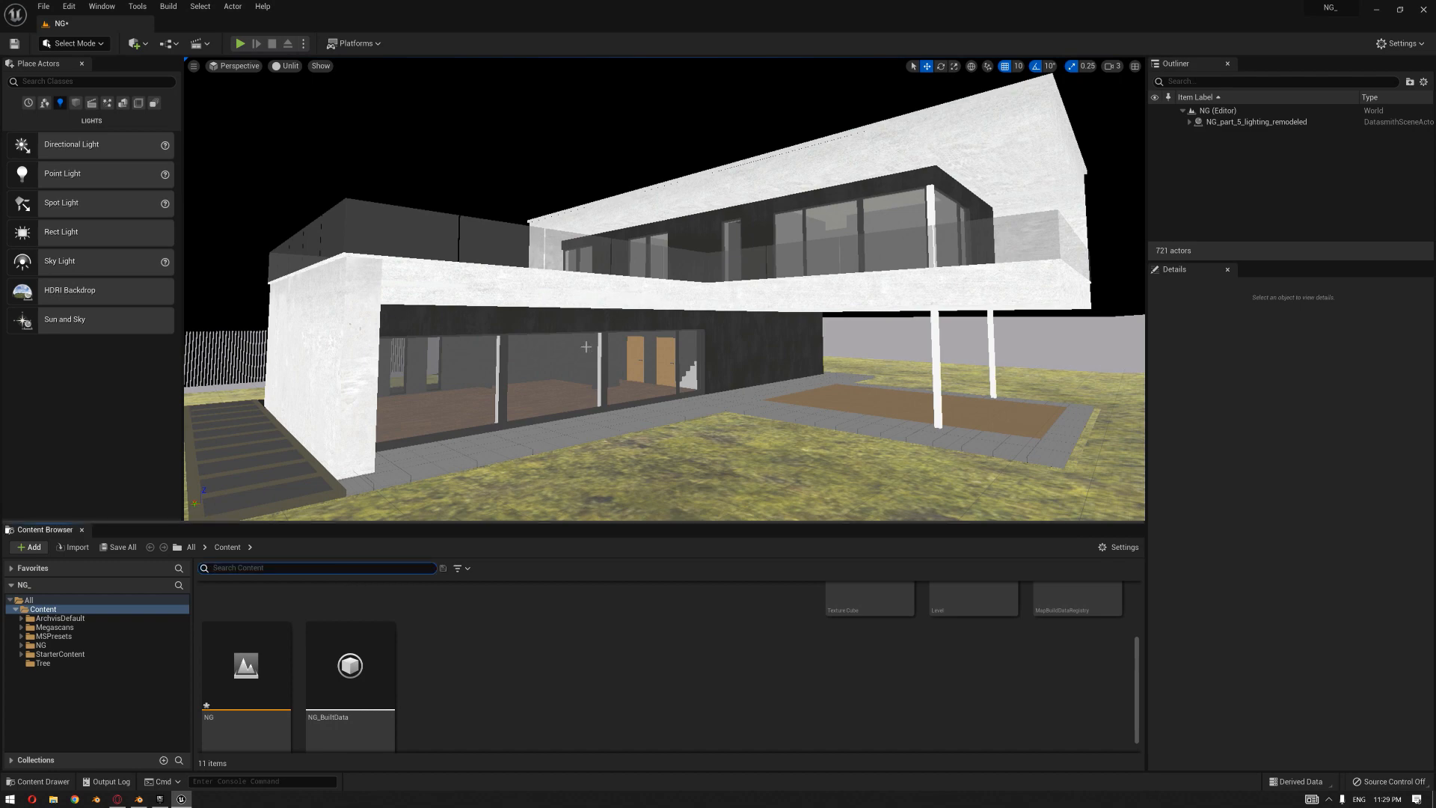
click(319, 567)
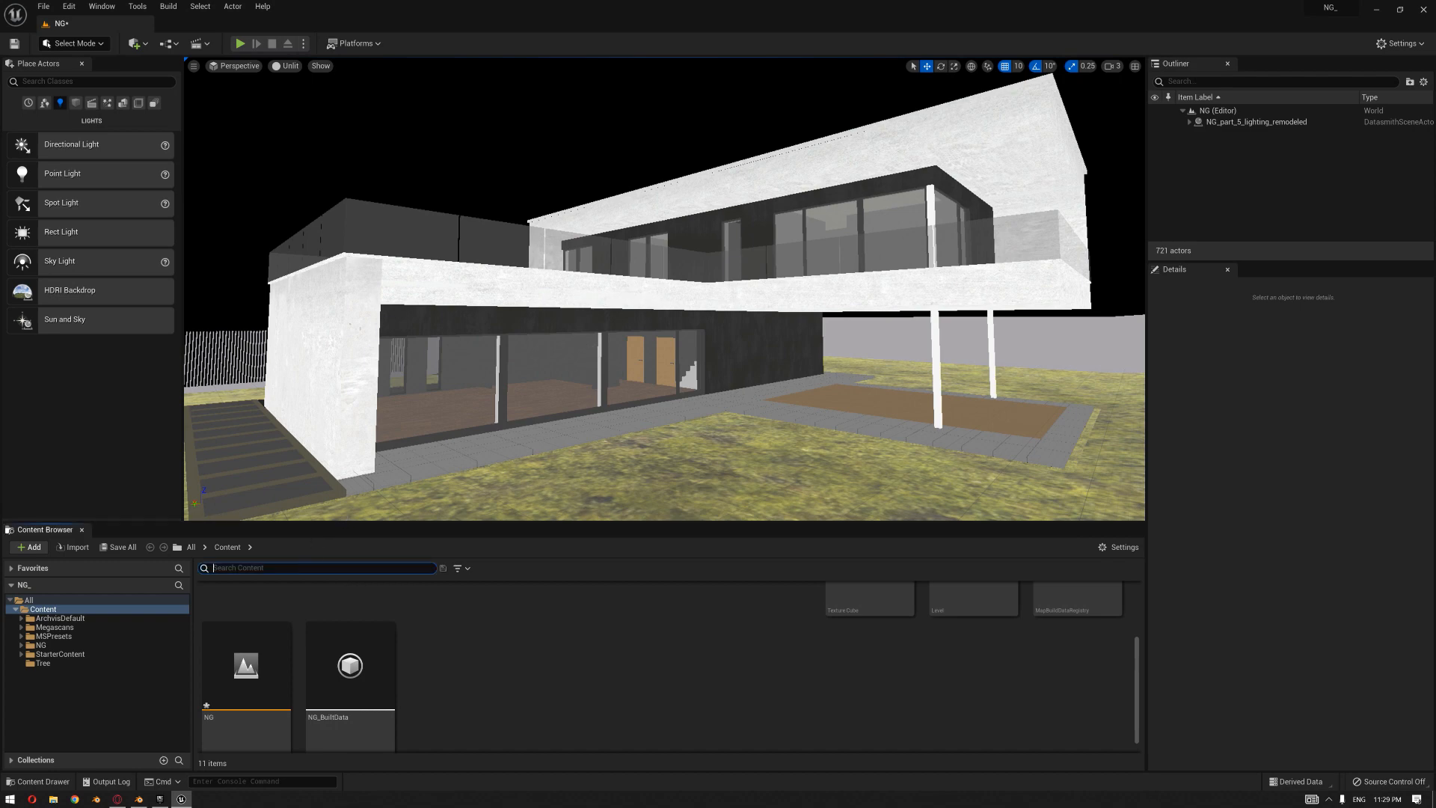
text(b)
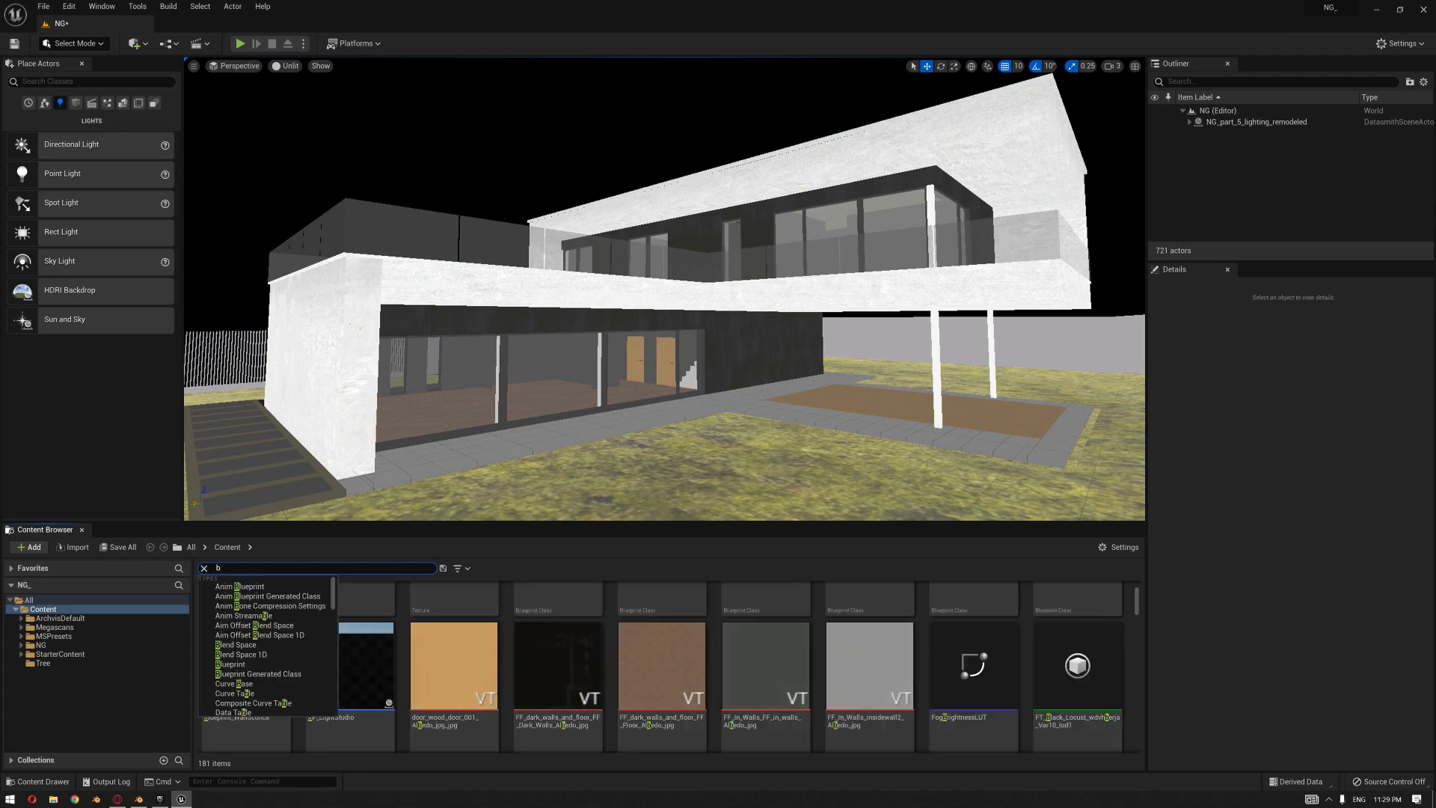
mouse_move(281, 587)
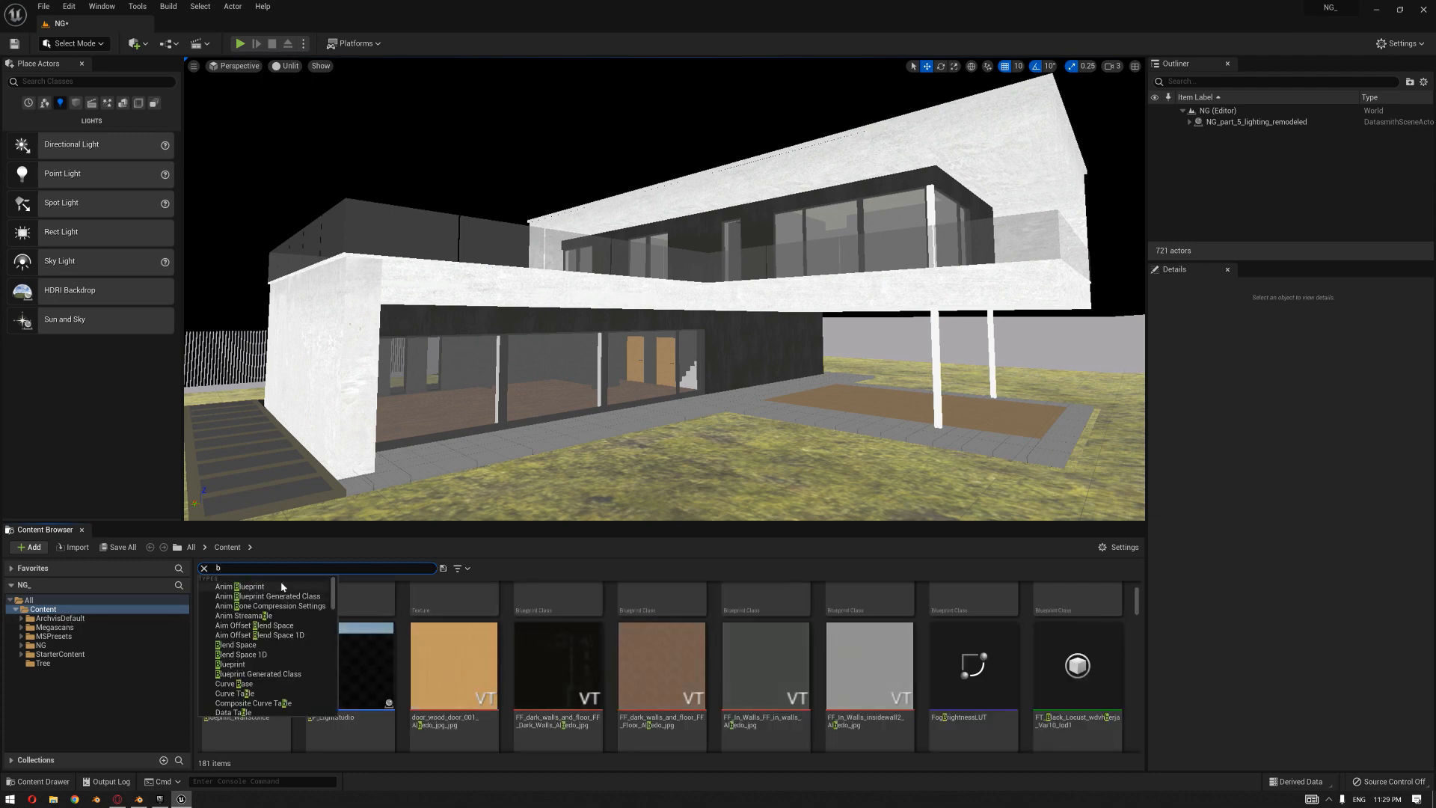
text(p_l)
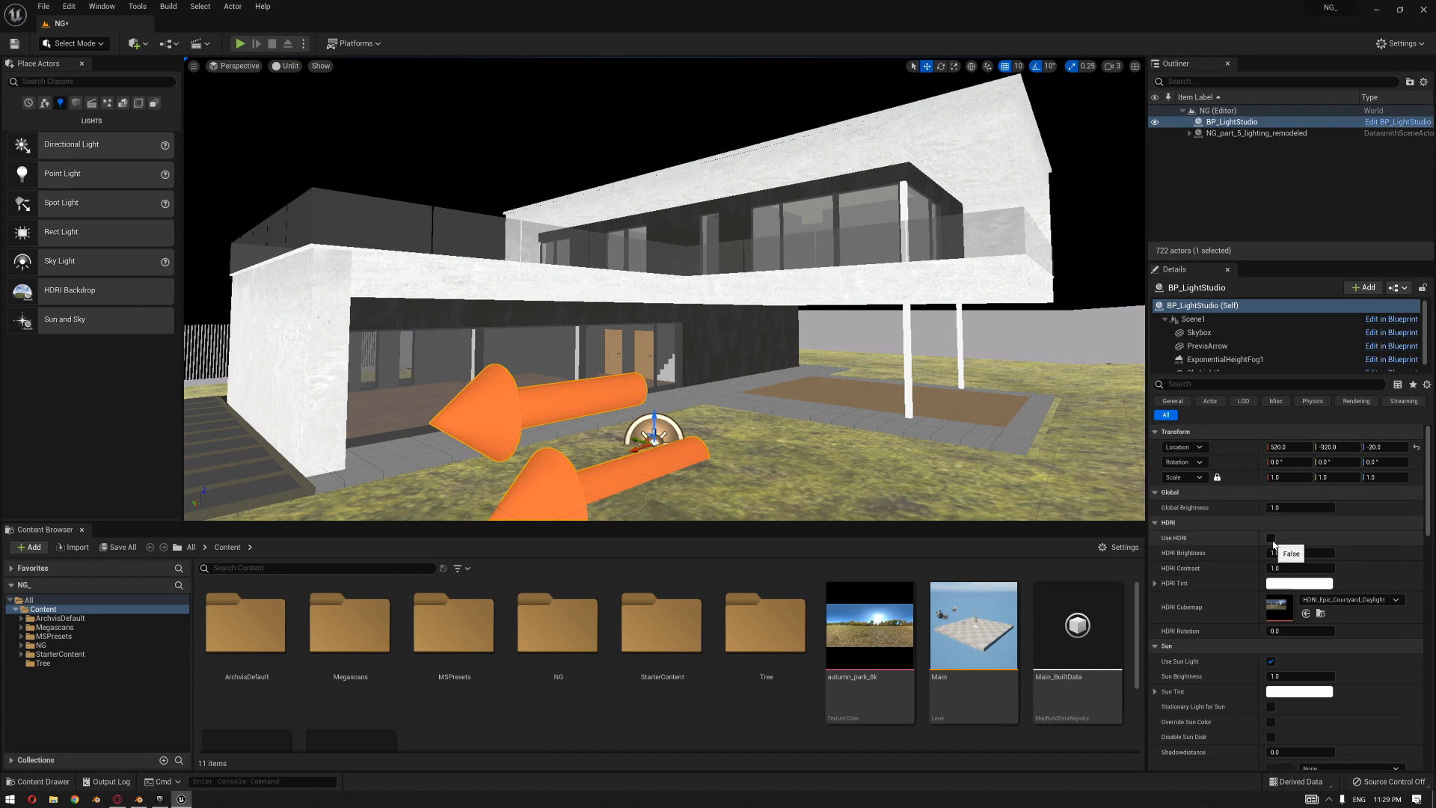
Enable Use HDRI on the light studio, switch the viewport to Lit, and show its settings.
click(1270, 538)
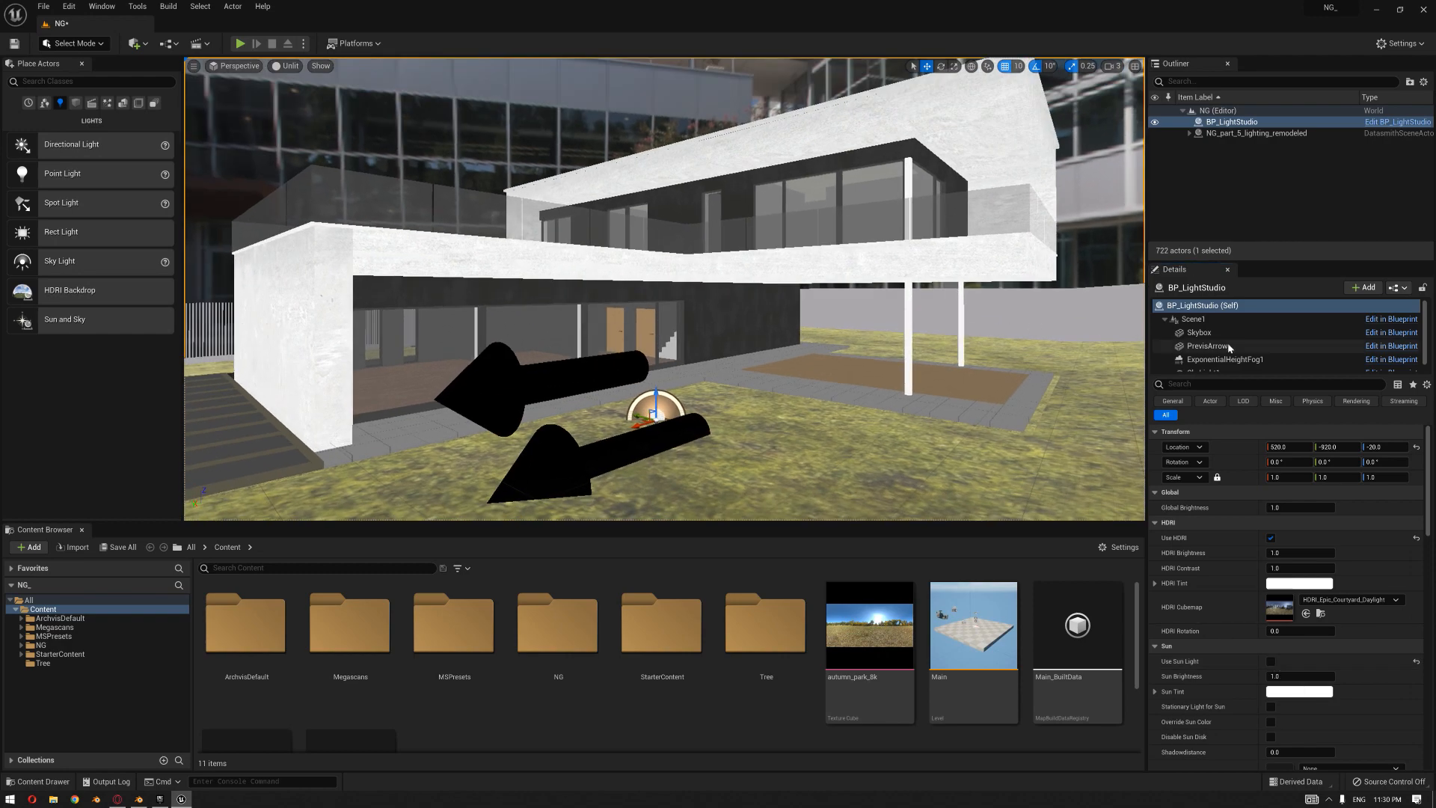
mouse_move(1207, 337)
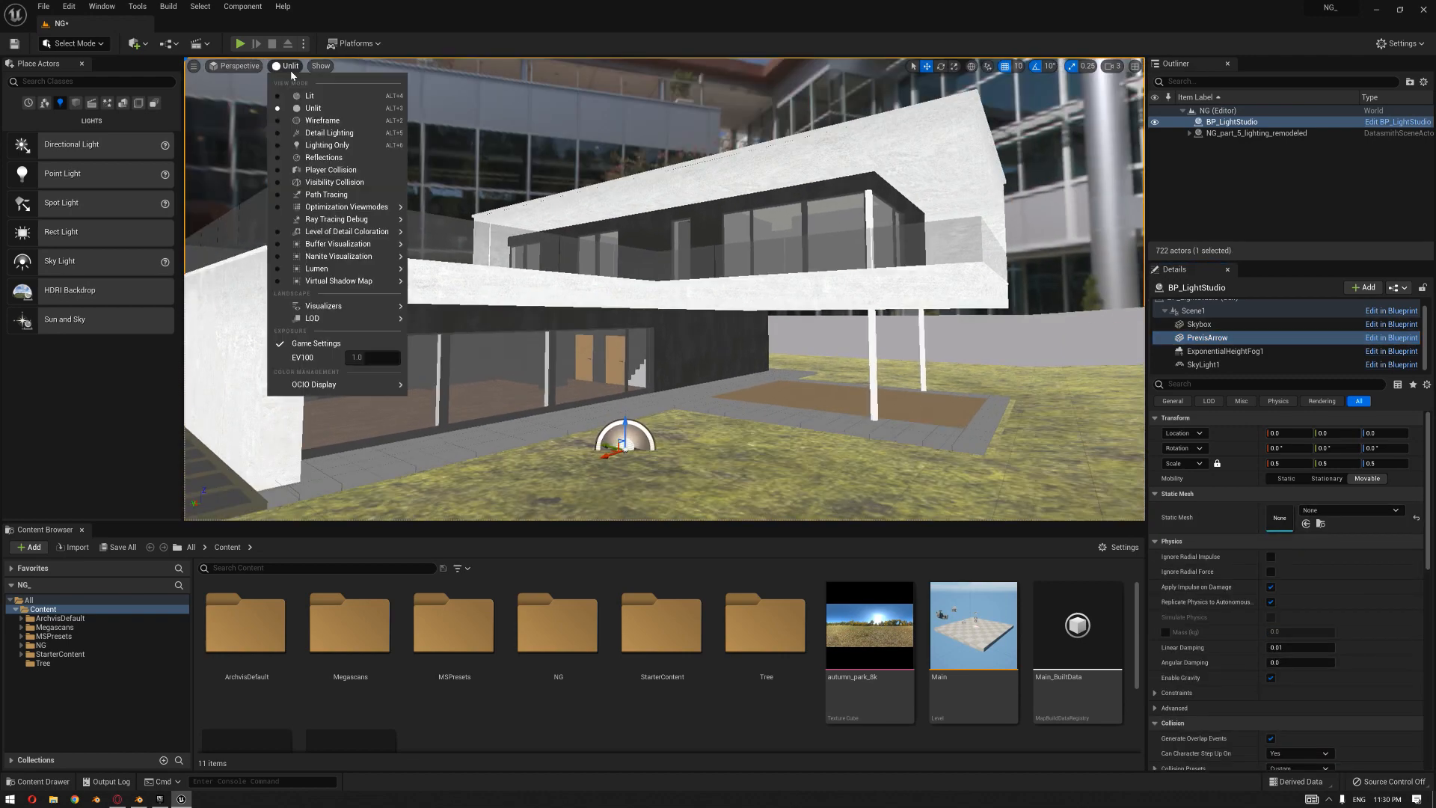
click(311, 95)
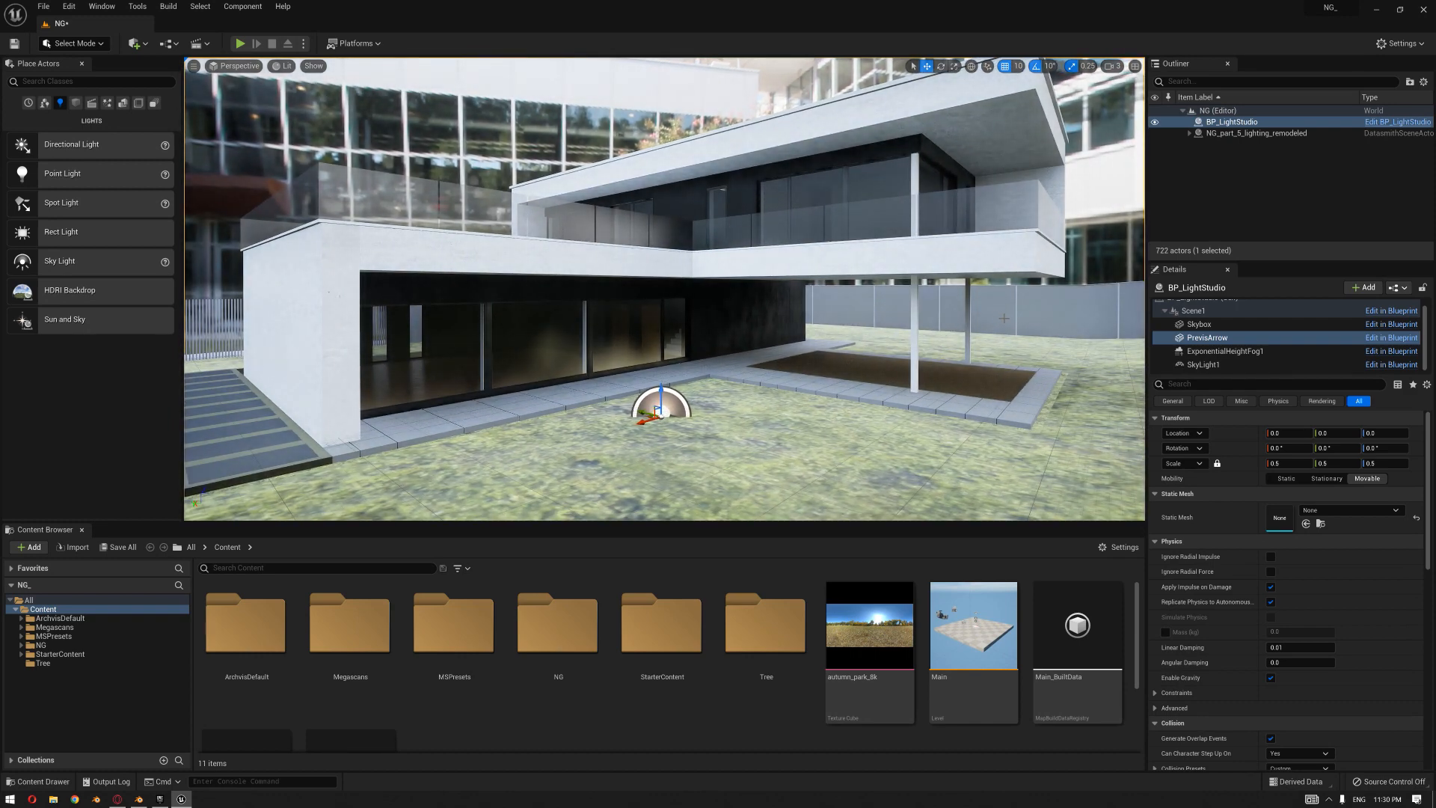
click(1199, 324)
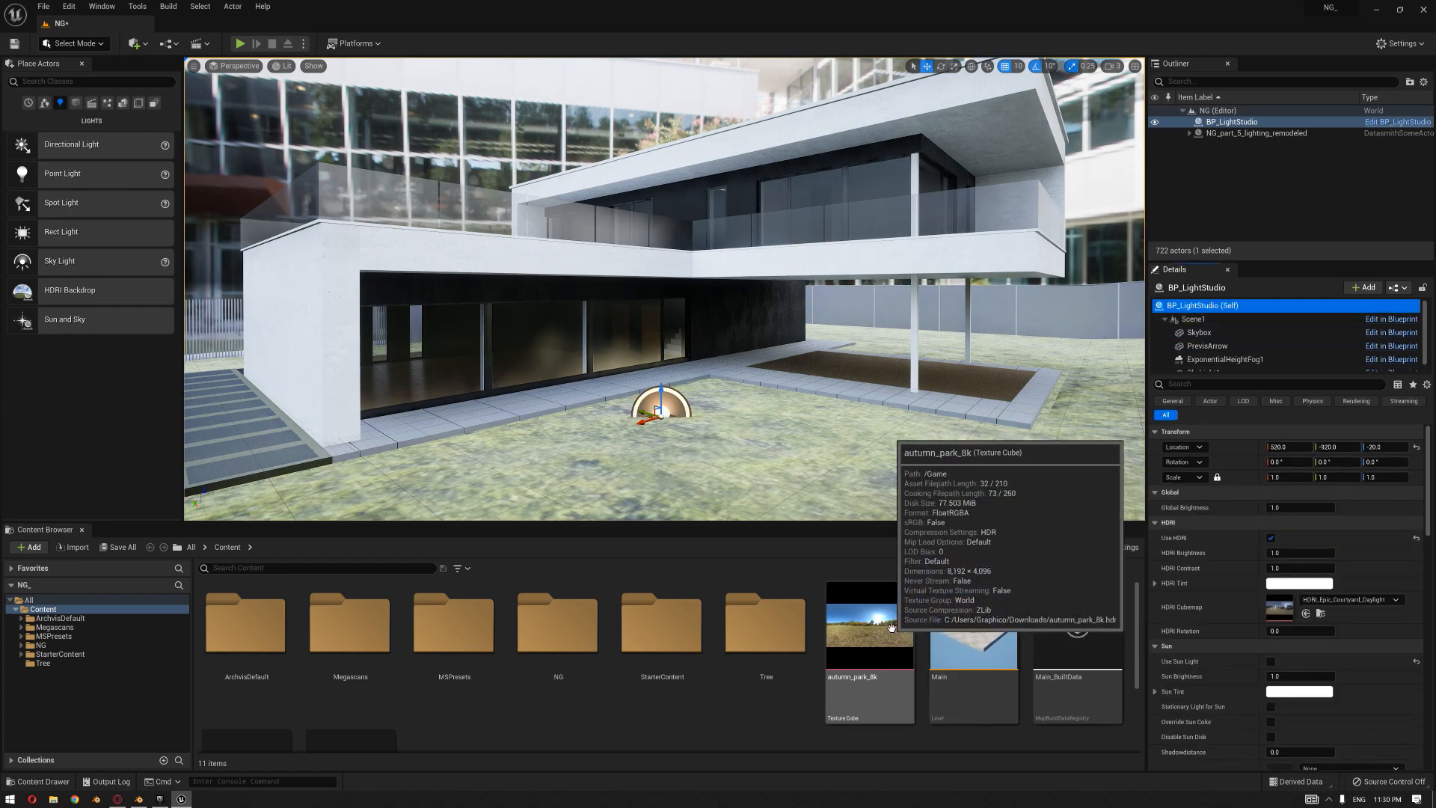
Assign autumn_park_8k to the HDRI Cubemap and SkyLight1 Cubemap, and make the sky light Movable.
double_click(868, 625)
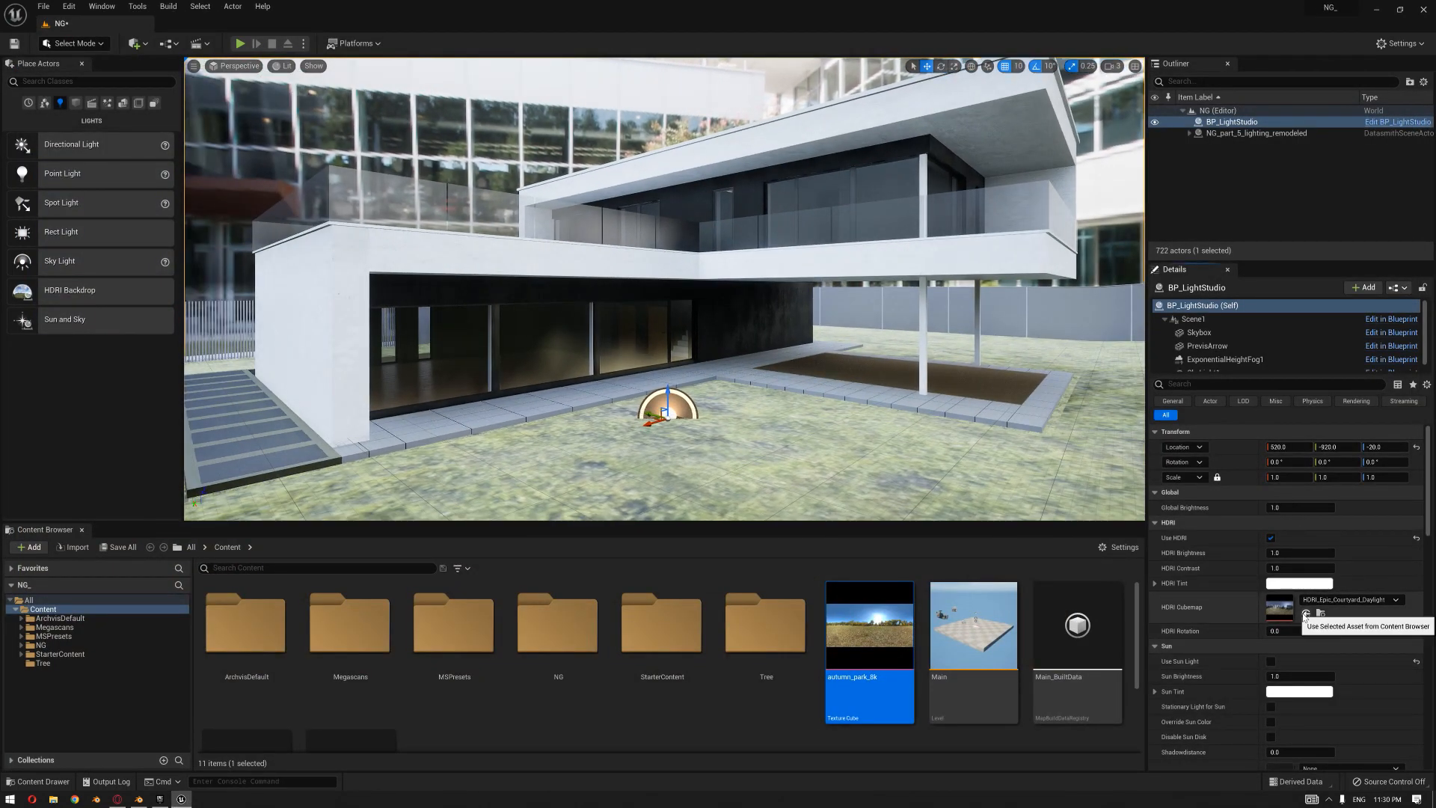
click(1307, 612)
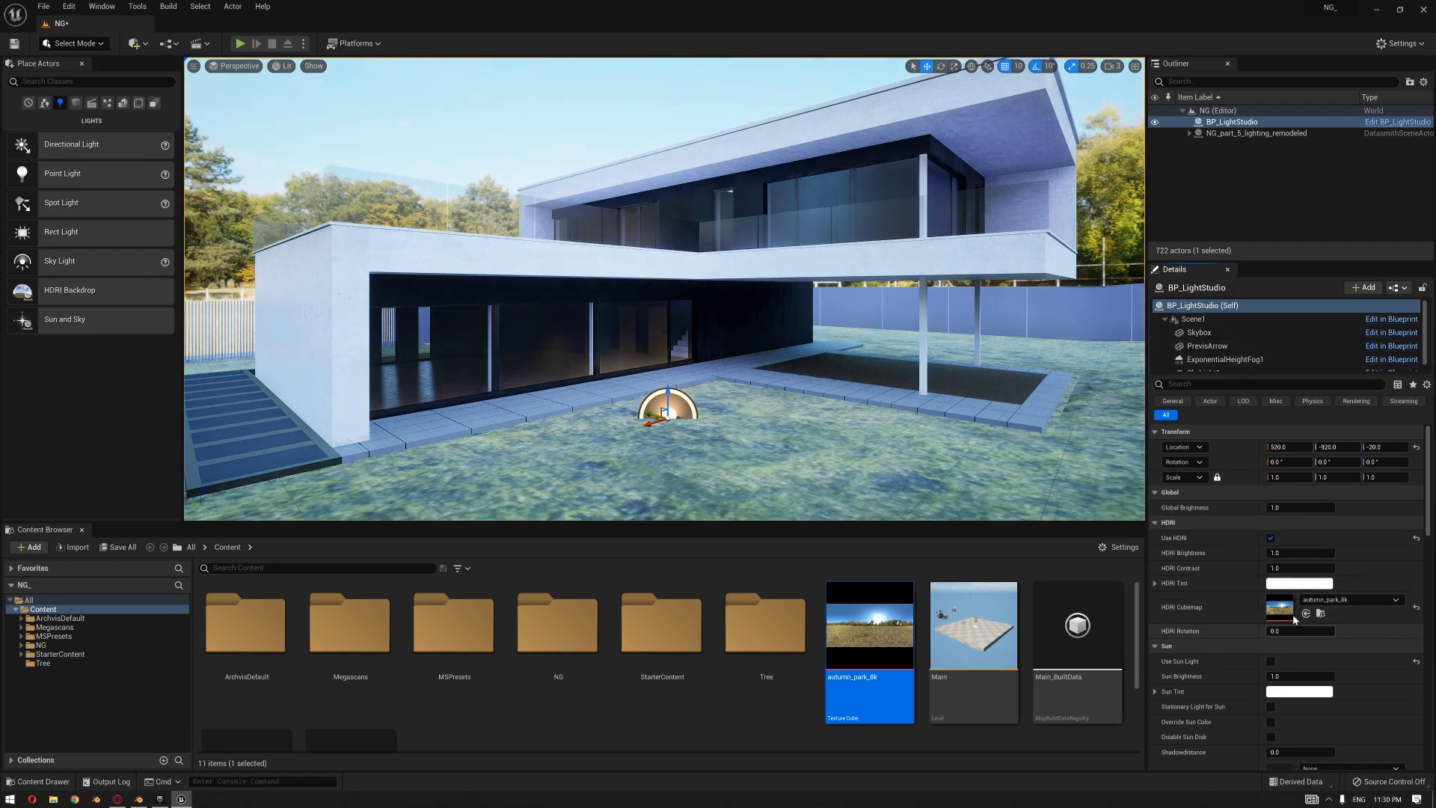
mouse_move(1208, 346)
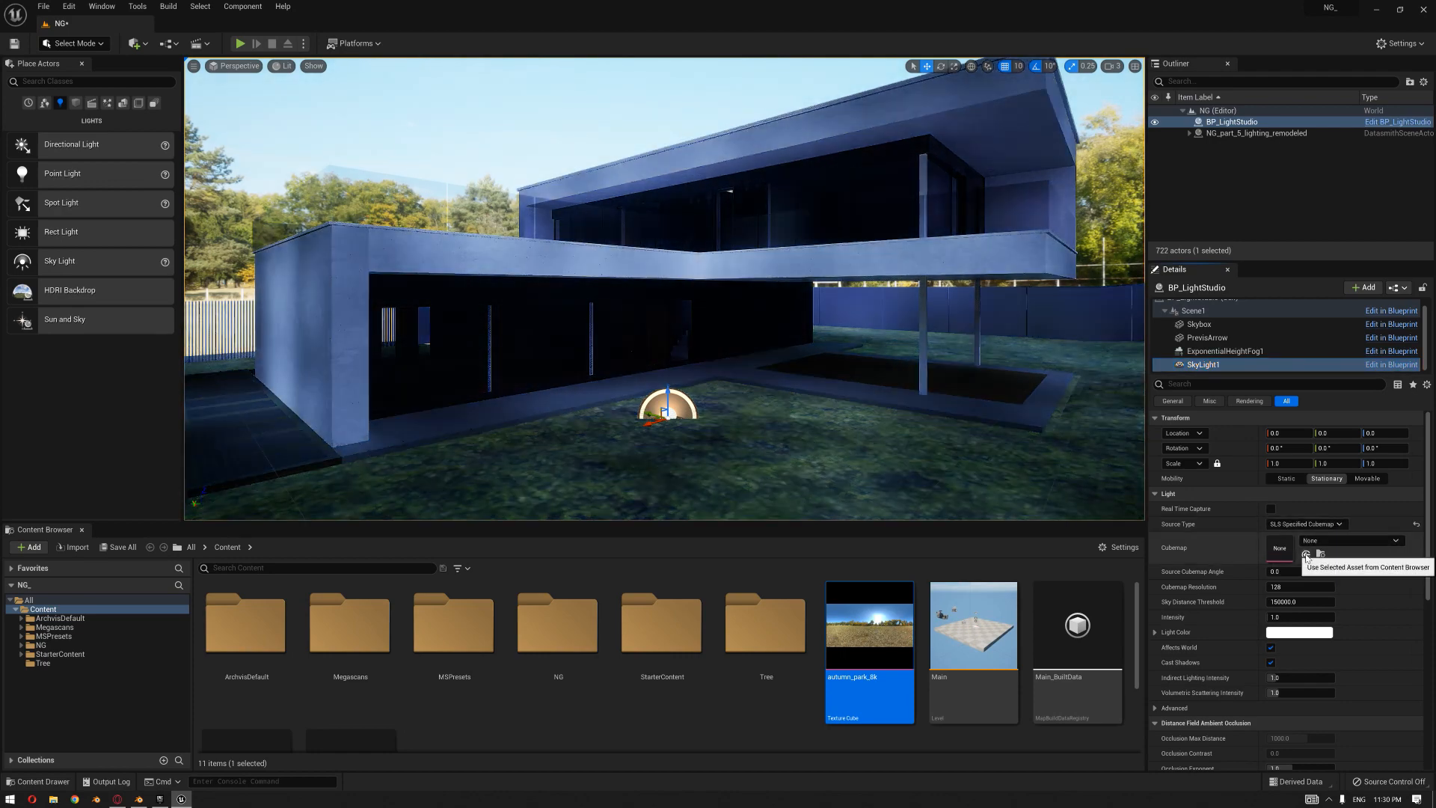
click(1306, 552)
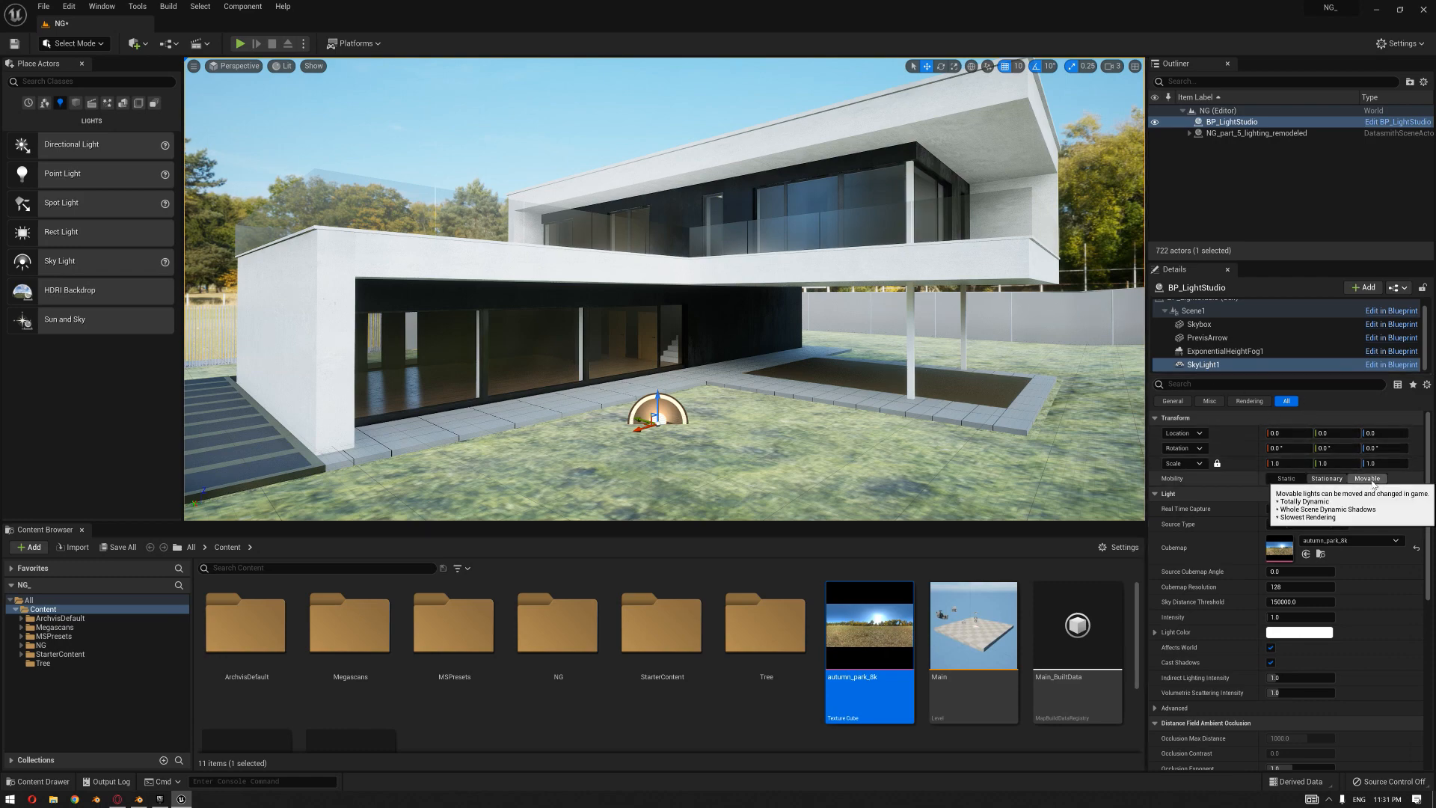
click(1197, 323)
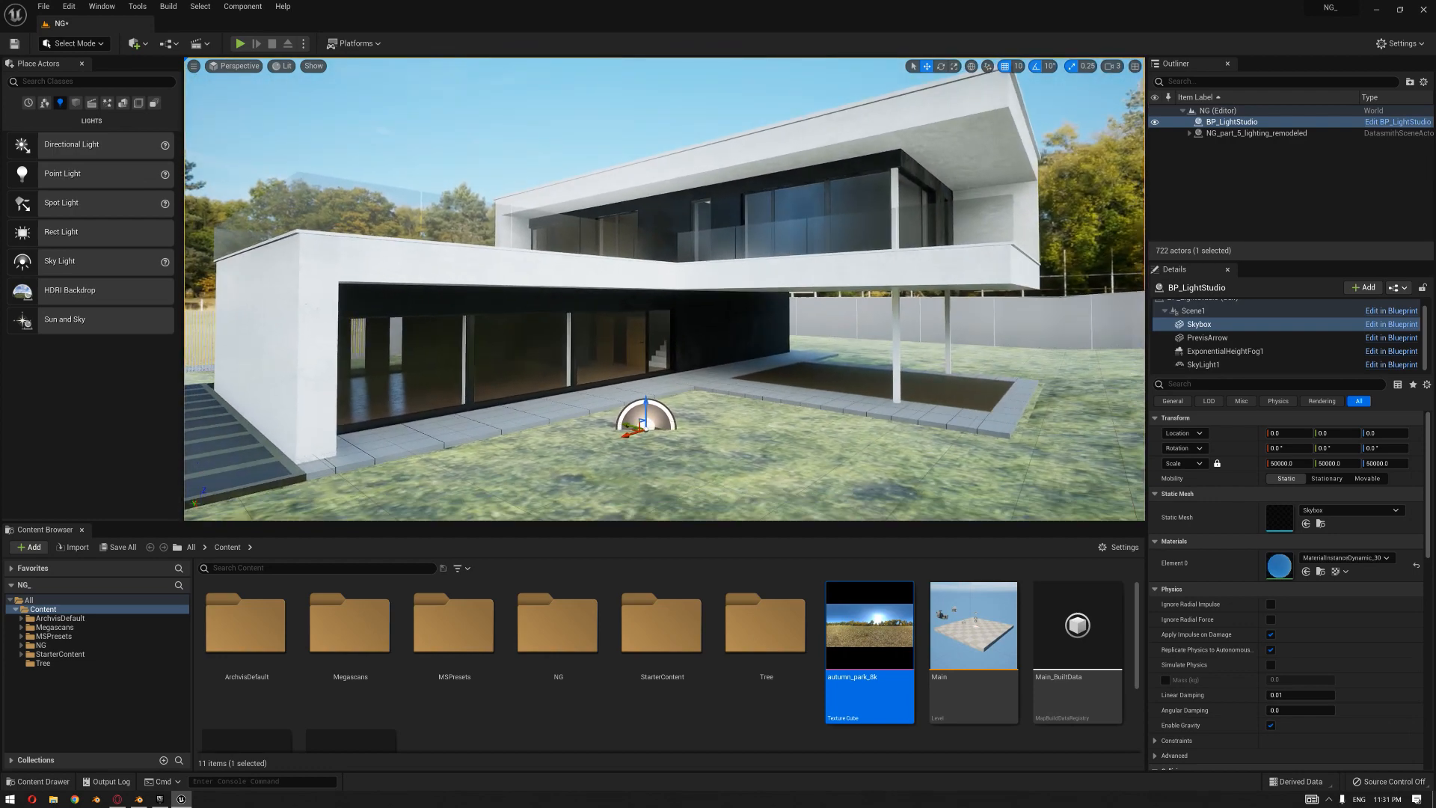
mouse_move(102, 6)
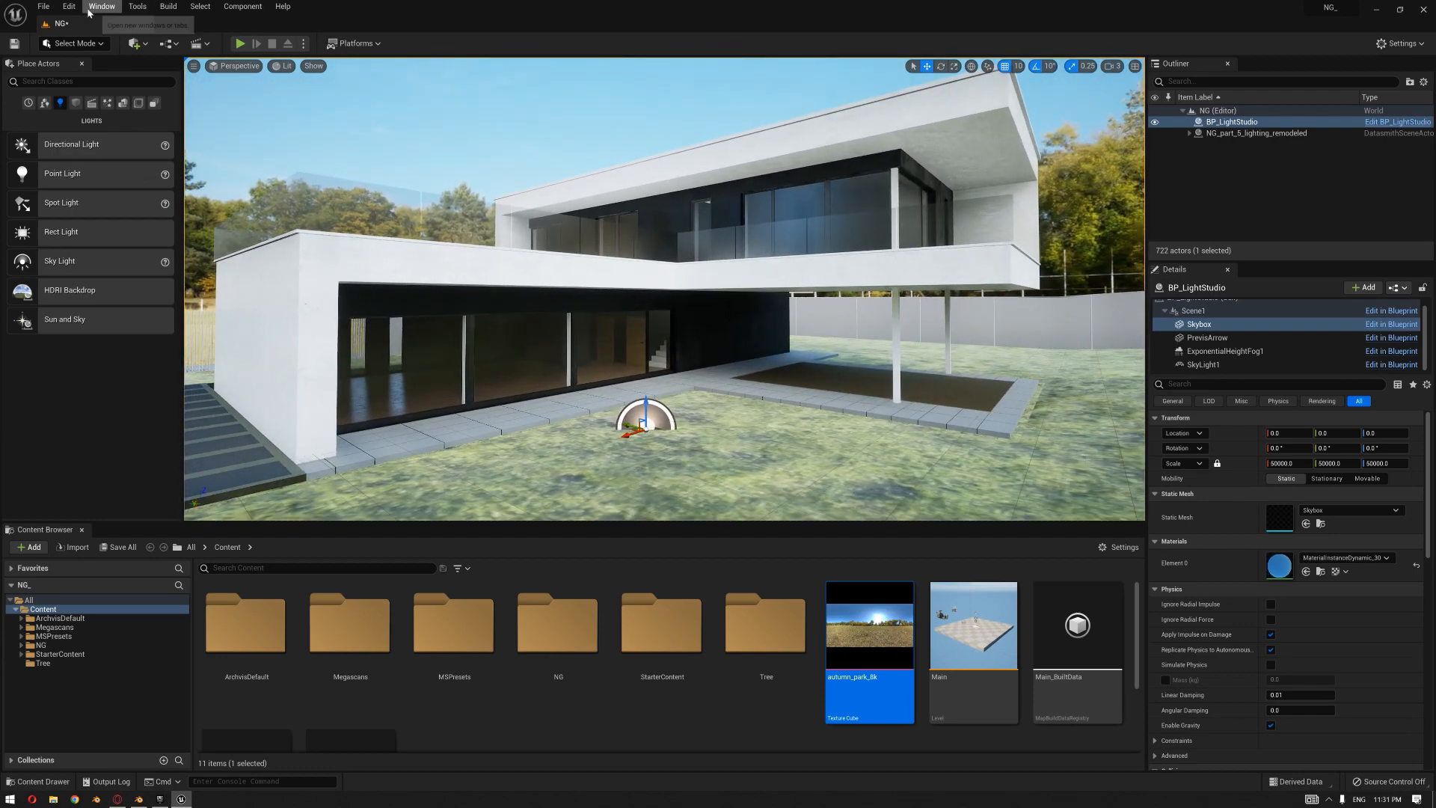
mouse_move(69, 7)
text(lumen)
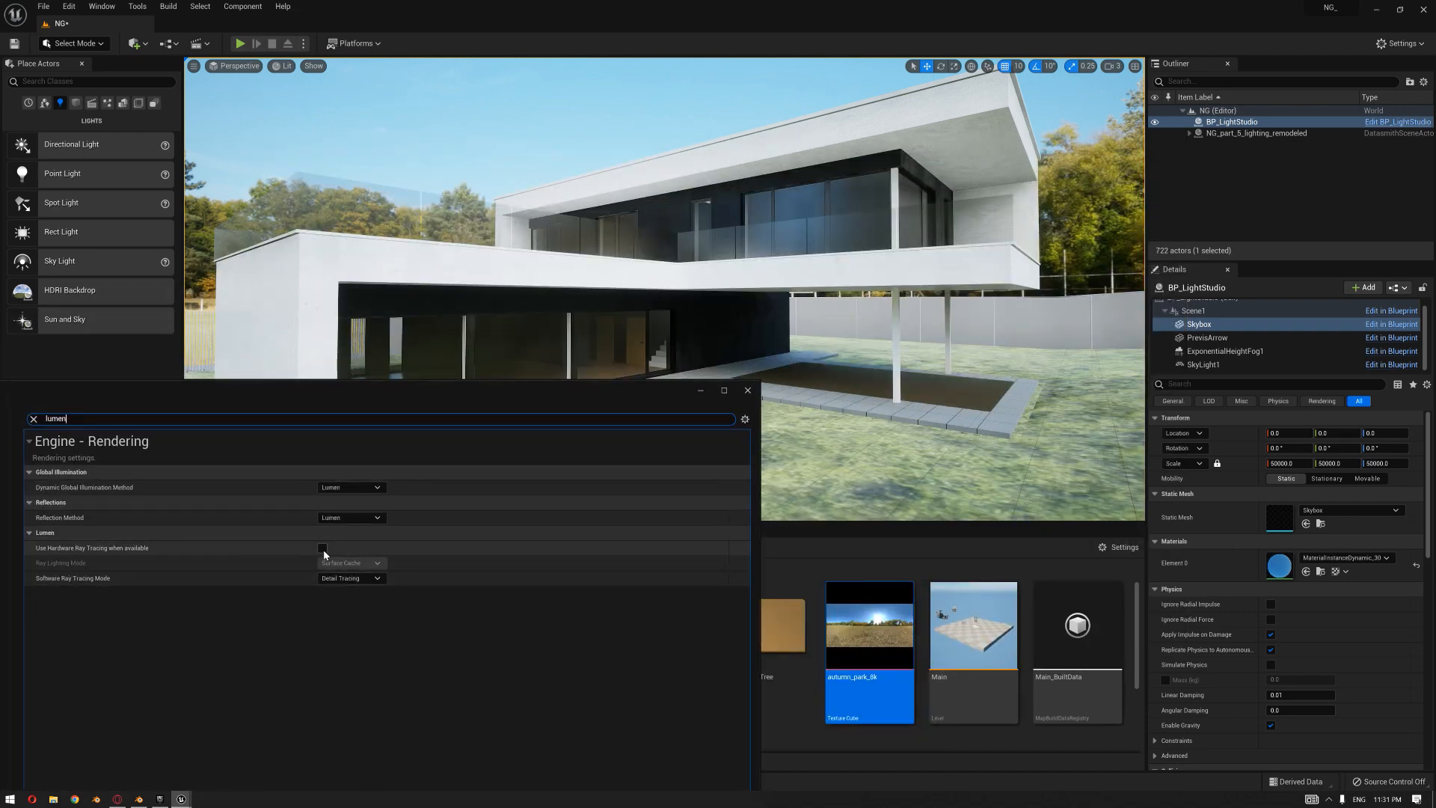
Tick 'Use Hardware Ray Tracing when available' in the Lumen project settings.
click(746, 390)
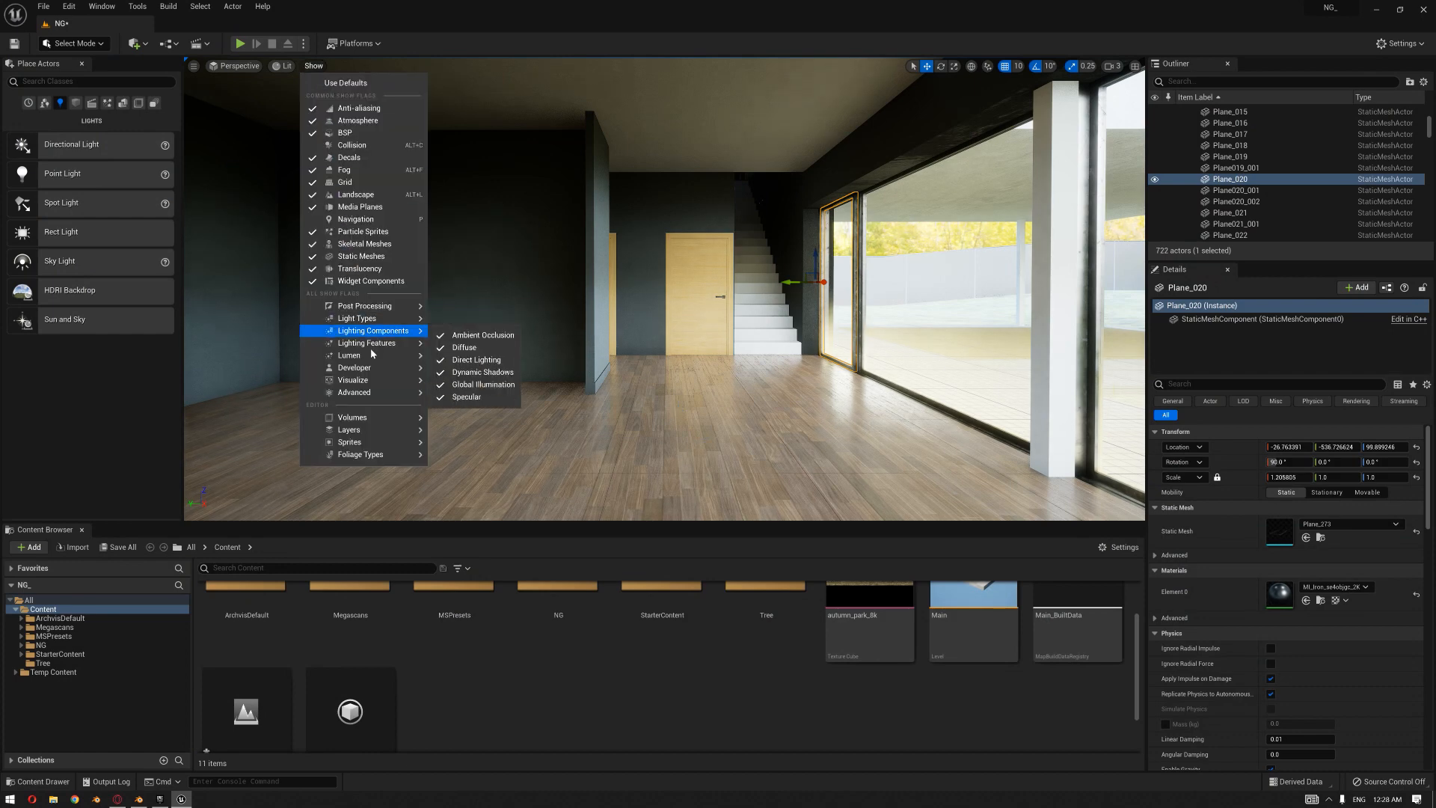
mouse_move(354, 379)
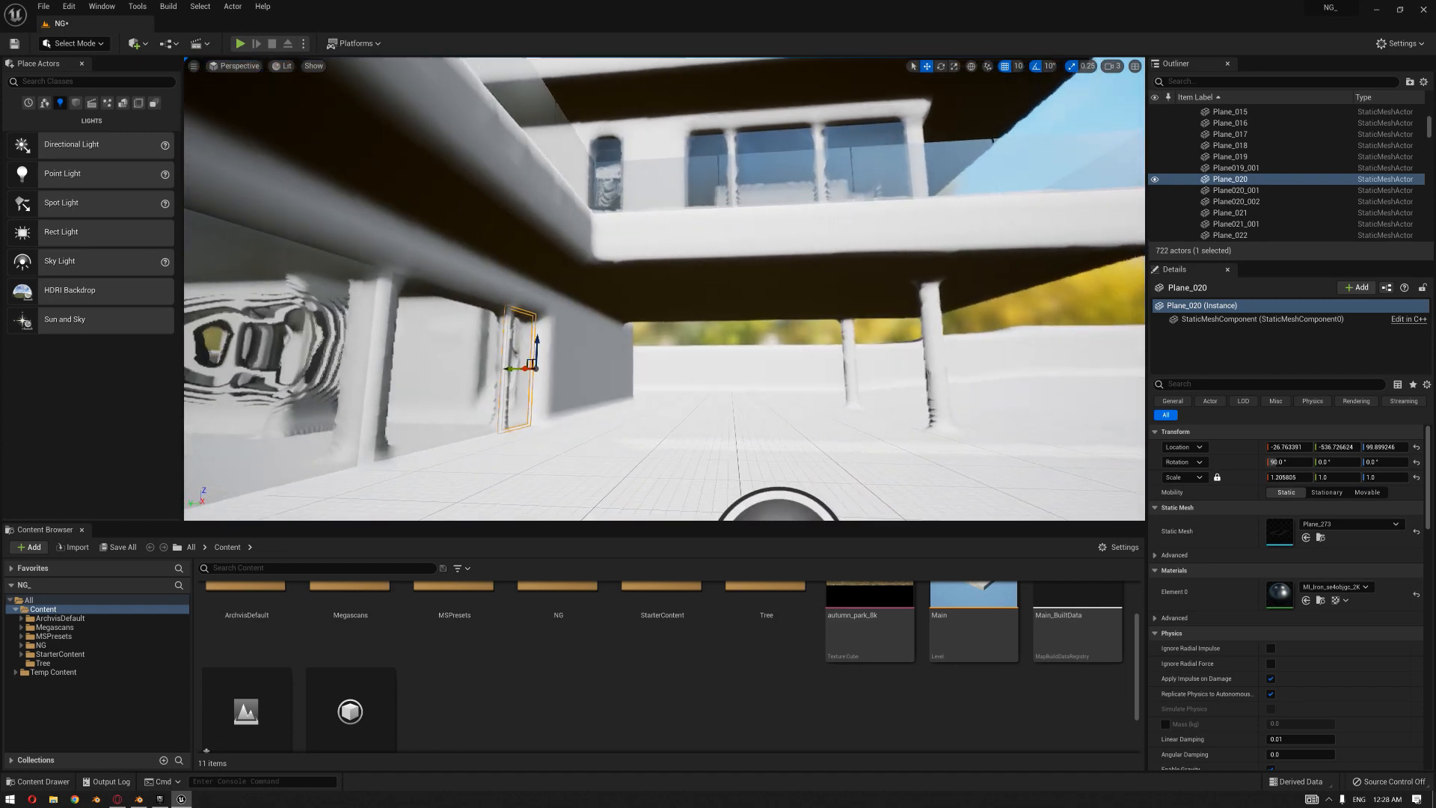
click(313, 65)
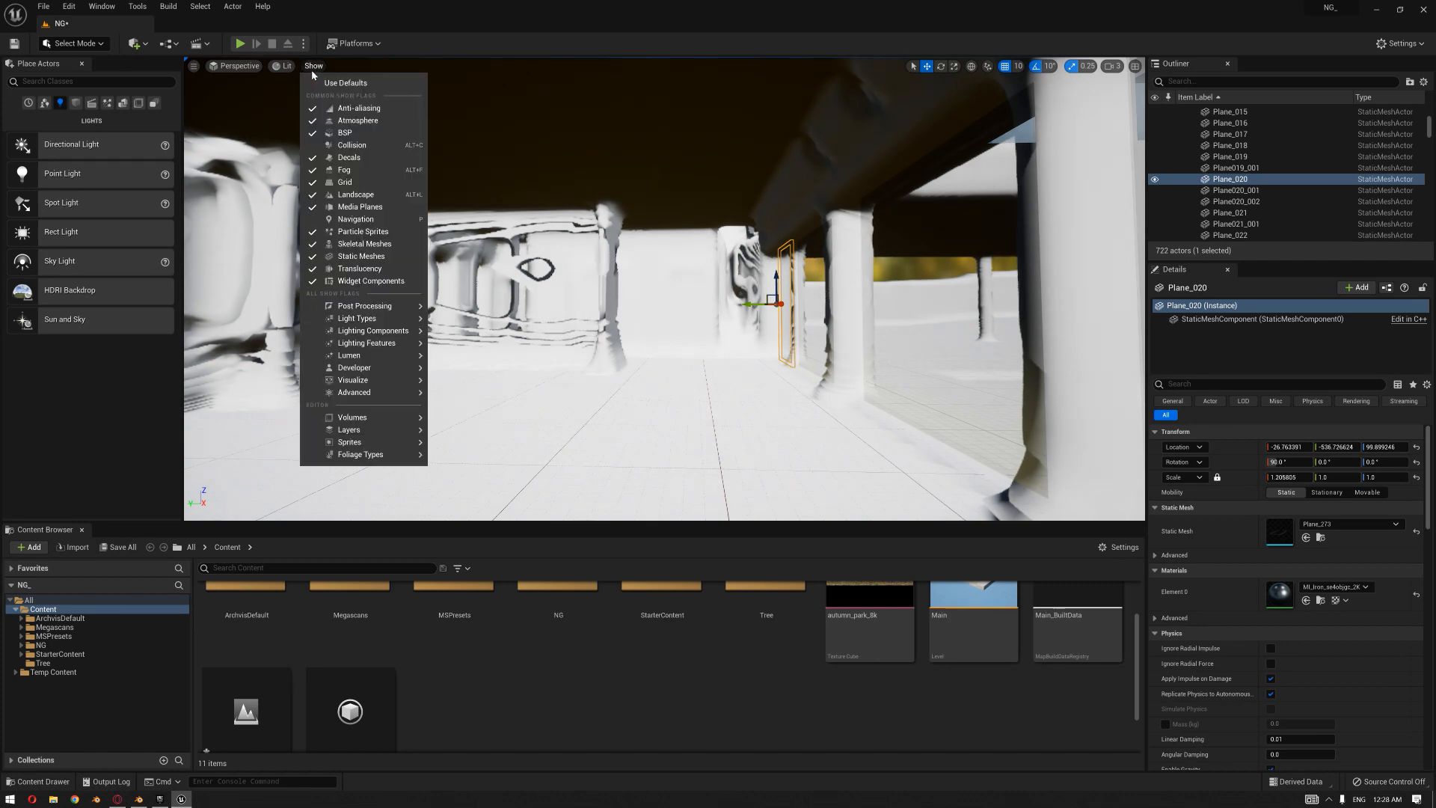
click(354, 379)
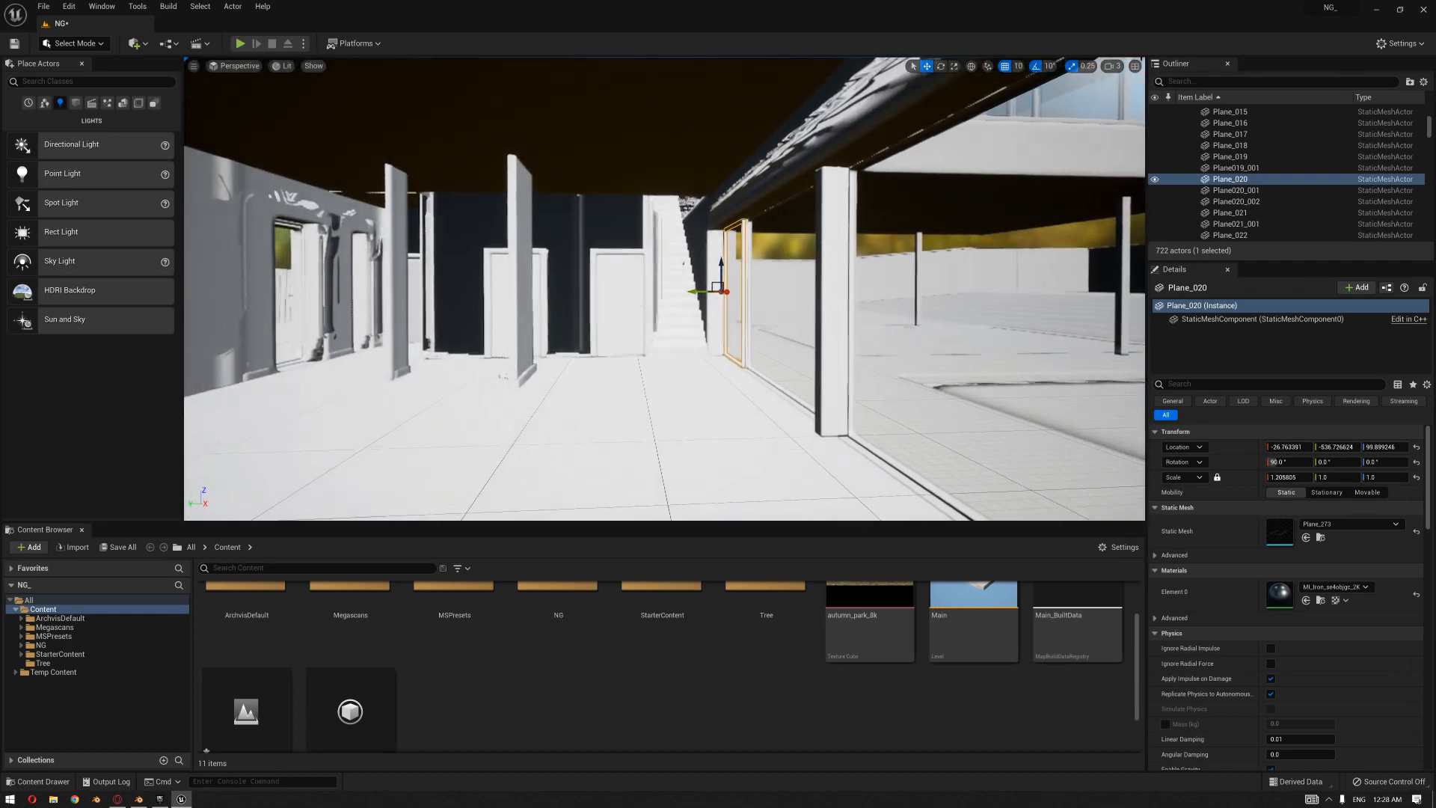
click(314, 65)
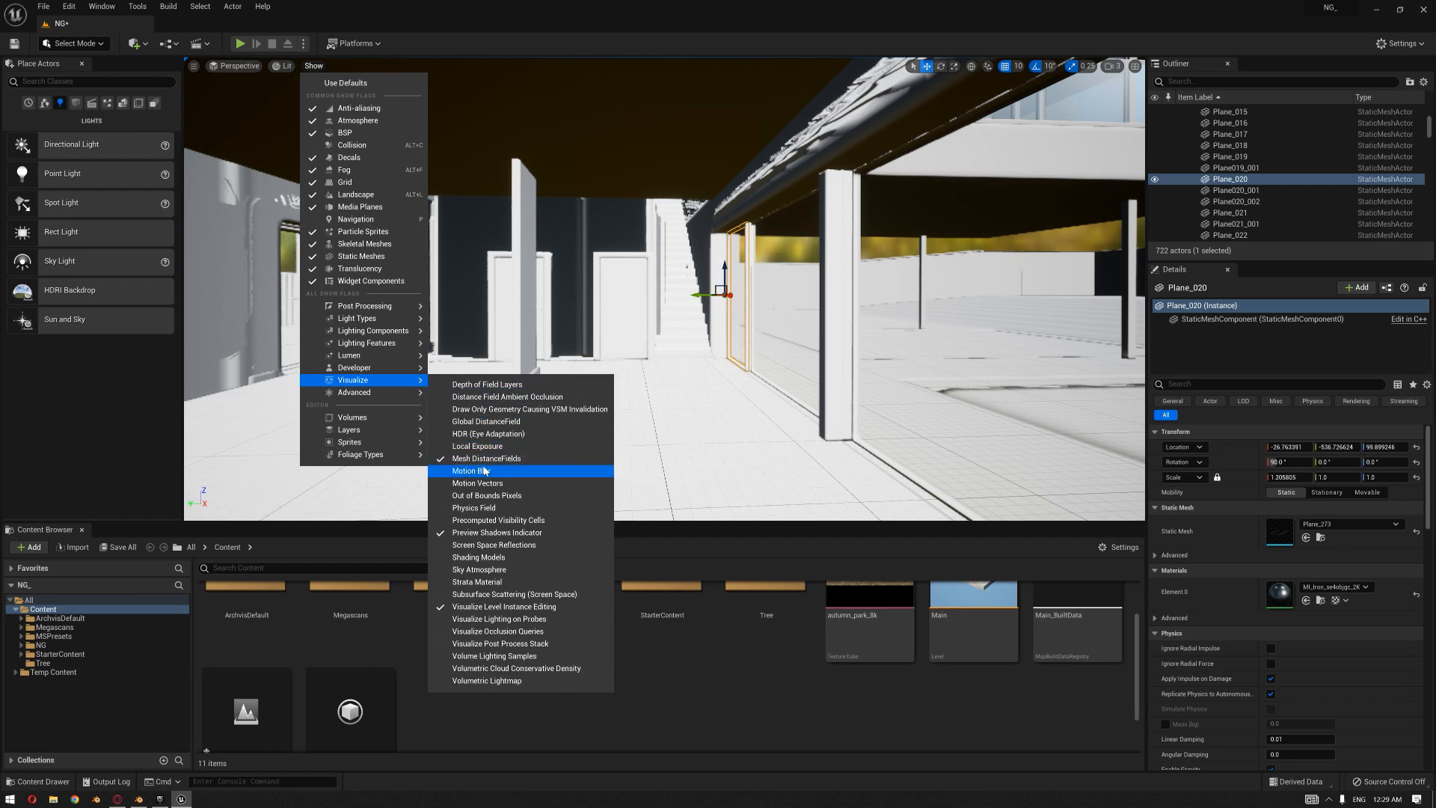
click(470, 470)
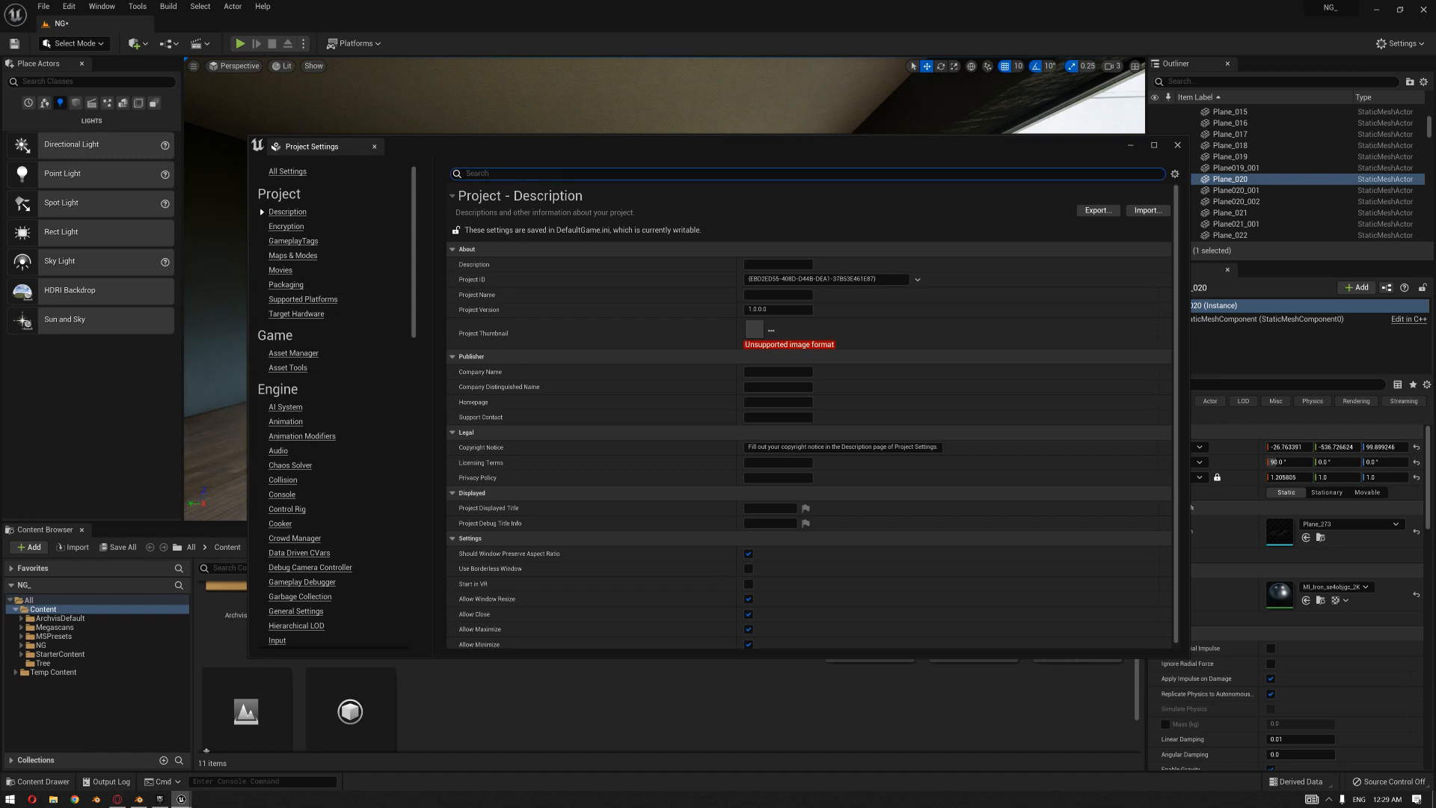
Filter Project Settings by 'lumen' and enable 'Use Hardware Ray Tracing when available'.
text(lumen)
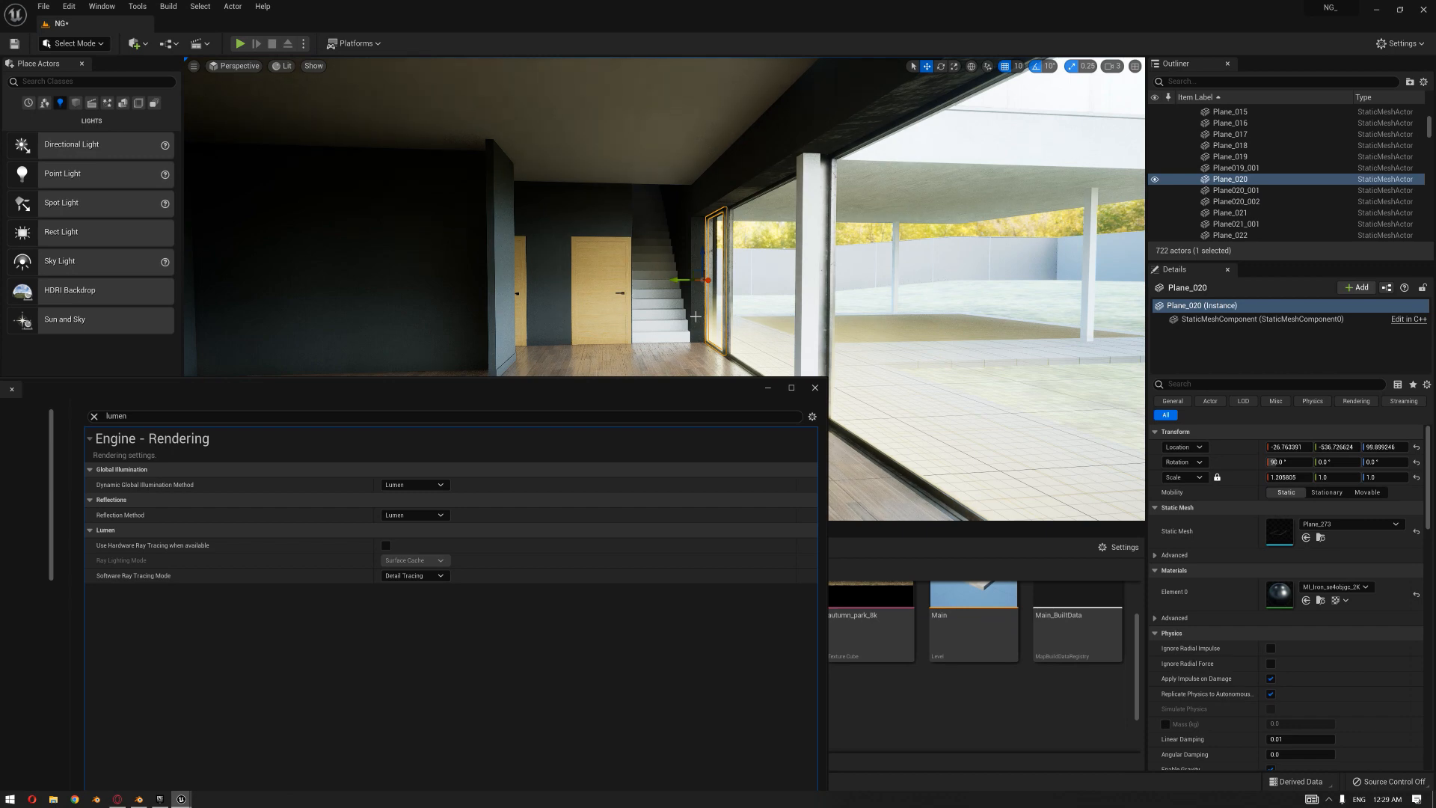
click(414, 575)
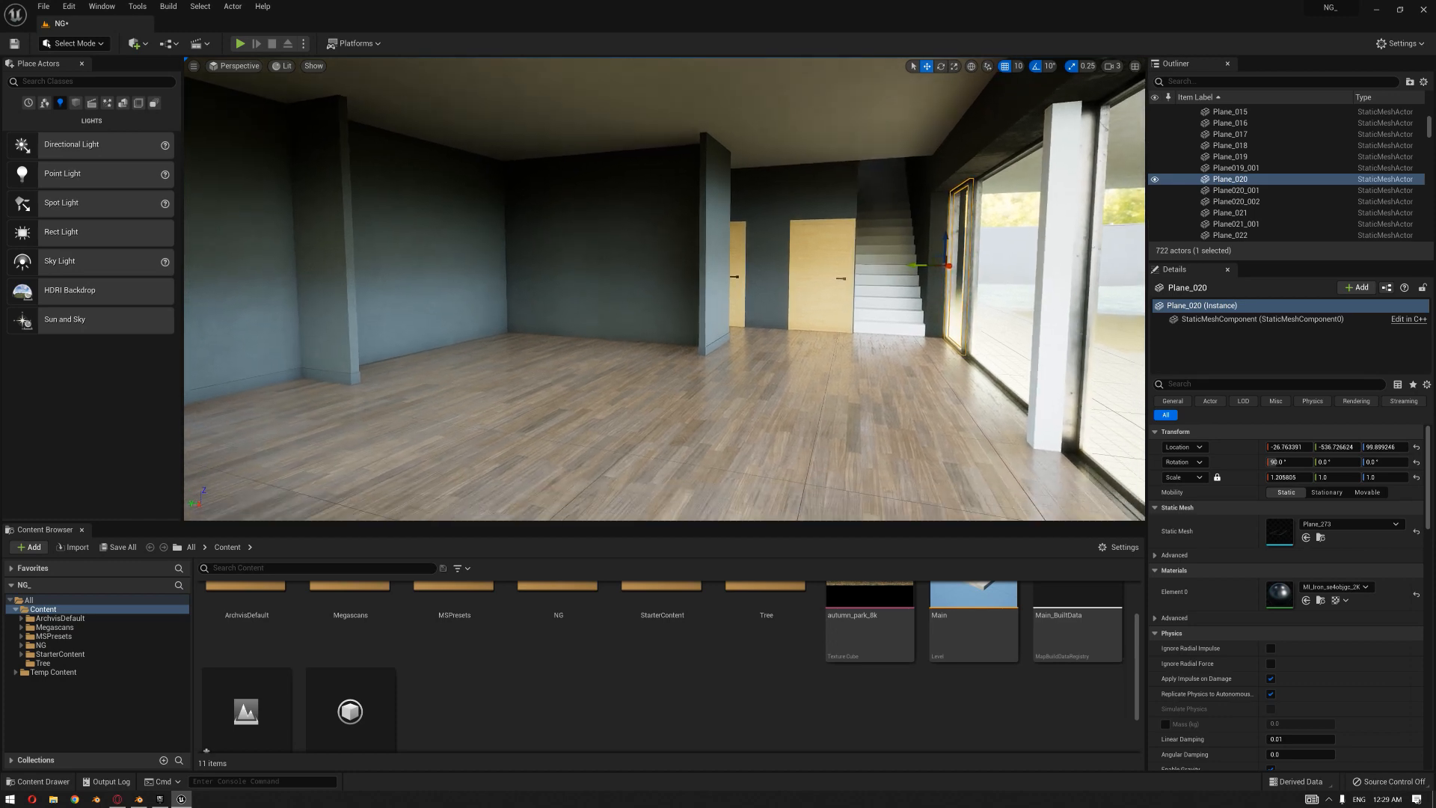
Show the Lumen Surface Cache view mode, inspect the house, then return to Lit.
click(285, 65)
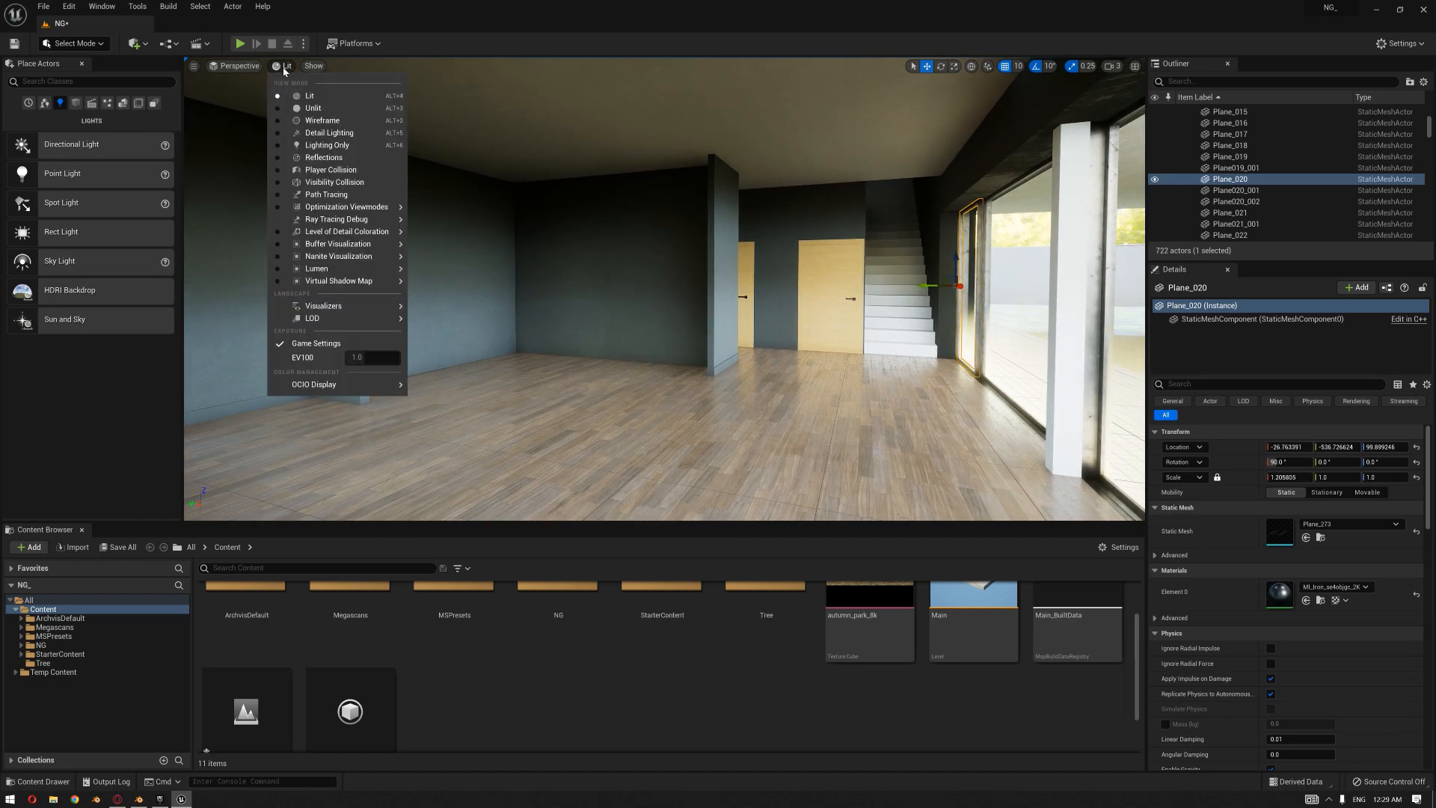
mouse_move(316, 269)
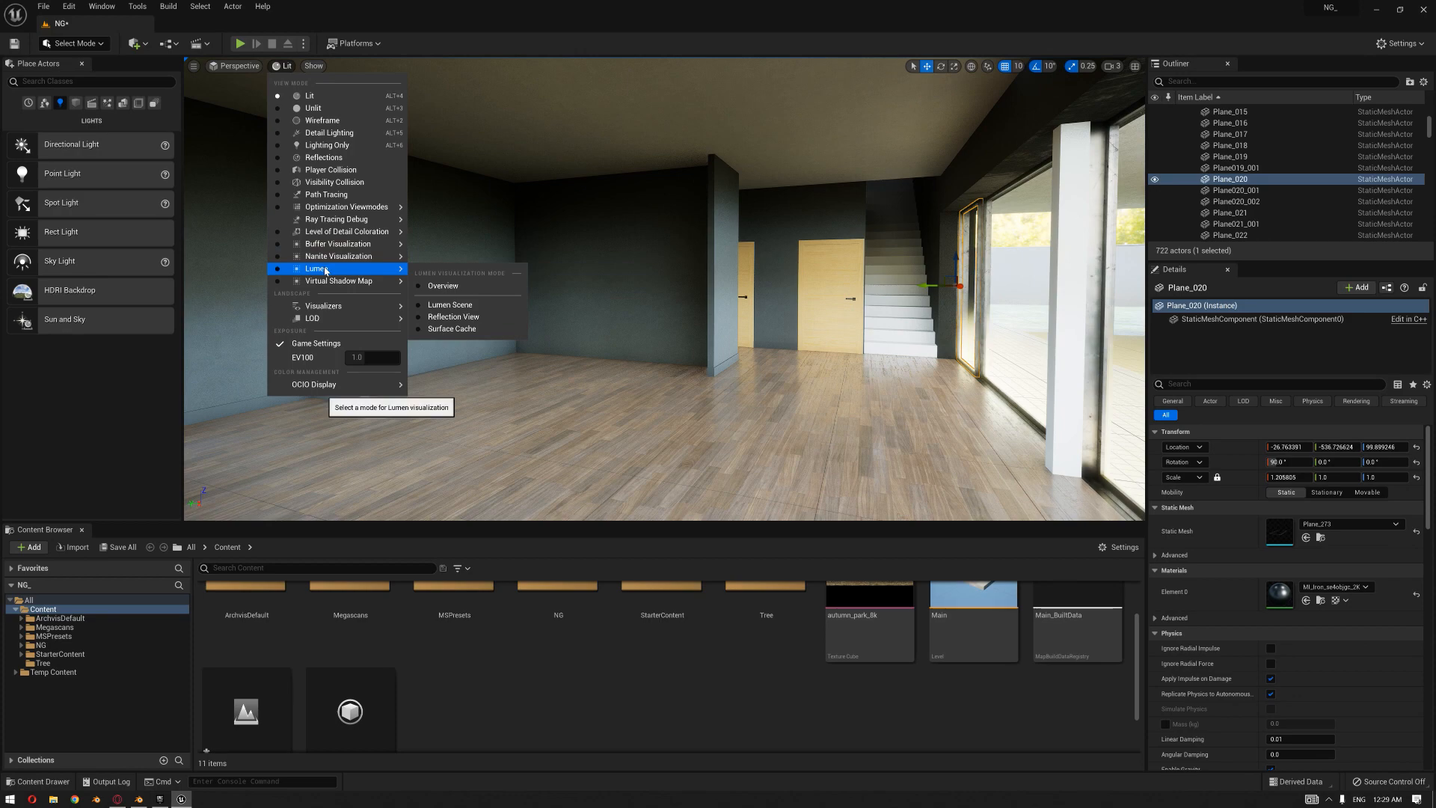
click(452, 329)
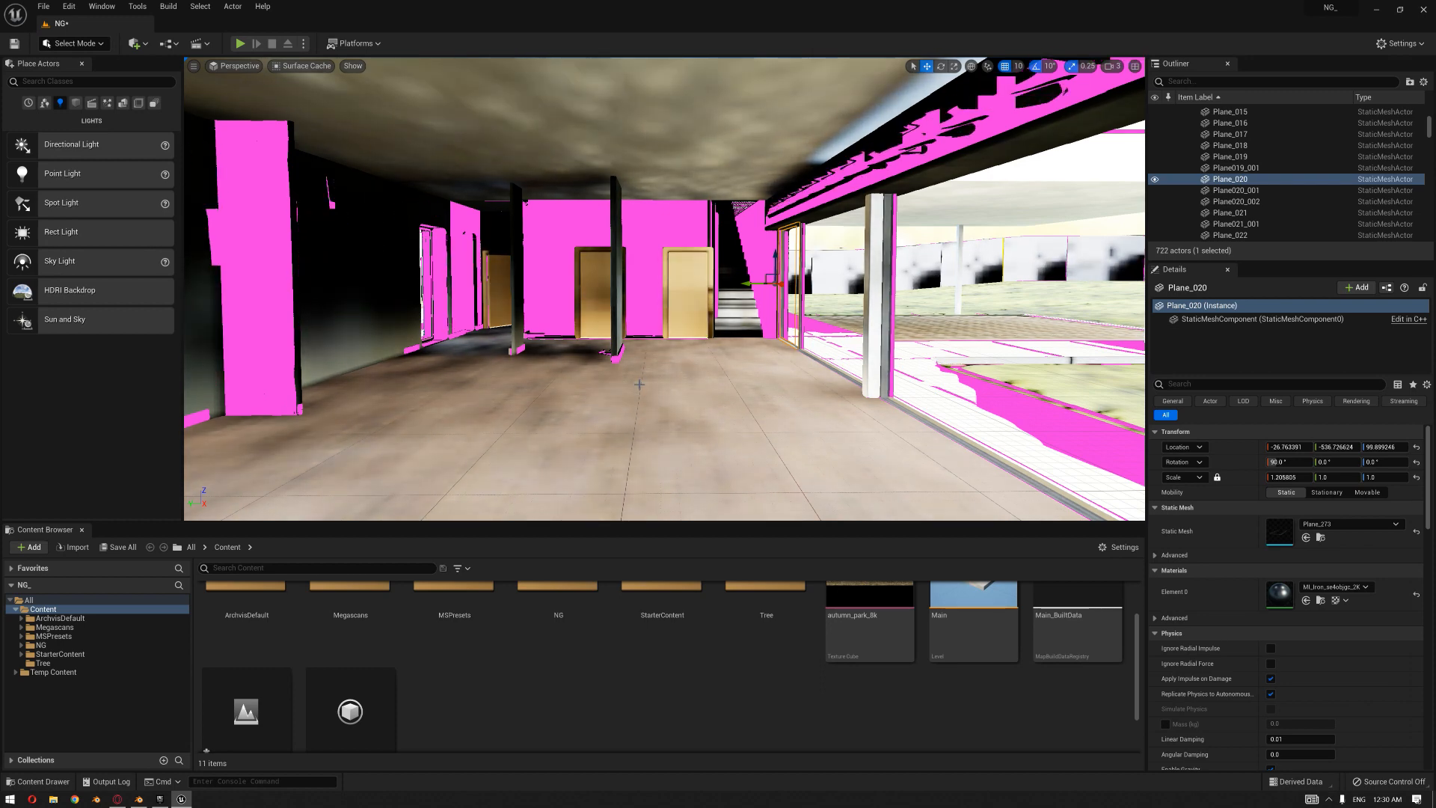
click(305, 65)
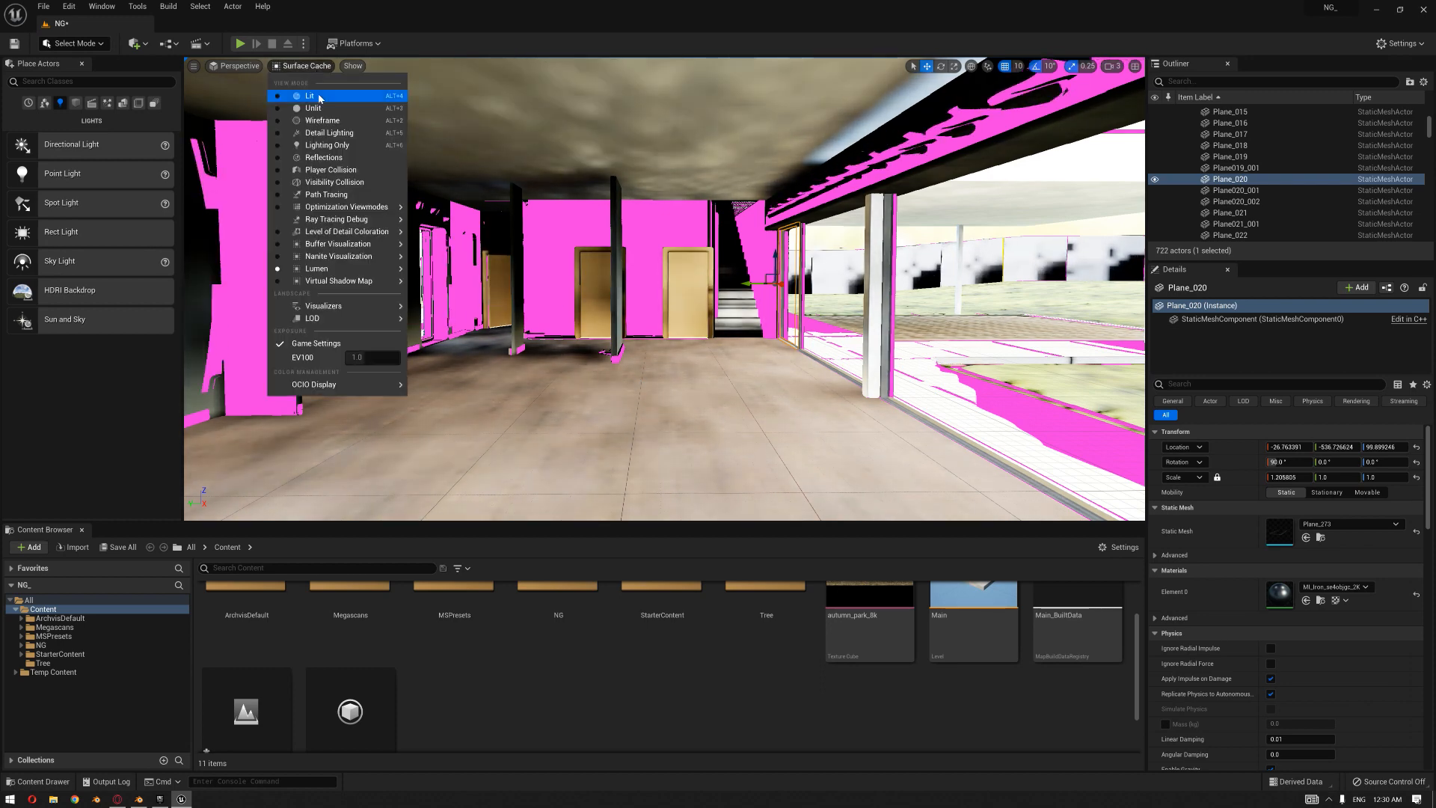
click(310, 95)
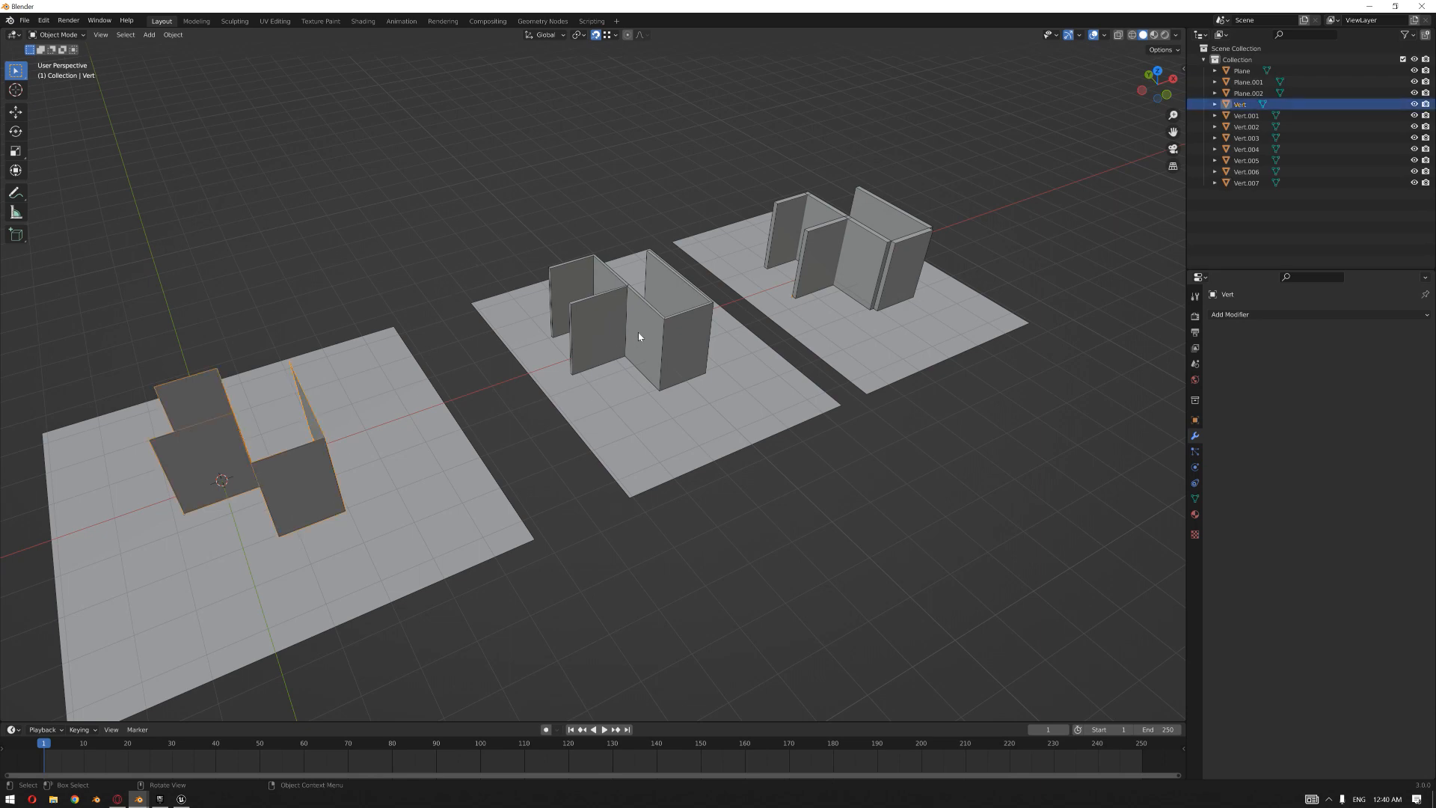
click(641, 321)
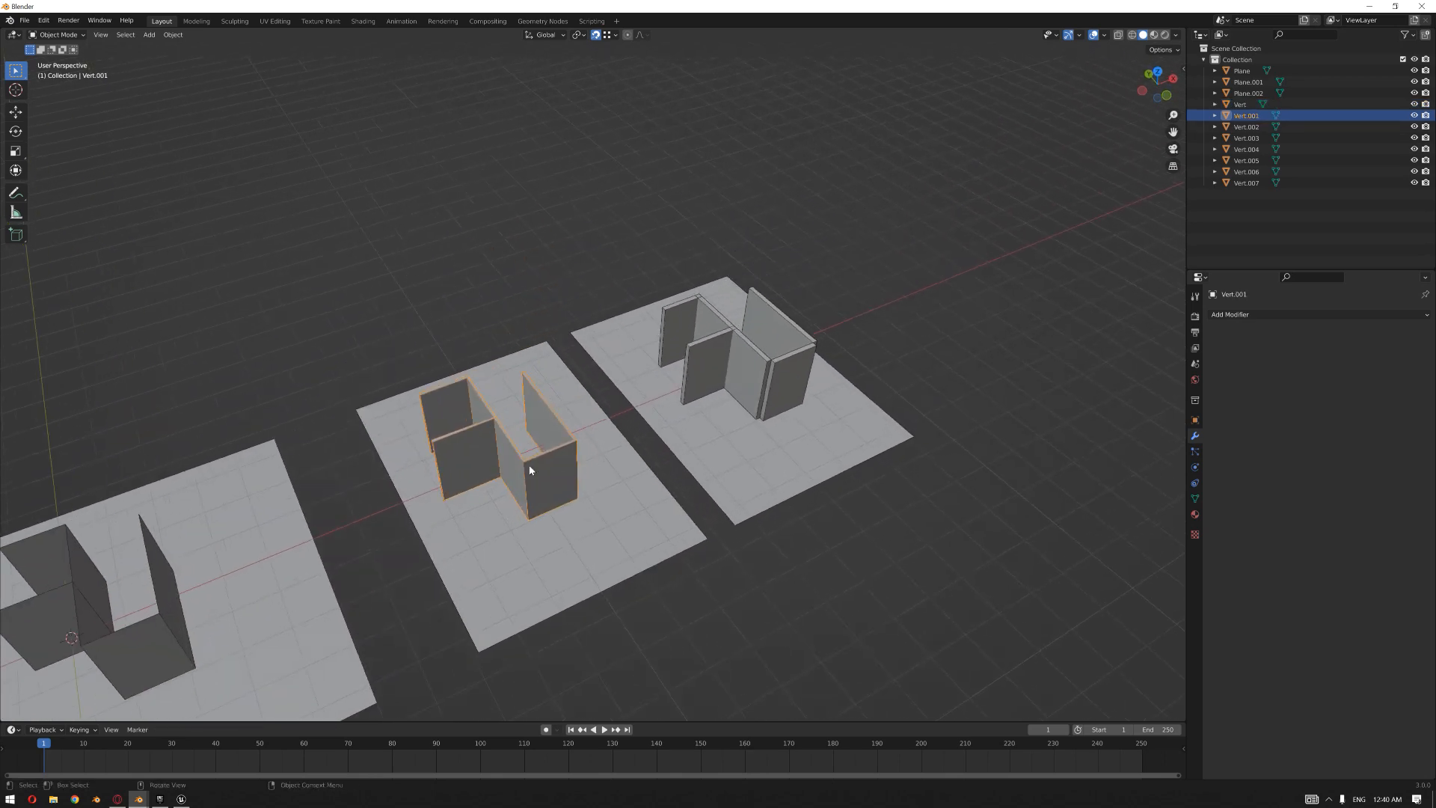
click(746, 347)
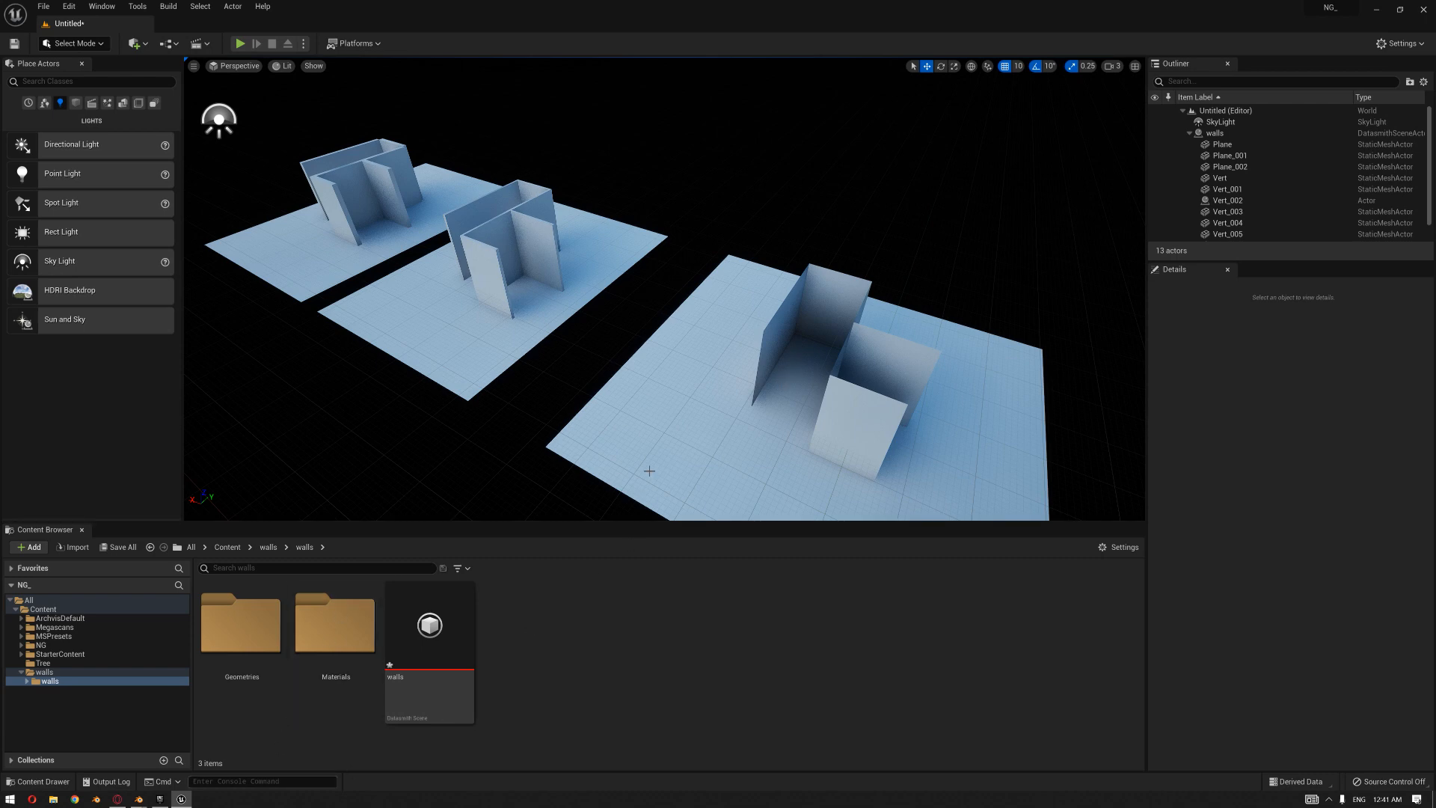
Enter an r.Lumen.Visualize console command to display the surface cache.
click(263, 781)
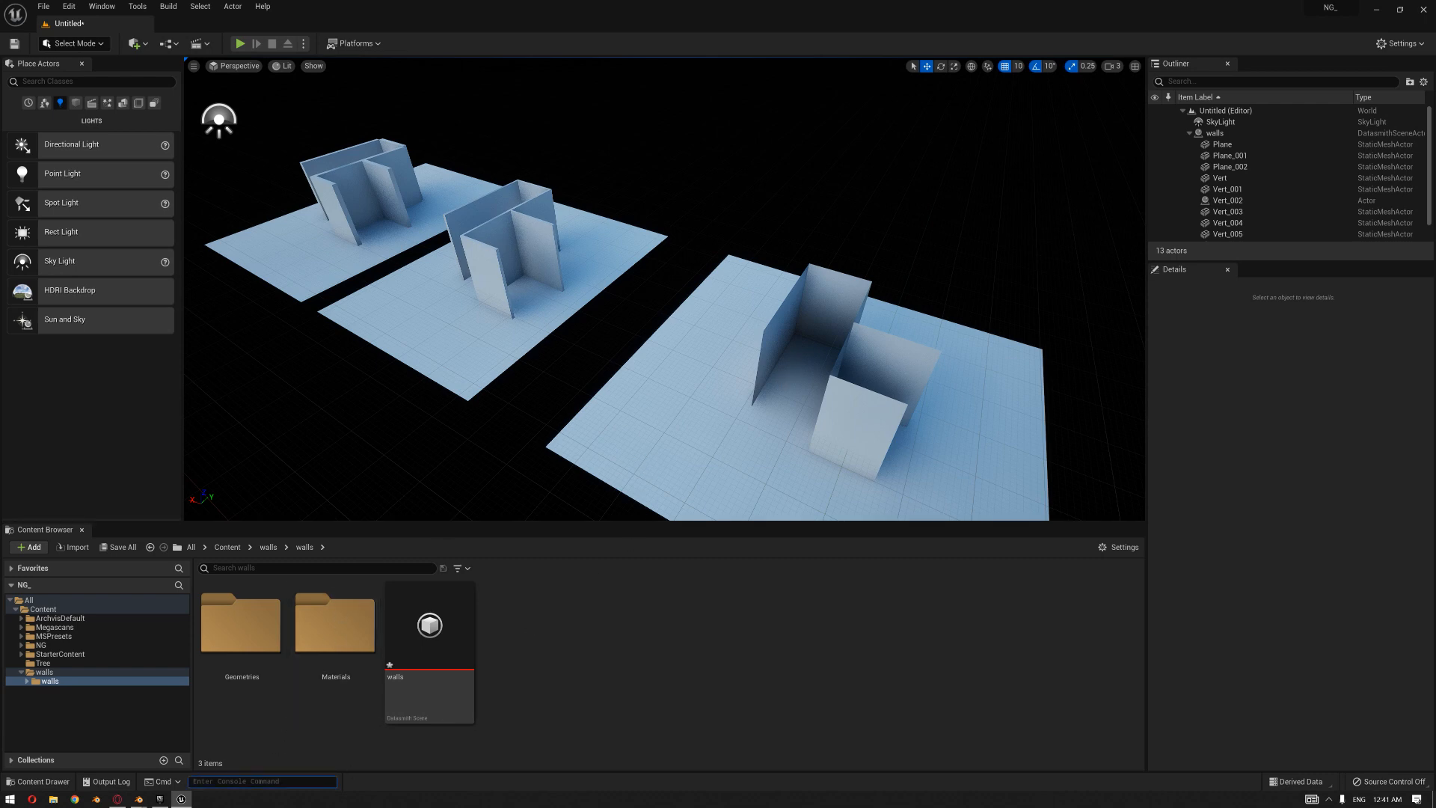
text(r.lumen.)
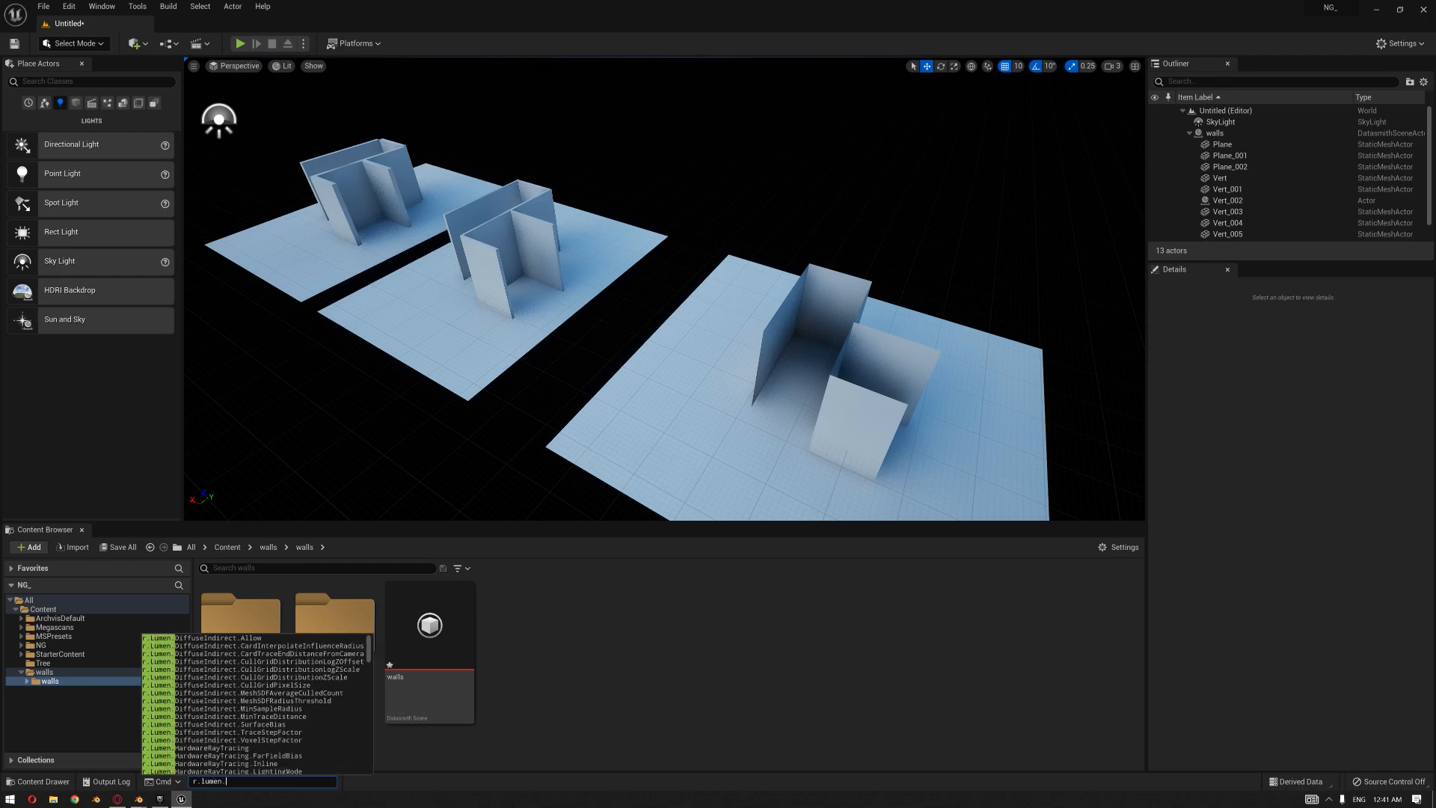
text(vi)
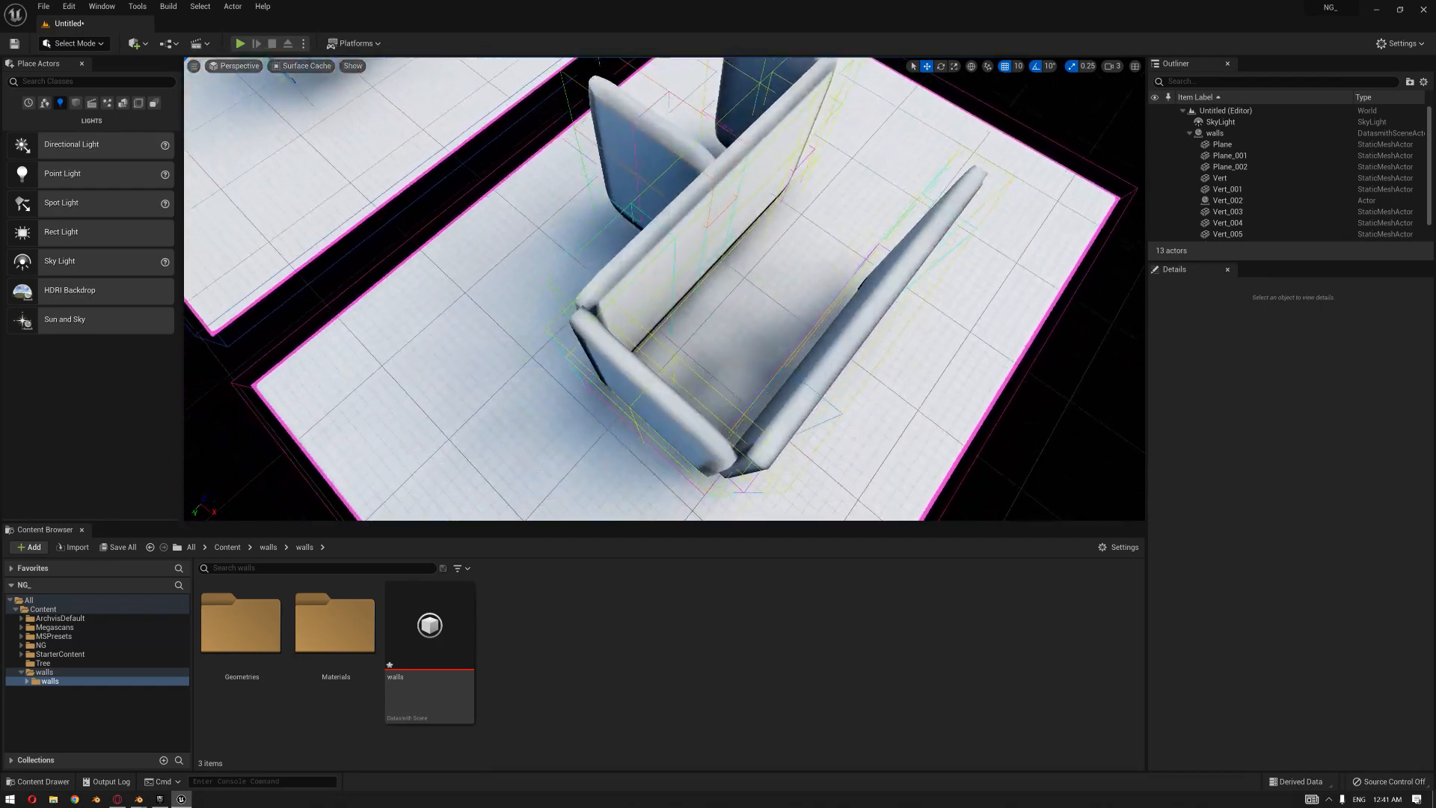
Inspect the wall pieces' surface cache up close, then switch the viewport back to Lit.
drag(669, 274, 778, 339)
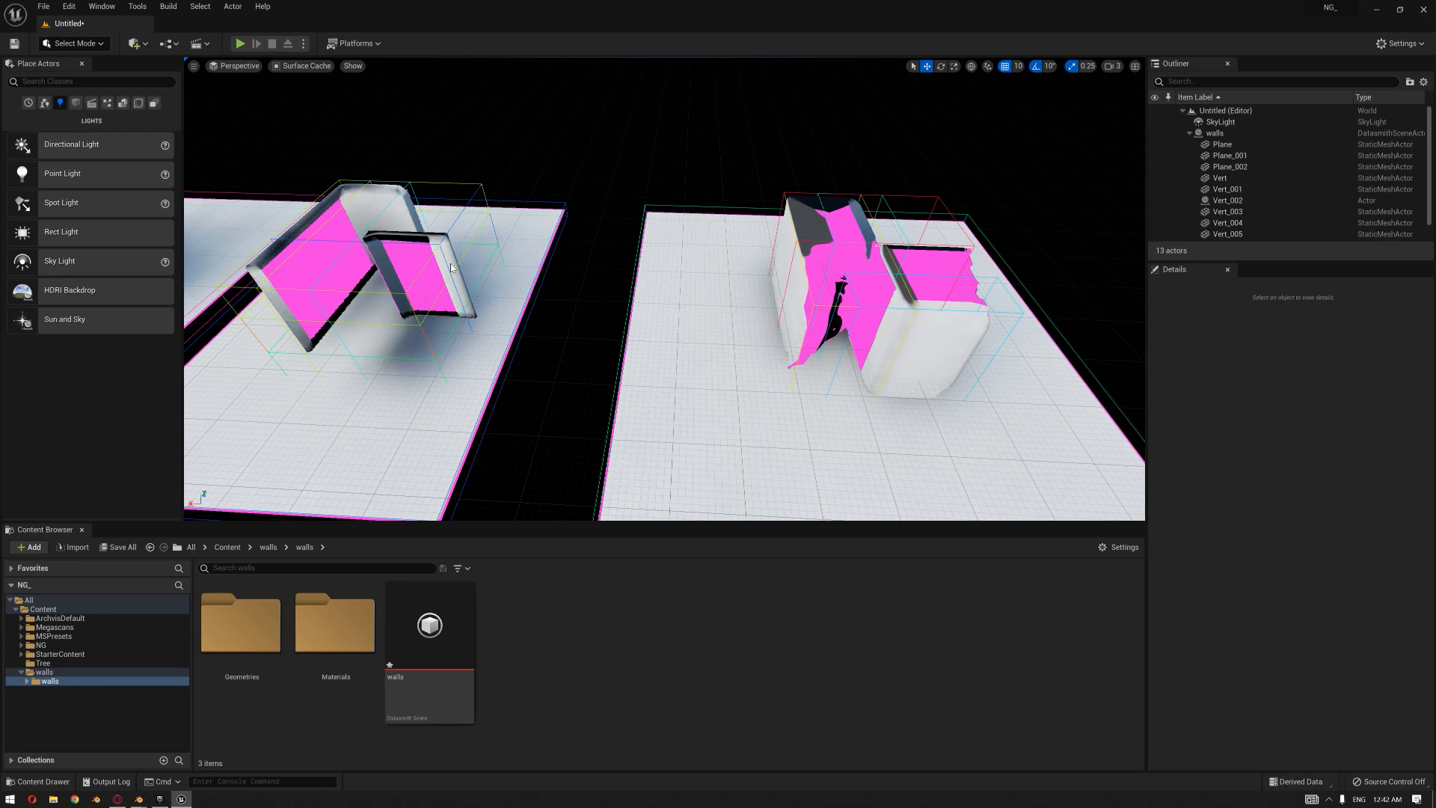
click(305, 65)
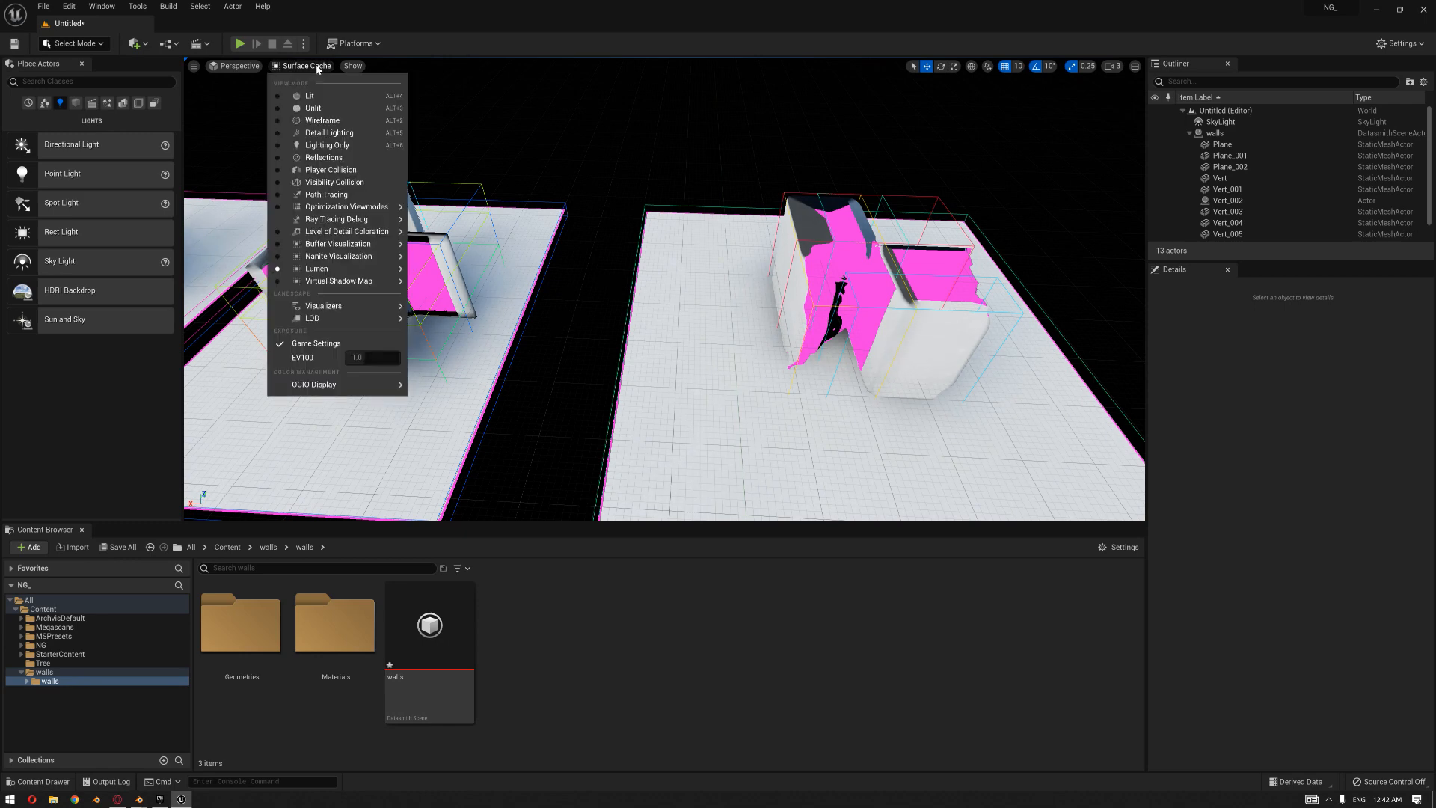
click(310, 95)
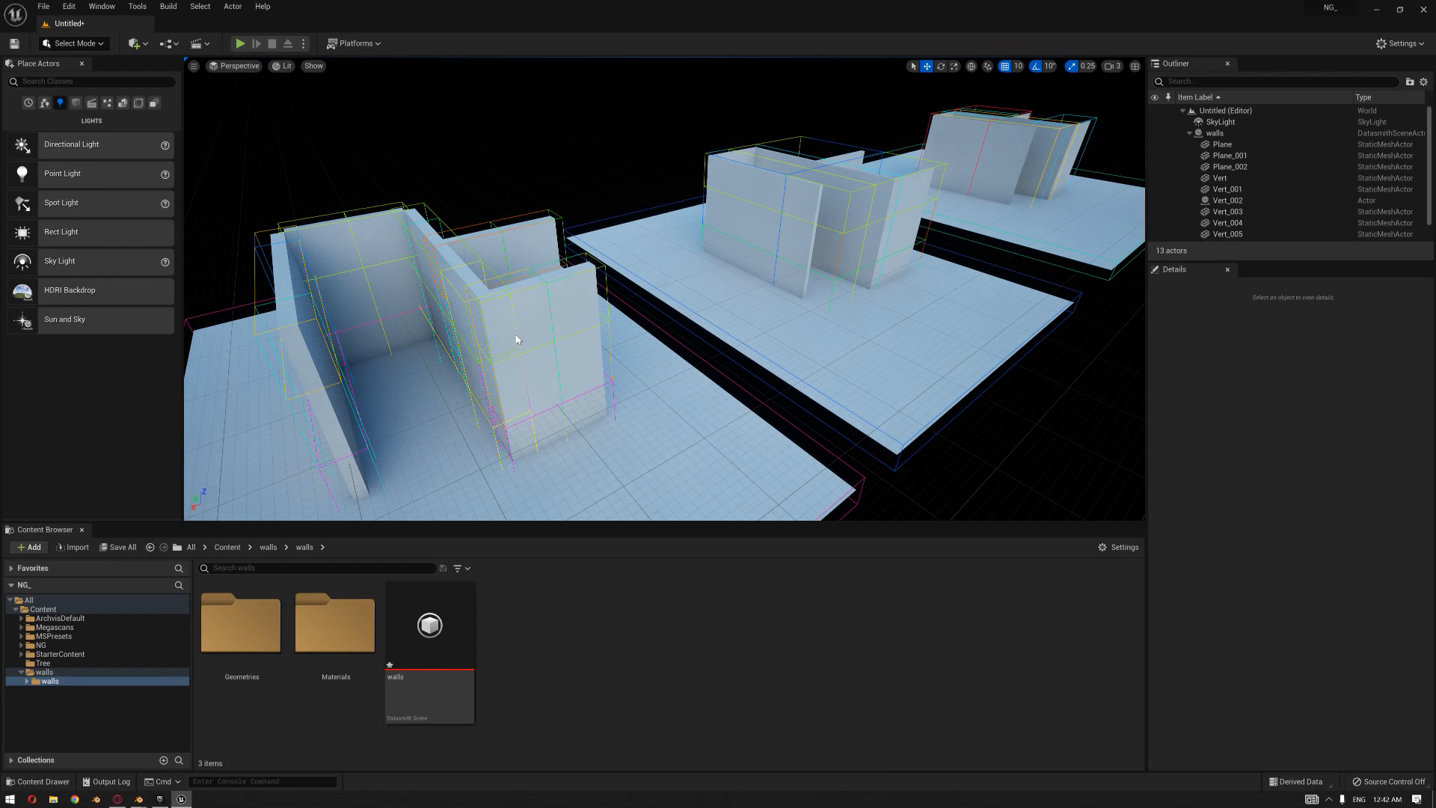
mouse_move(597, 358)
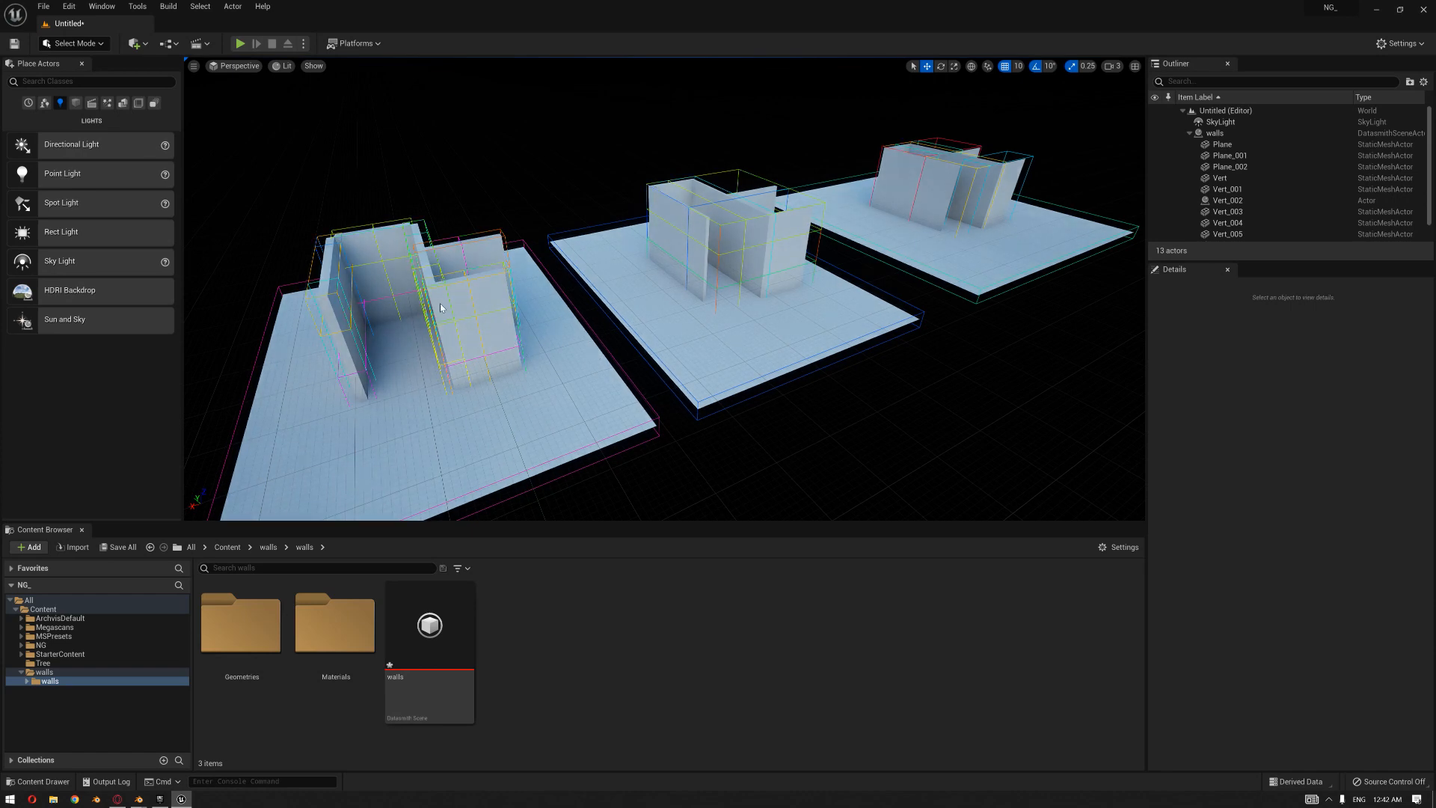
mouse_move(441, 347)
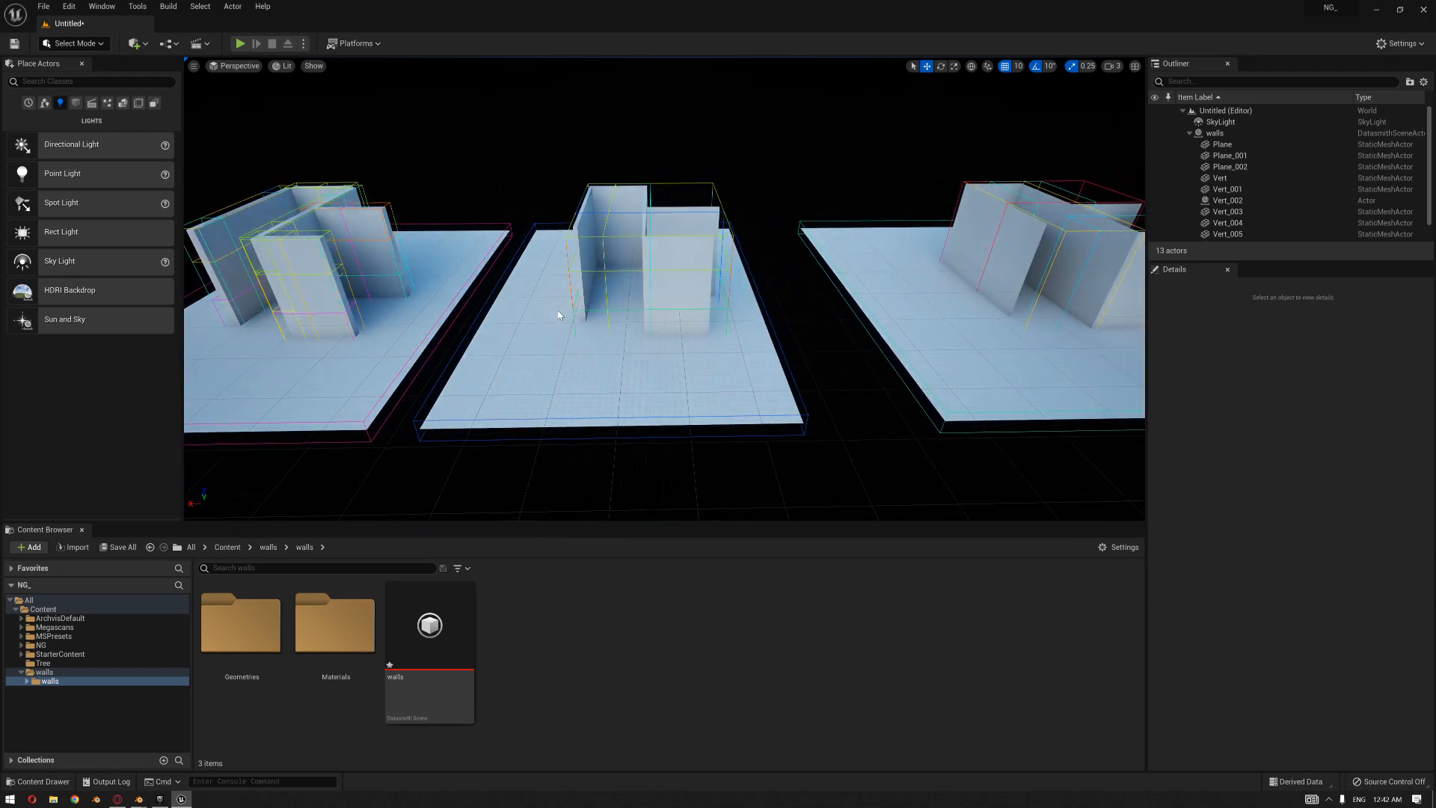
click(226, 547)
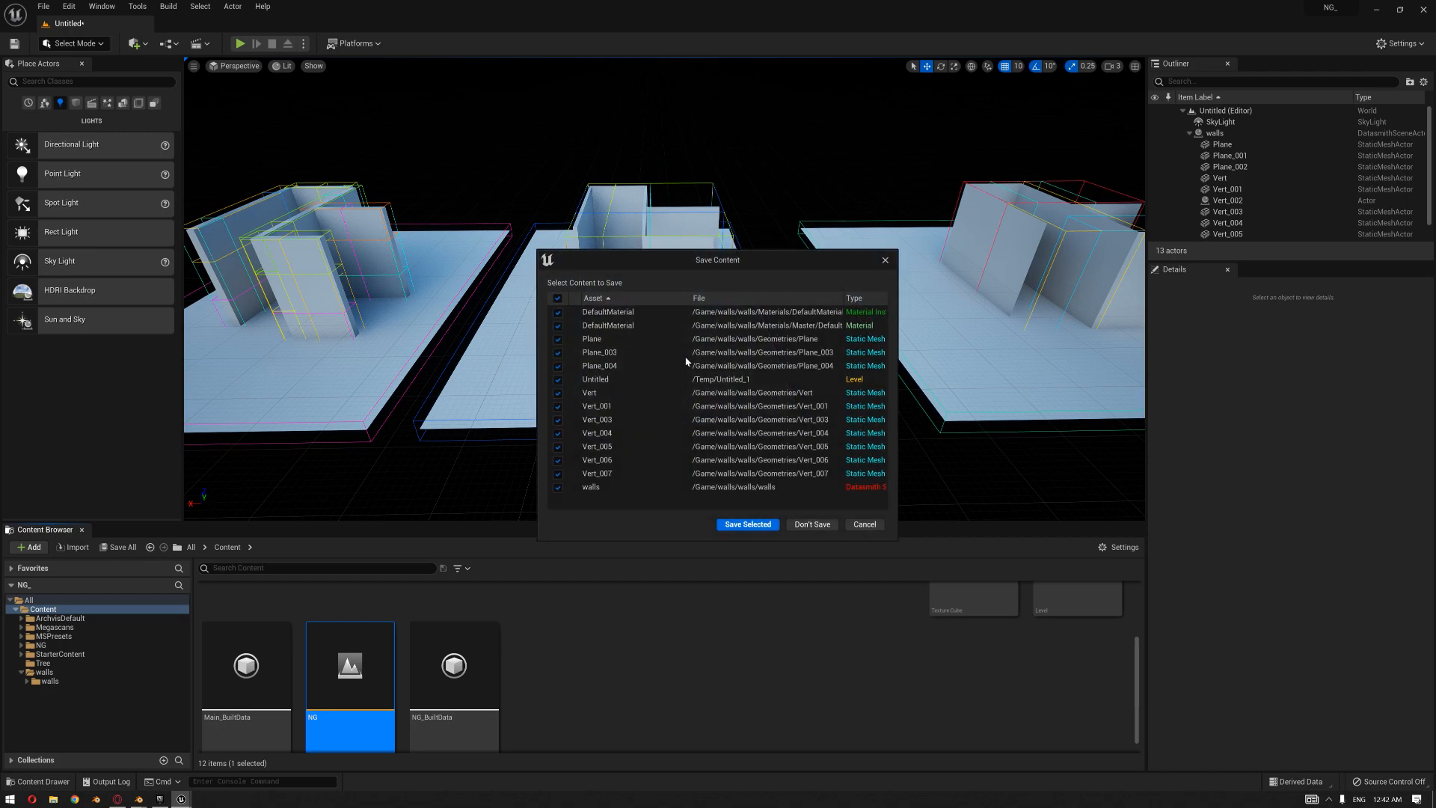
Save the selected imported wall assets and select an outside wall in the NG level.
click(748, 524)
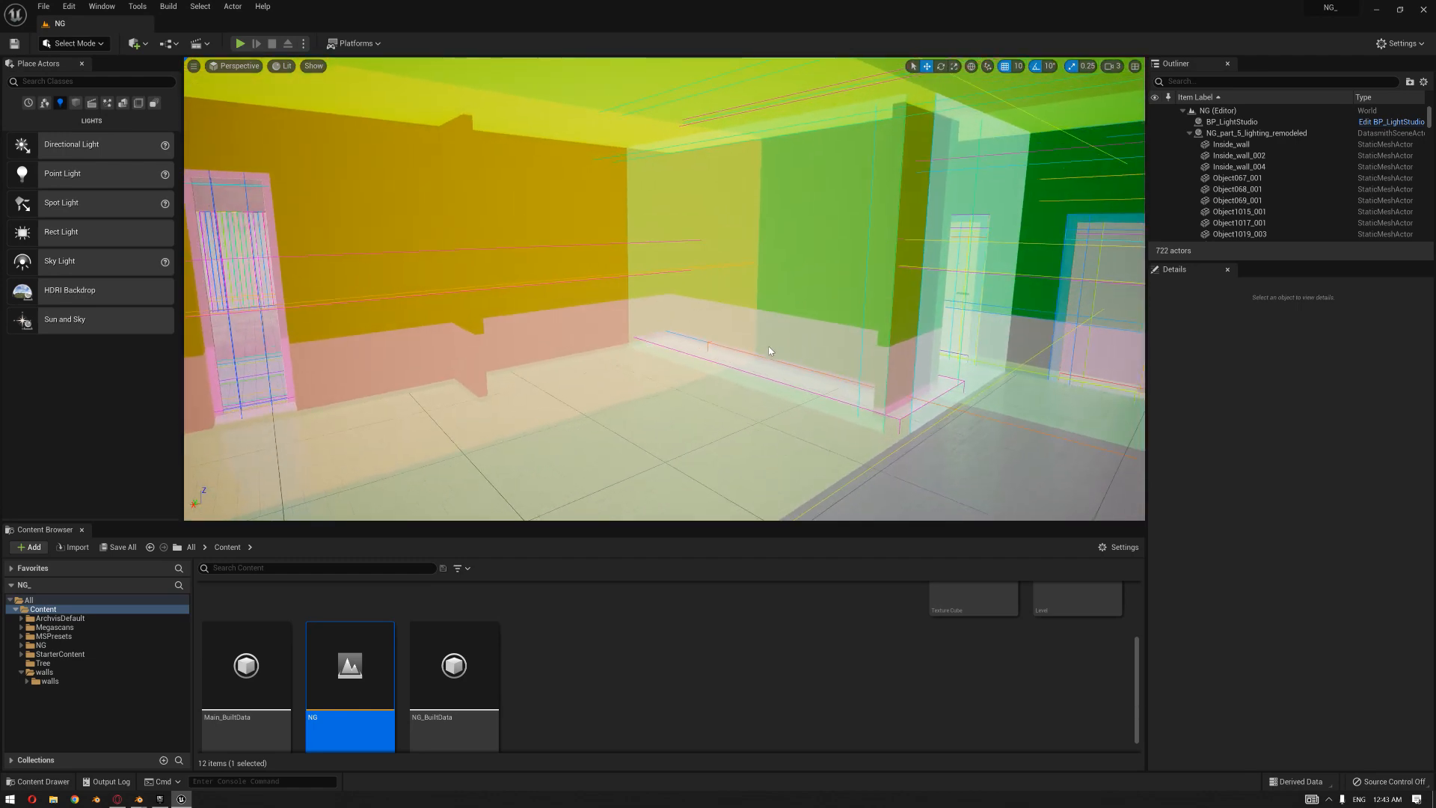
click(287, 65)
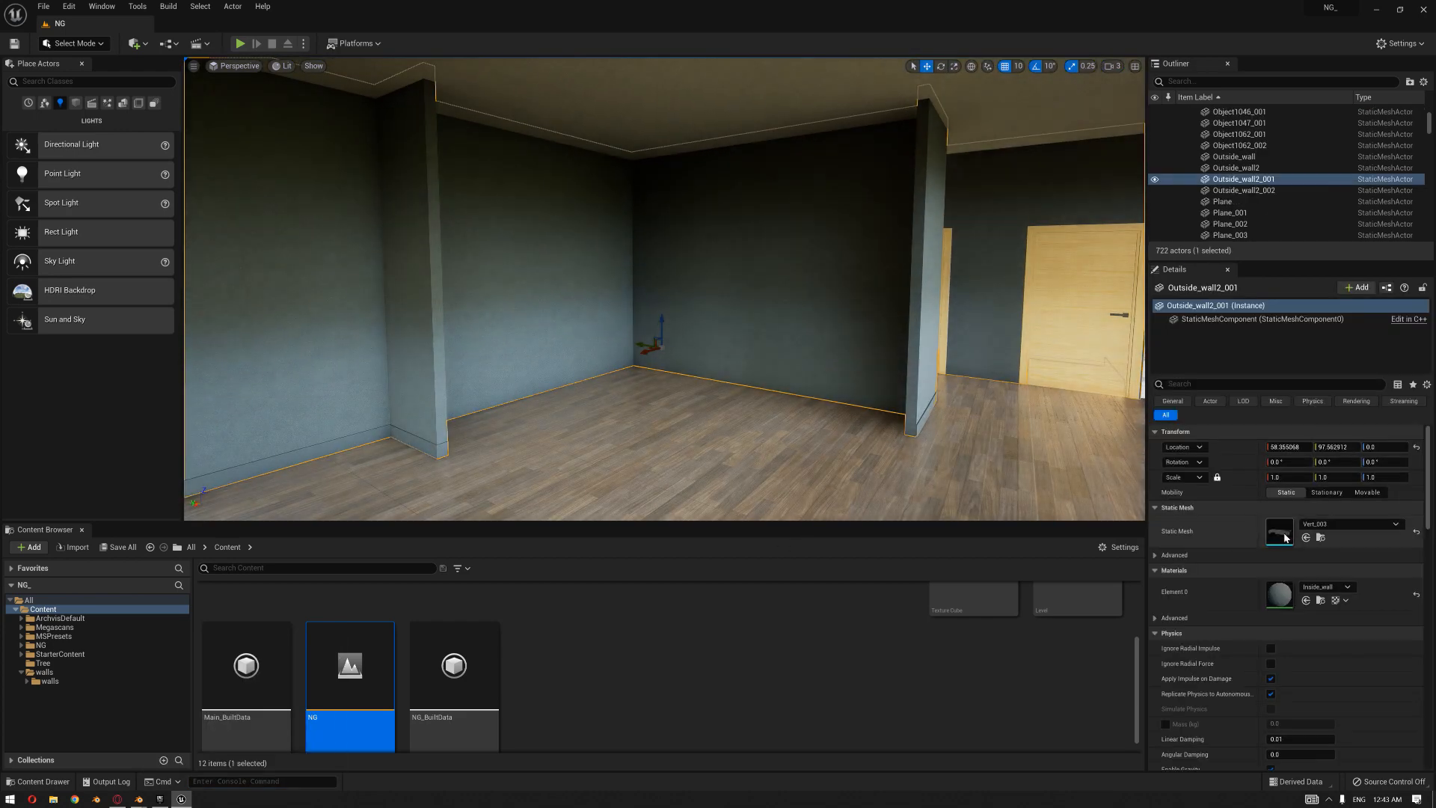
Open the Vert_003 static mesh and search its Details for 'card'.
double_click(1279, 531)
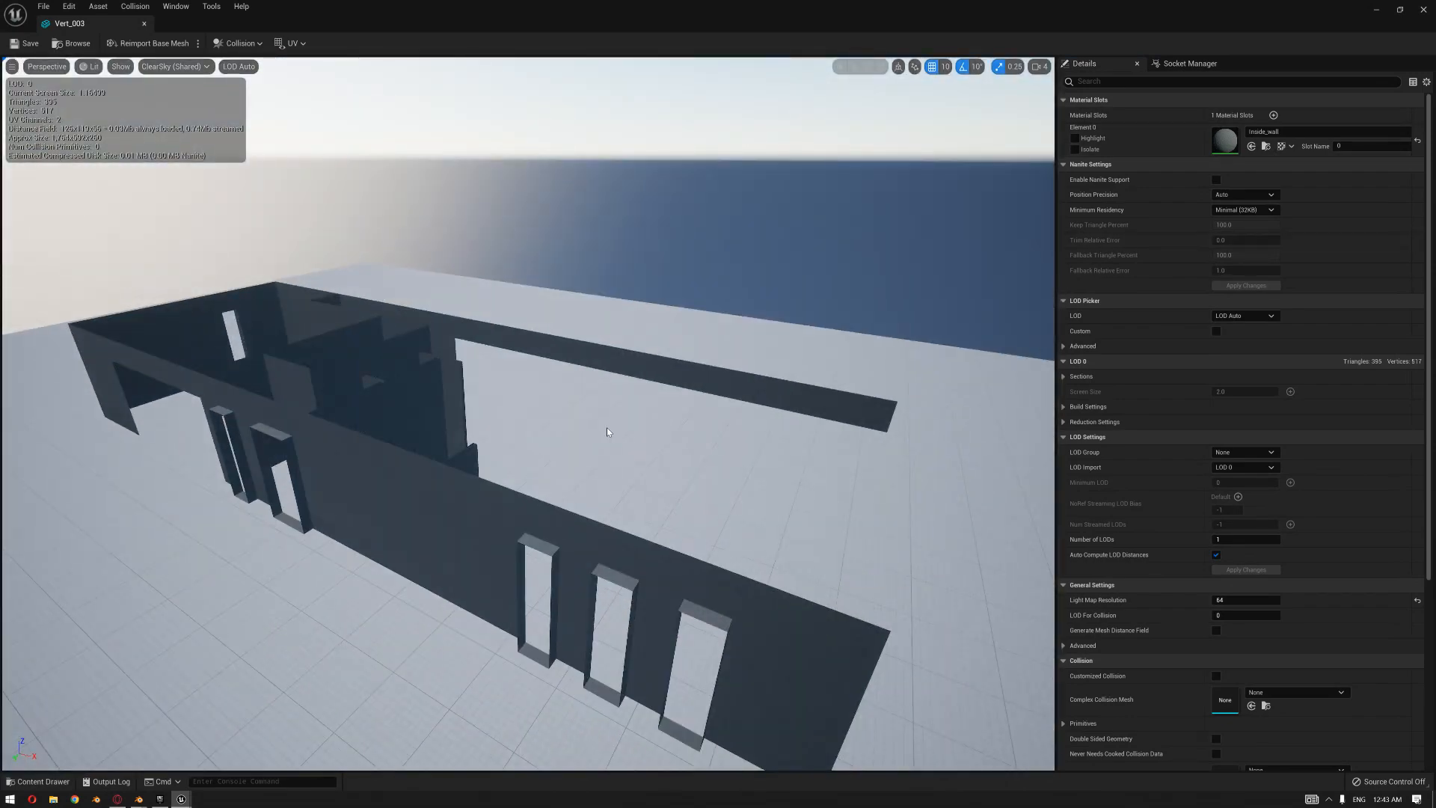
click(1236, 81)
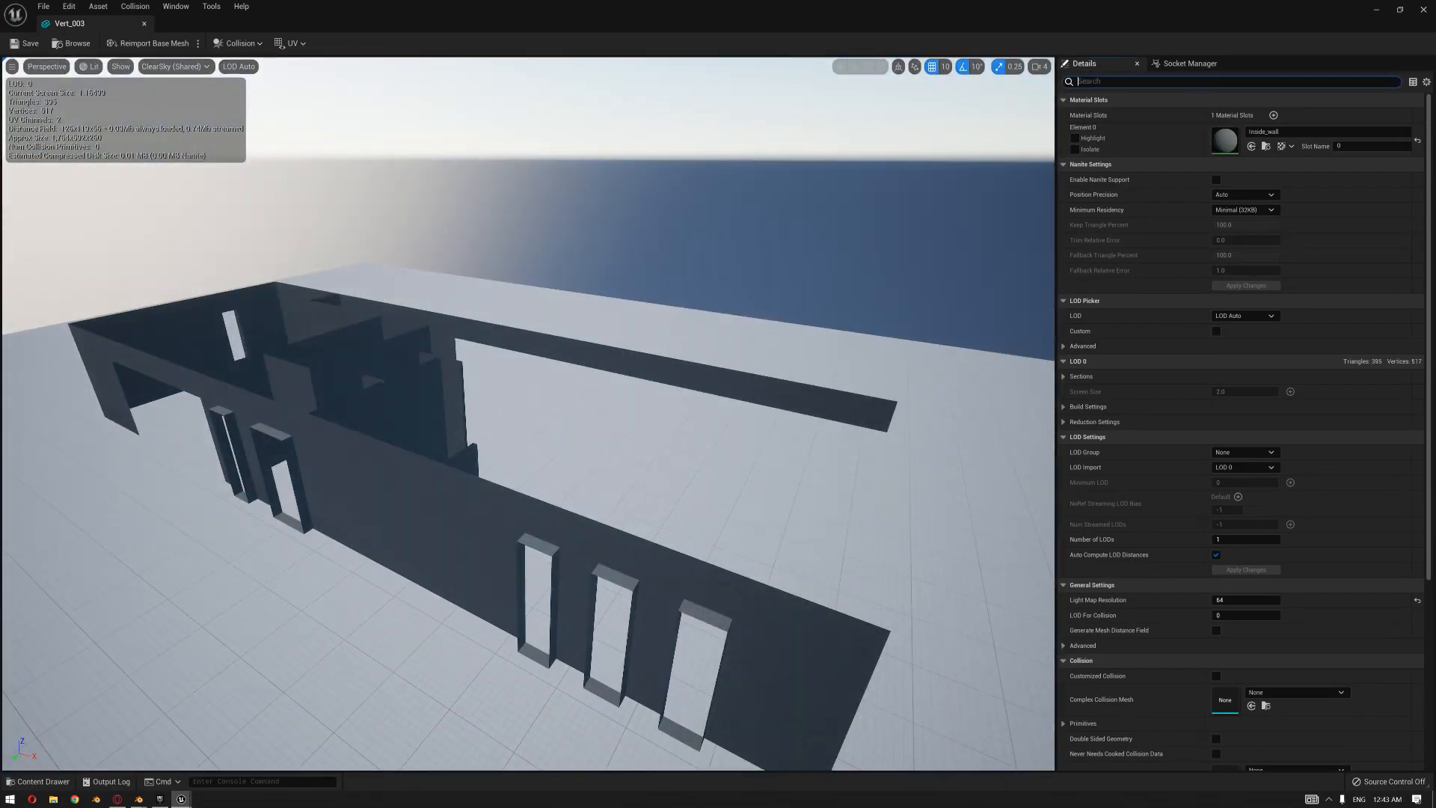
text(card)
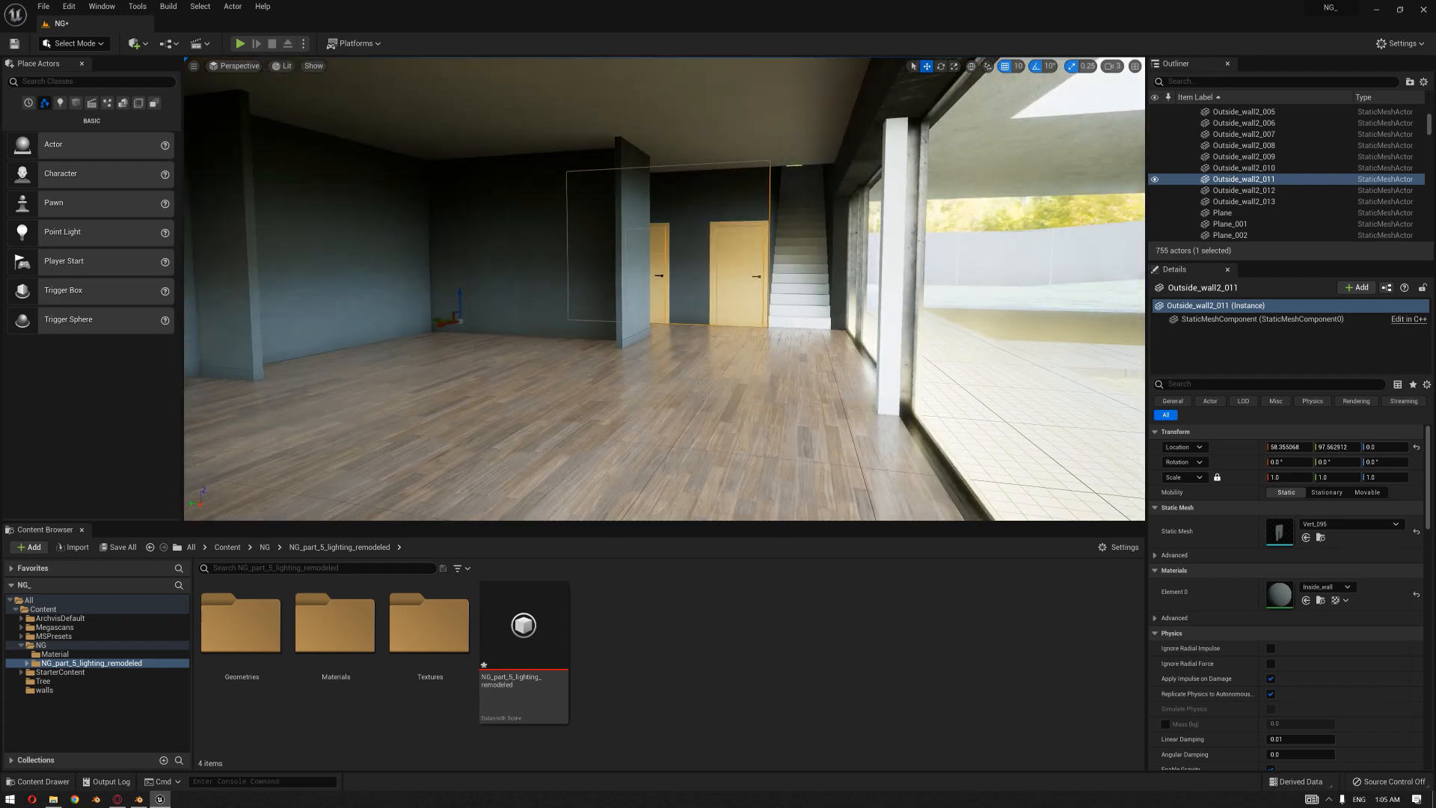
text(r.Lumen.Visualize.CardPlacement 0)
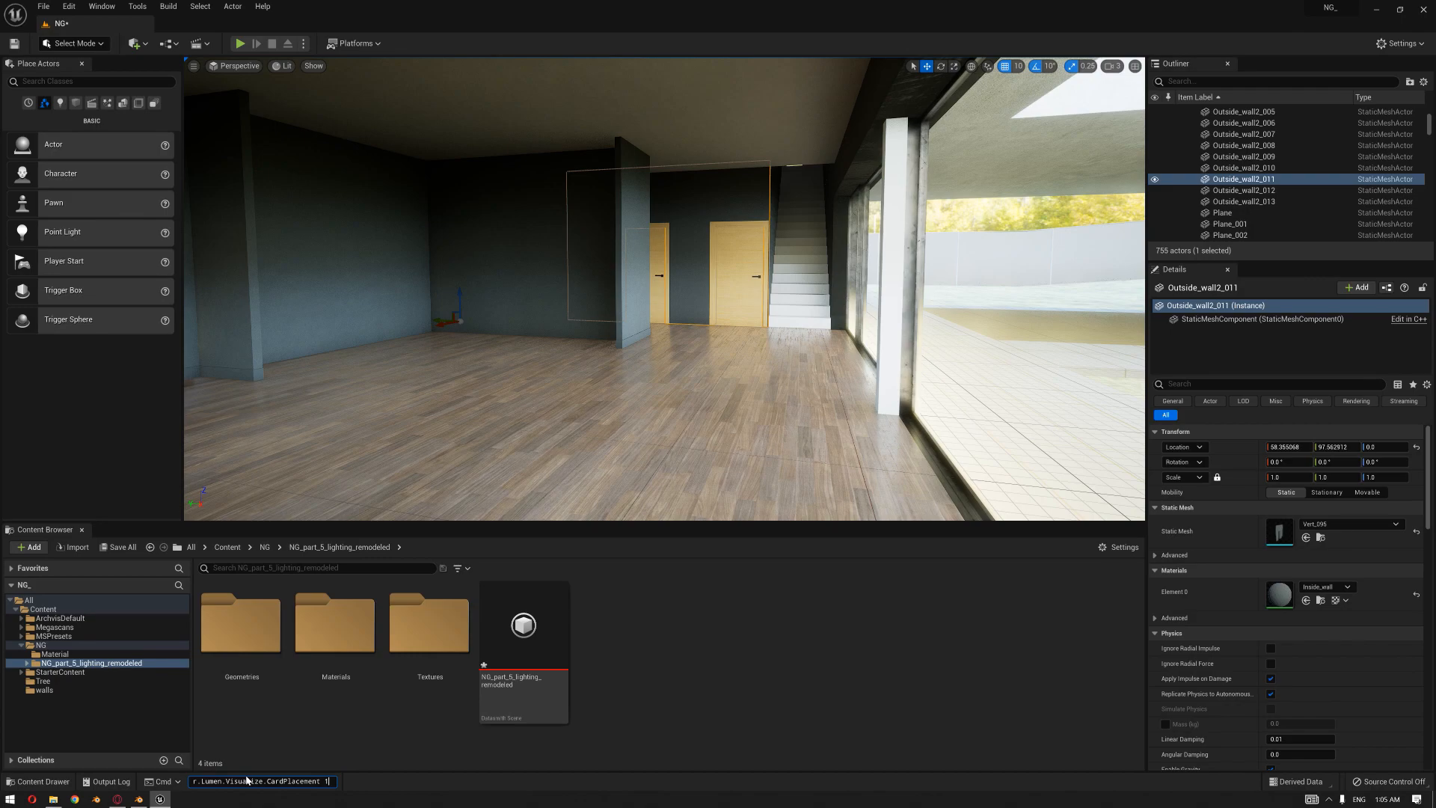
key(enter)
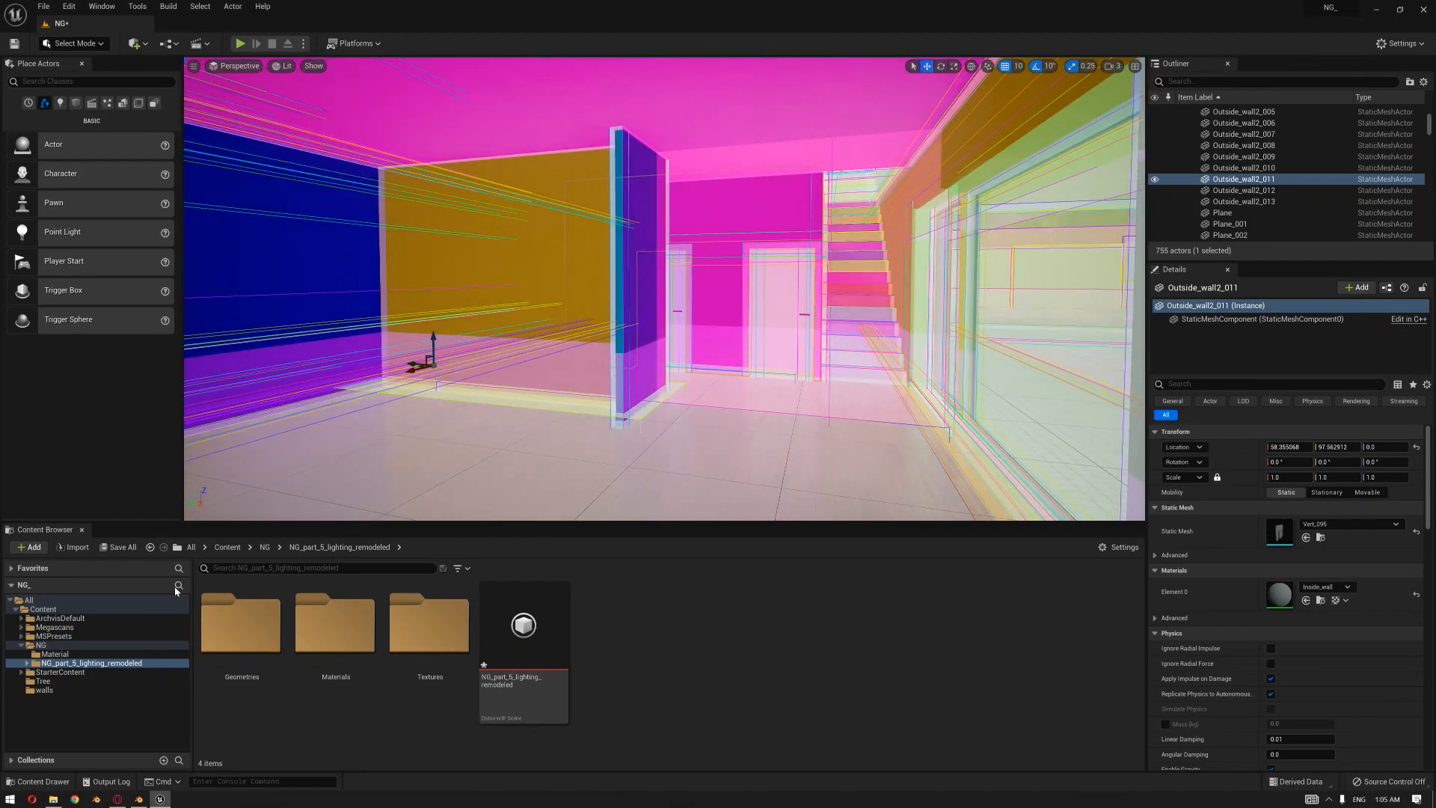
text(r.Lumen.Visualize.CardPlacement)
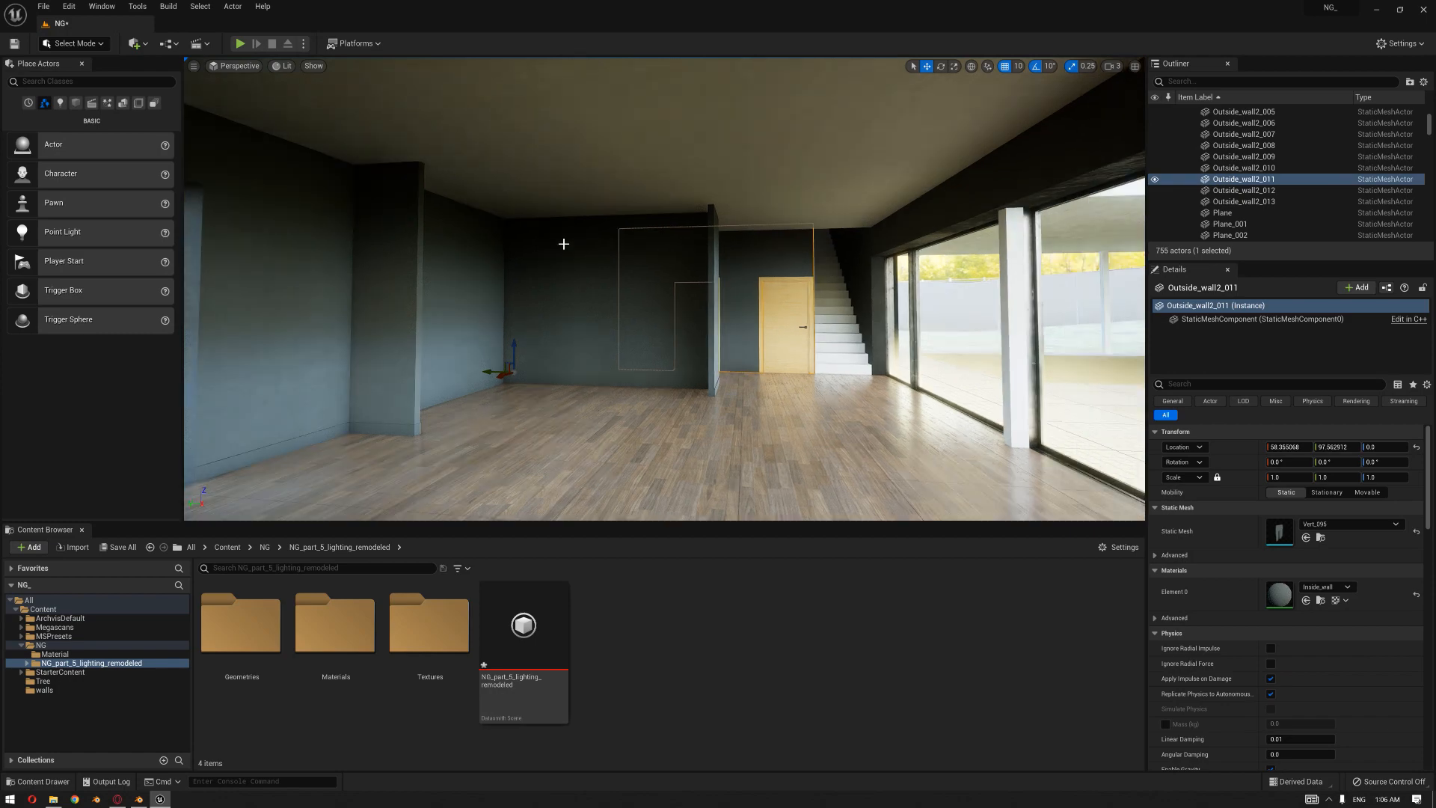
mouse_move(644, 350)
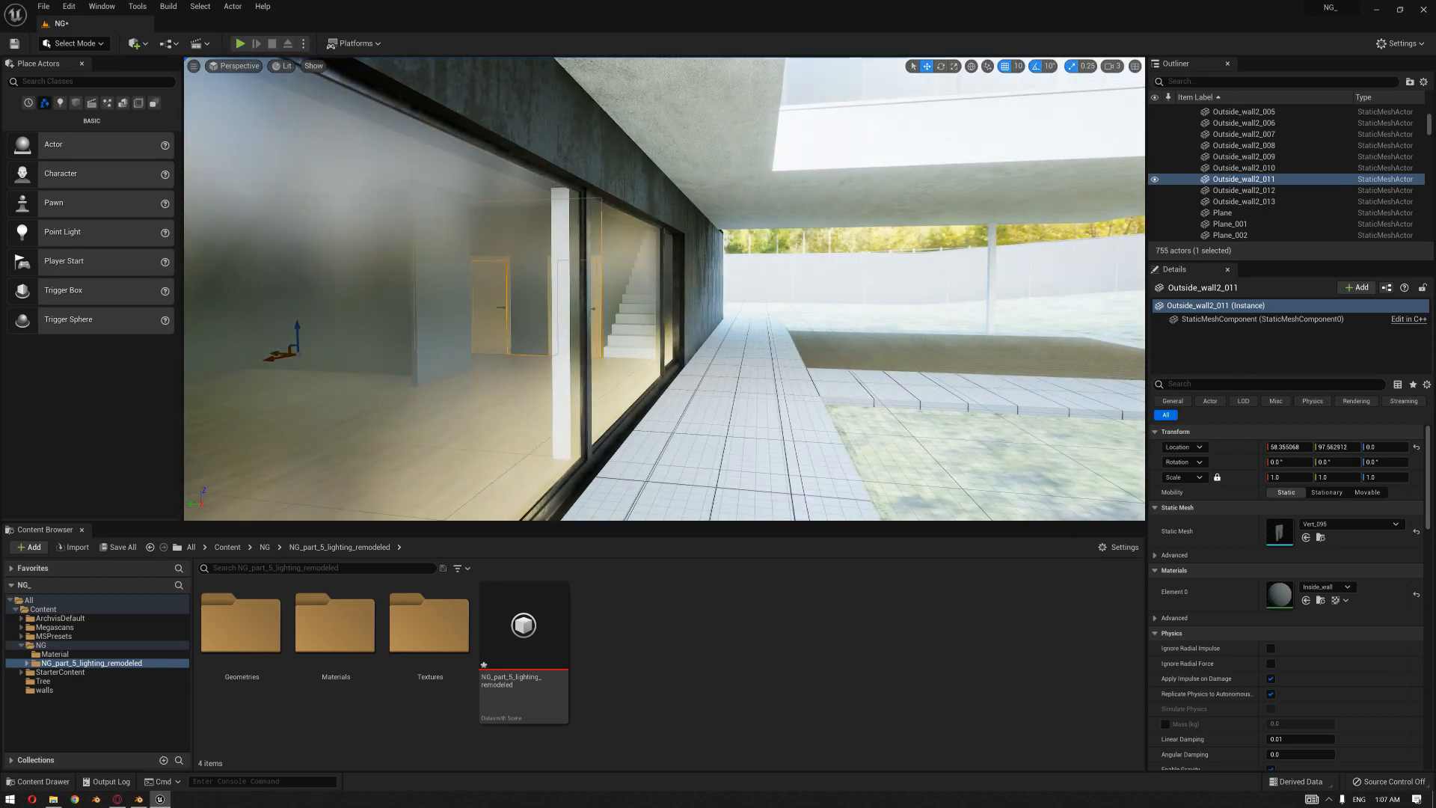
Set the SkyLight1 component of BP_LightStudio to intensity 15.0.
click(1232, 121)
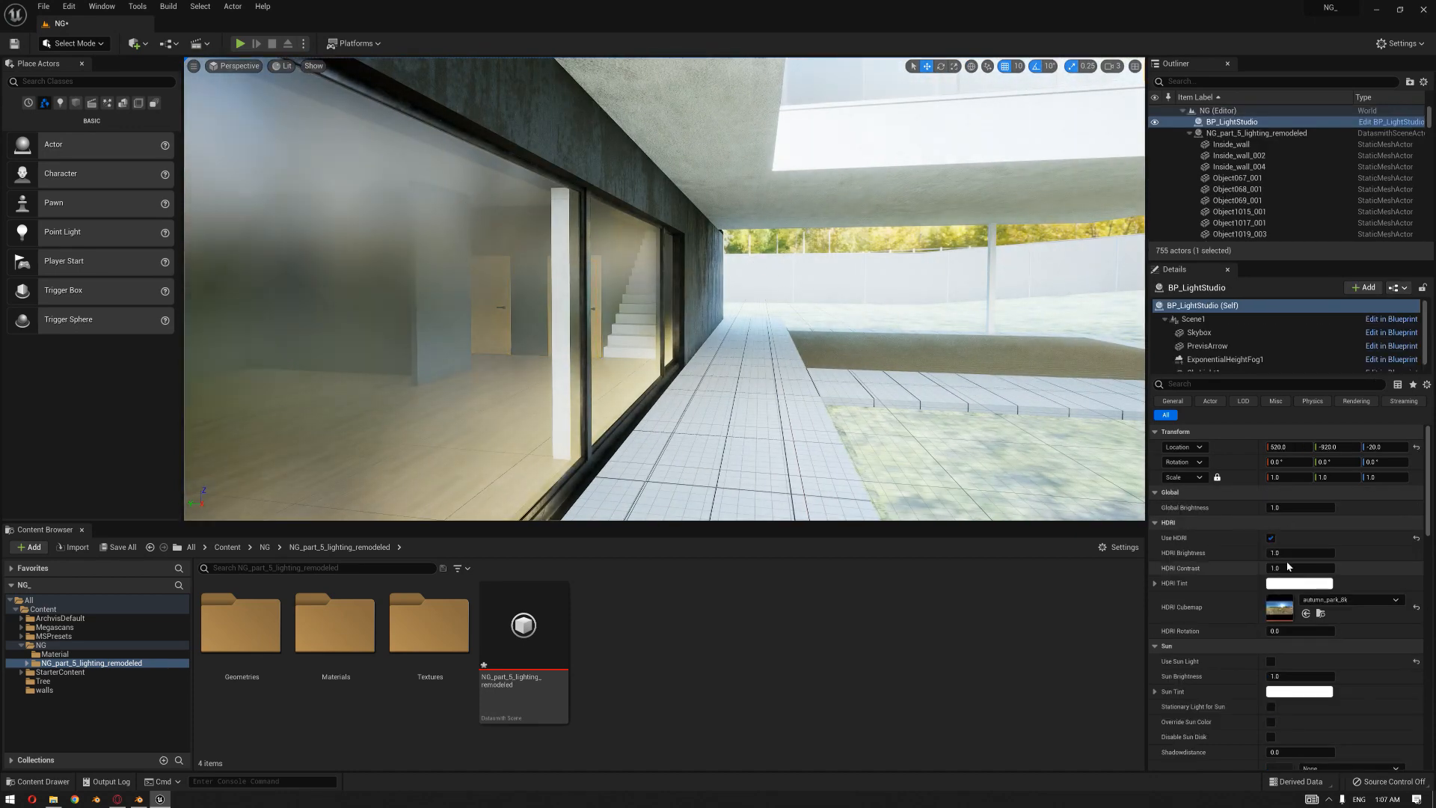
click(1205, 364)
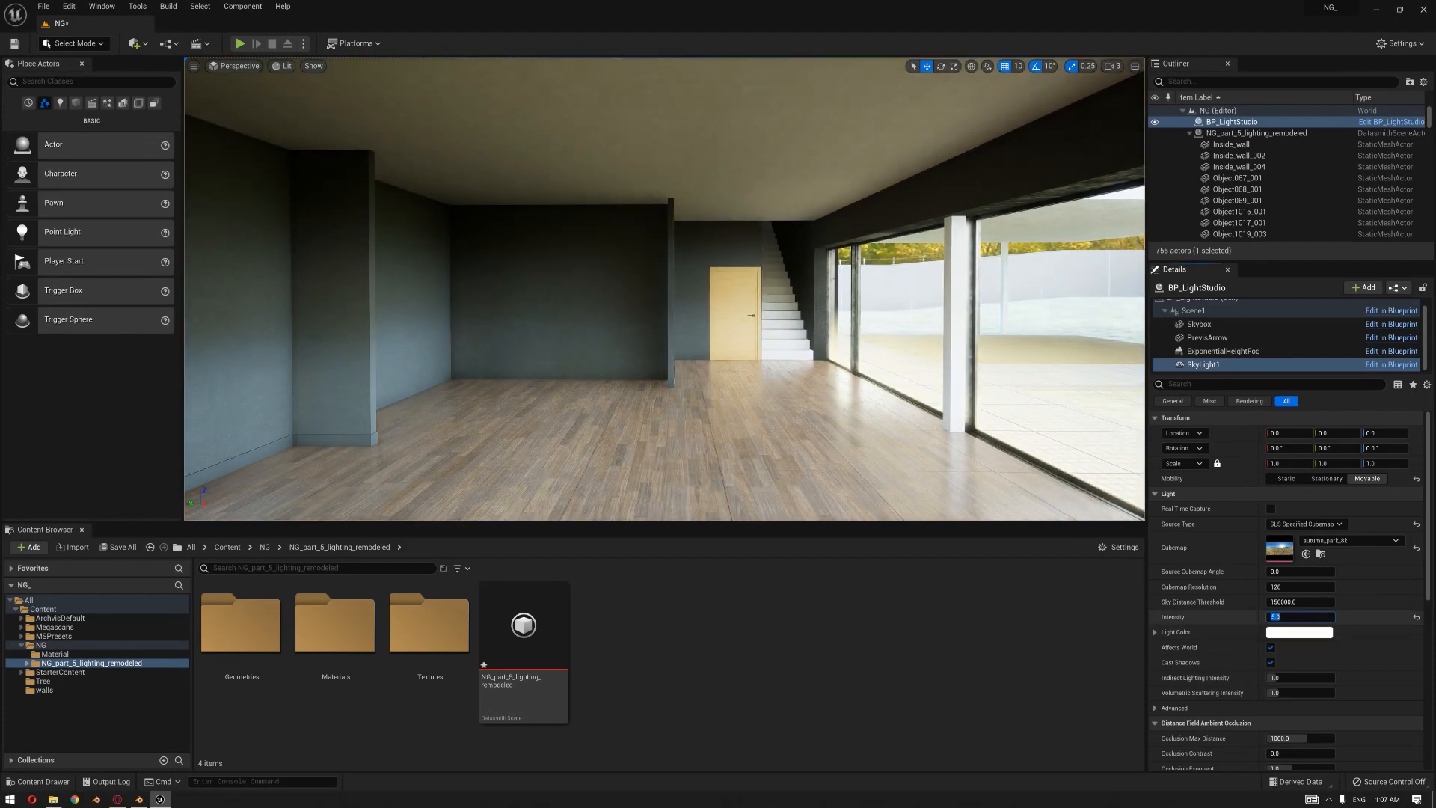
text(15.0)
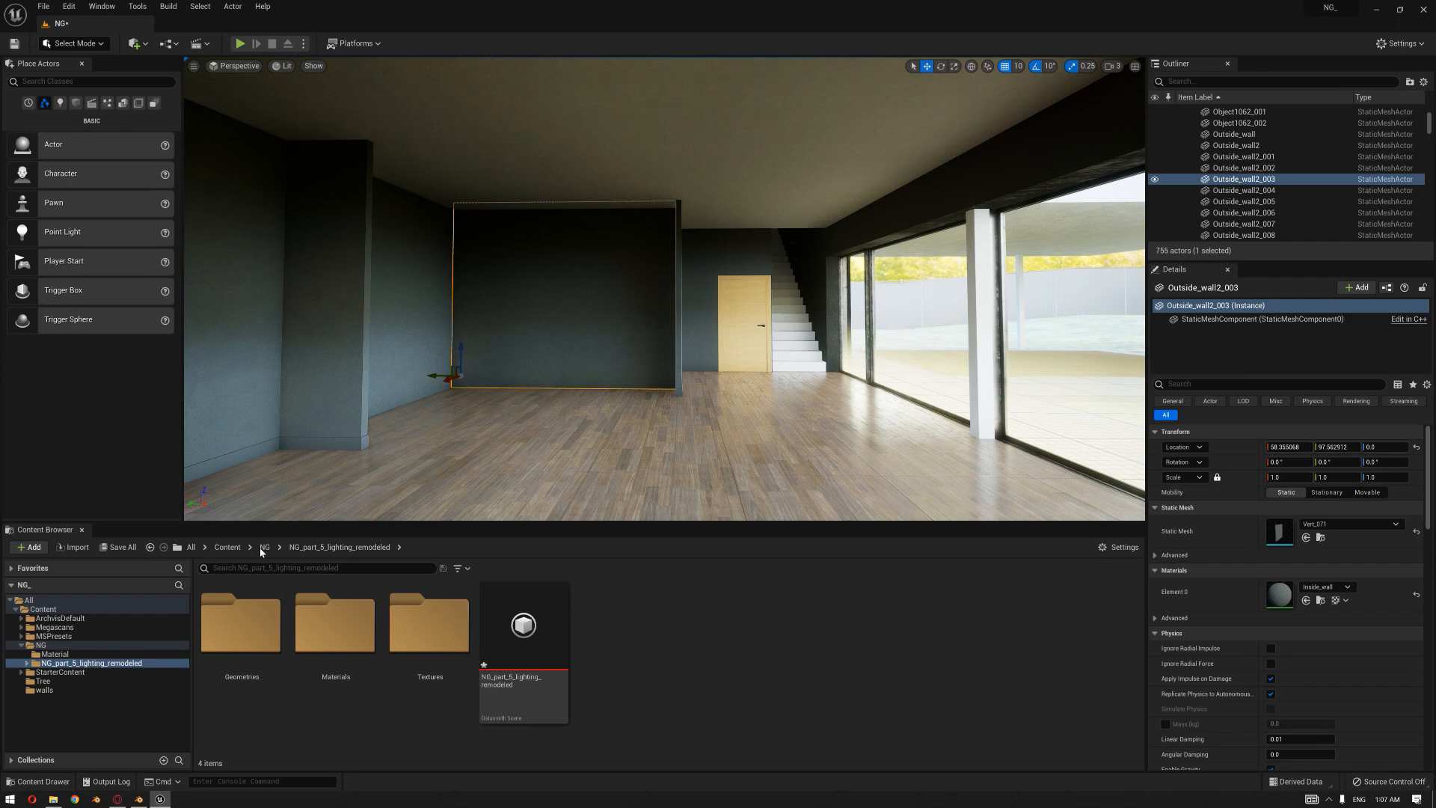
Return to the Content folder and open the Inside_wall material instance from Details.
click(226, 547)
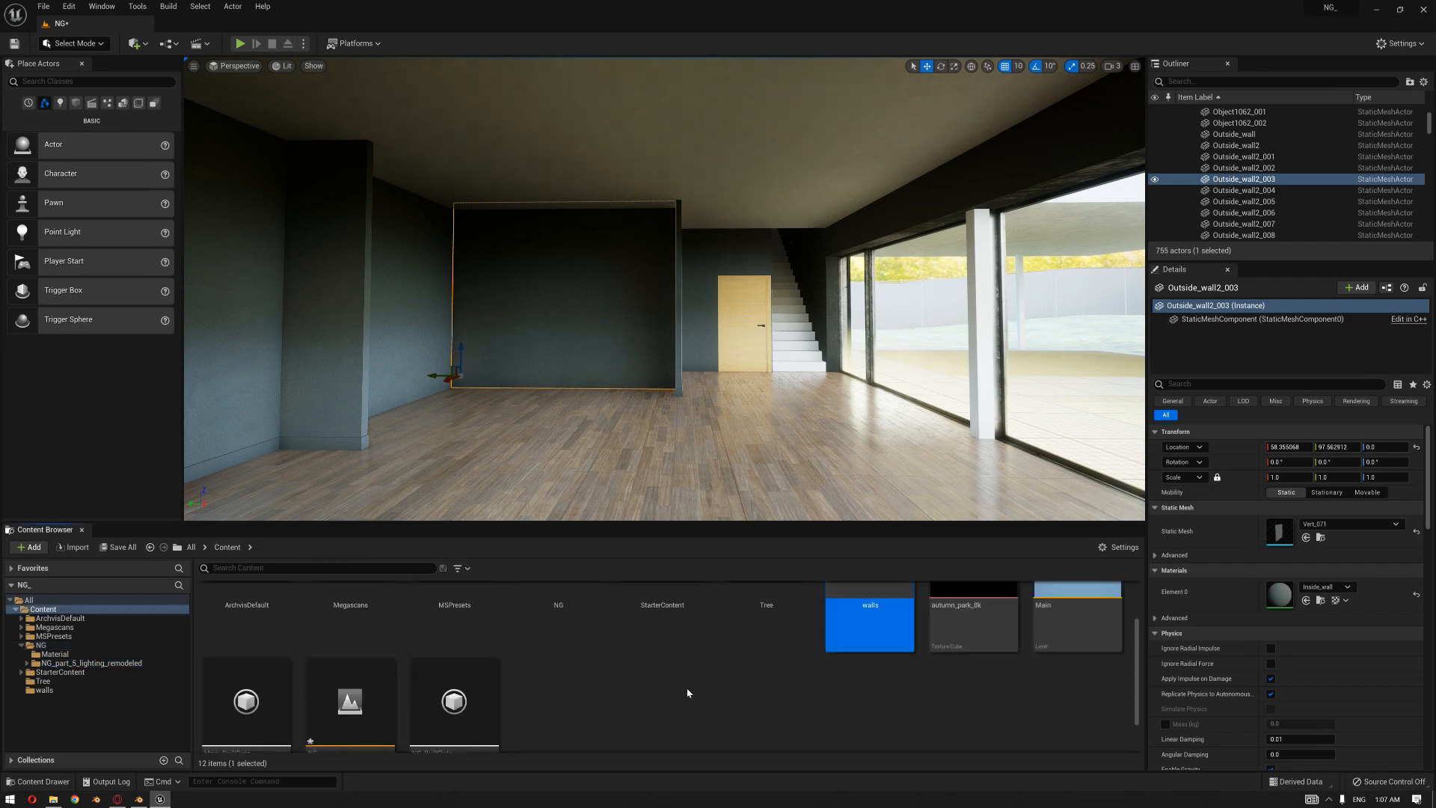
mouse_move(601, 684)
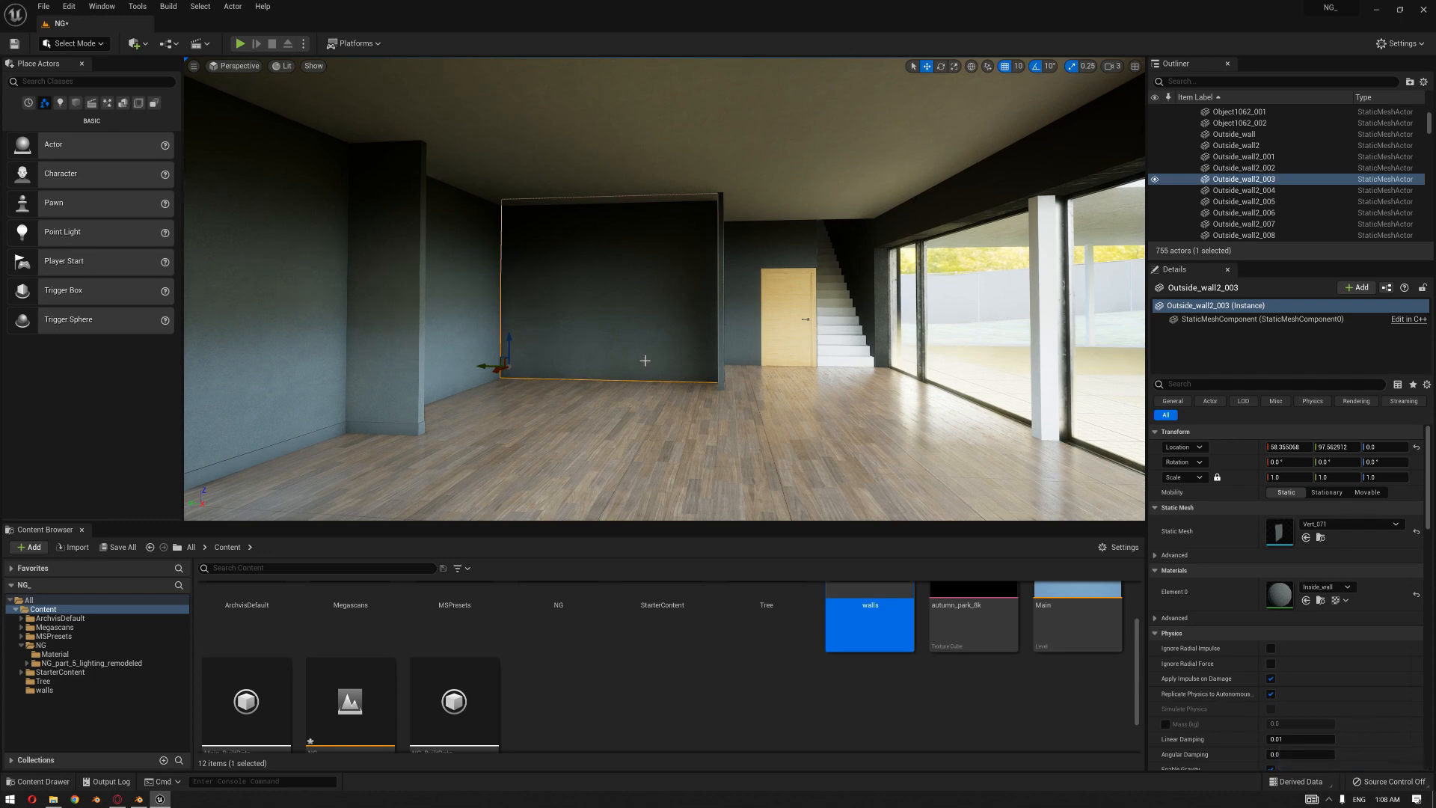
mouse_move(660, 384)
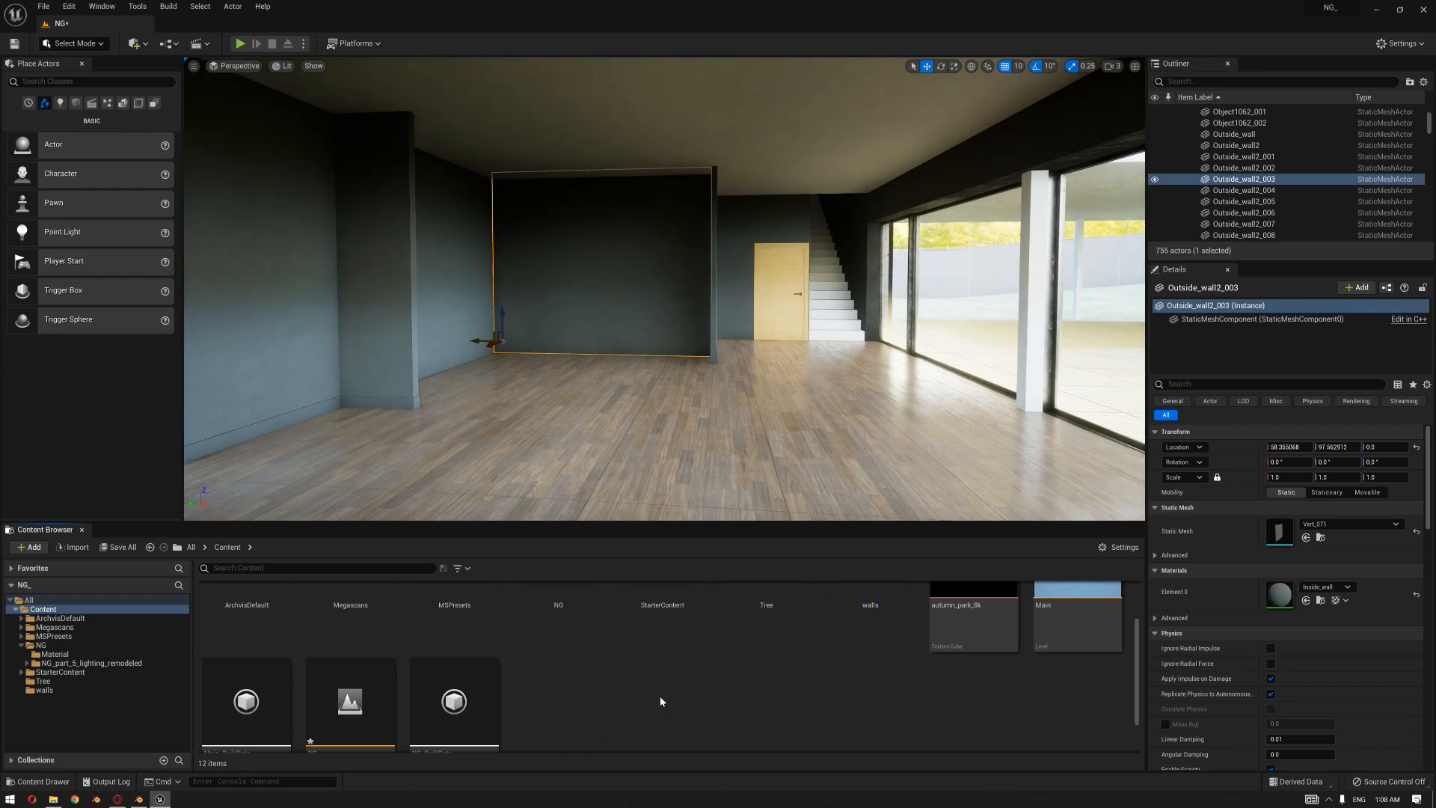
mouse_move(631, 713)
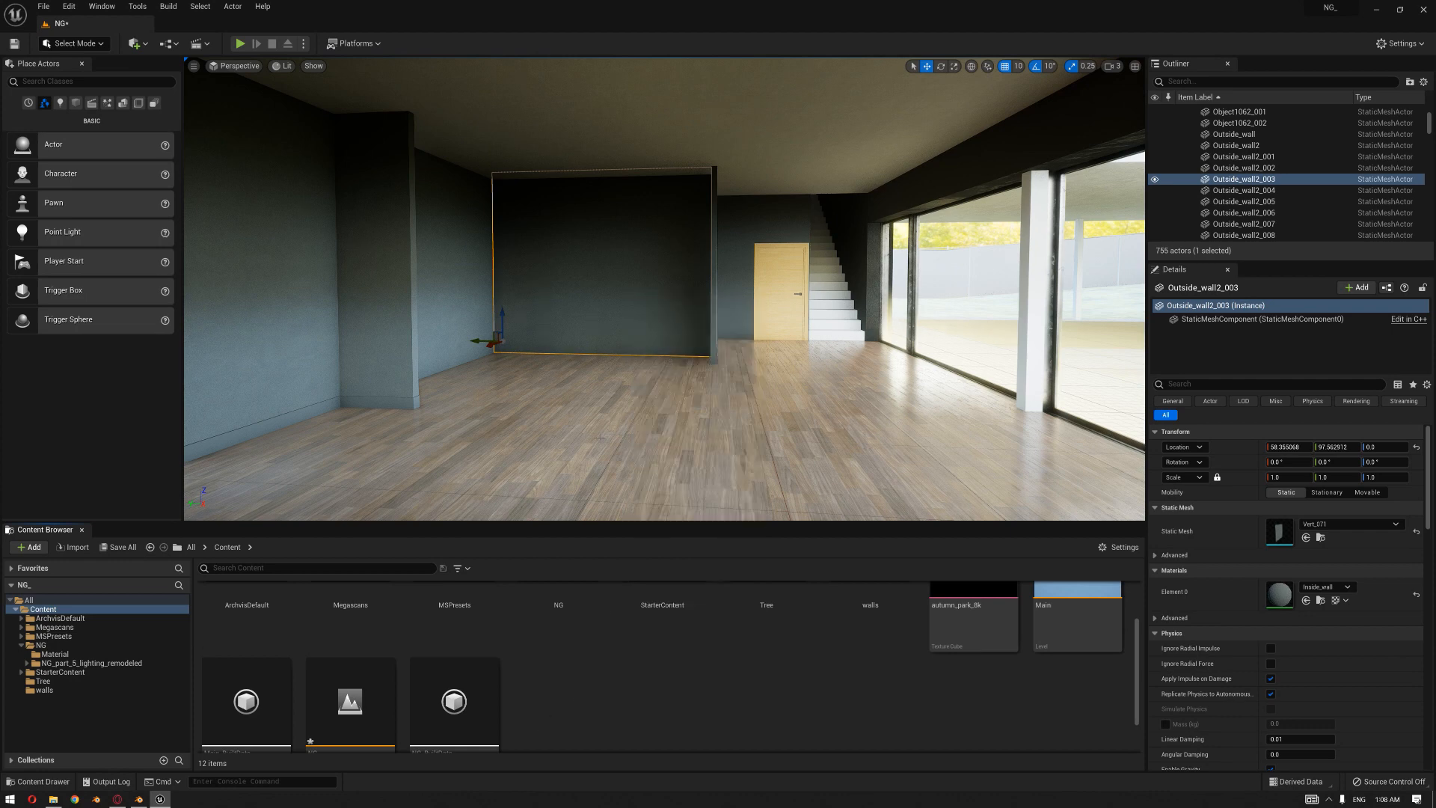
mouse_move(1281, 593)
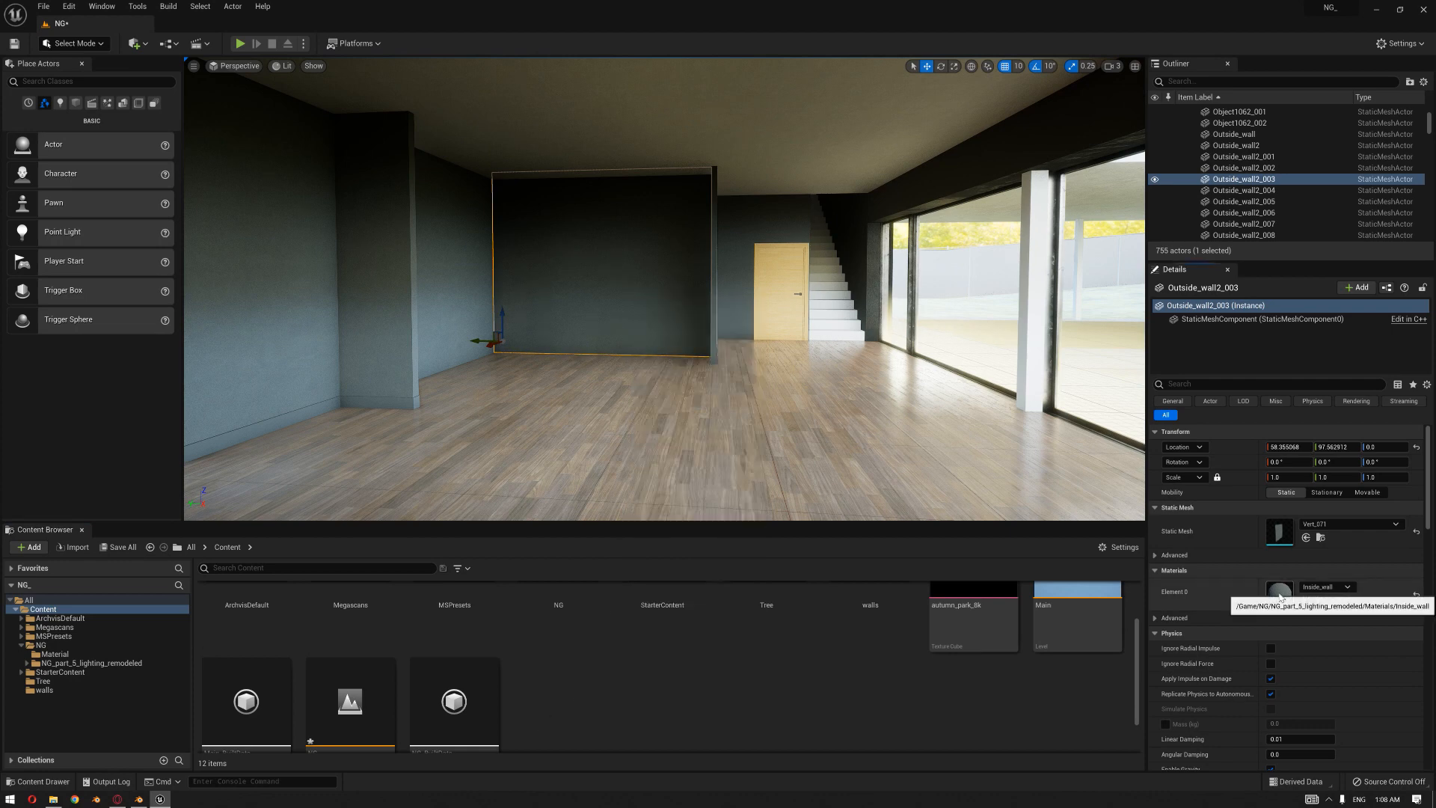
double_click(1280, 591)
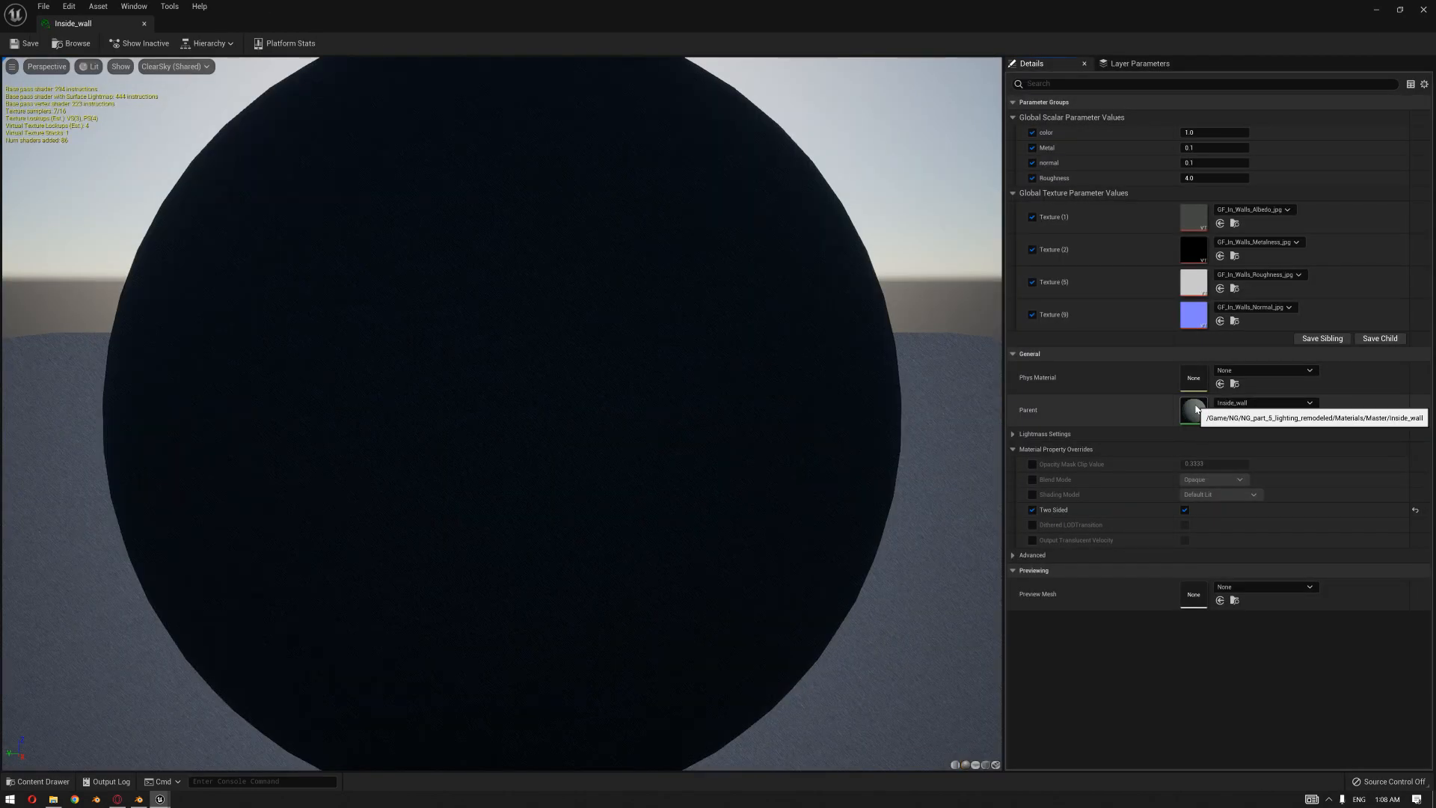
Open the parent master material of the Inside_wall instance.
double_click(1194, 409)
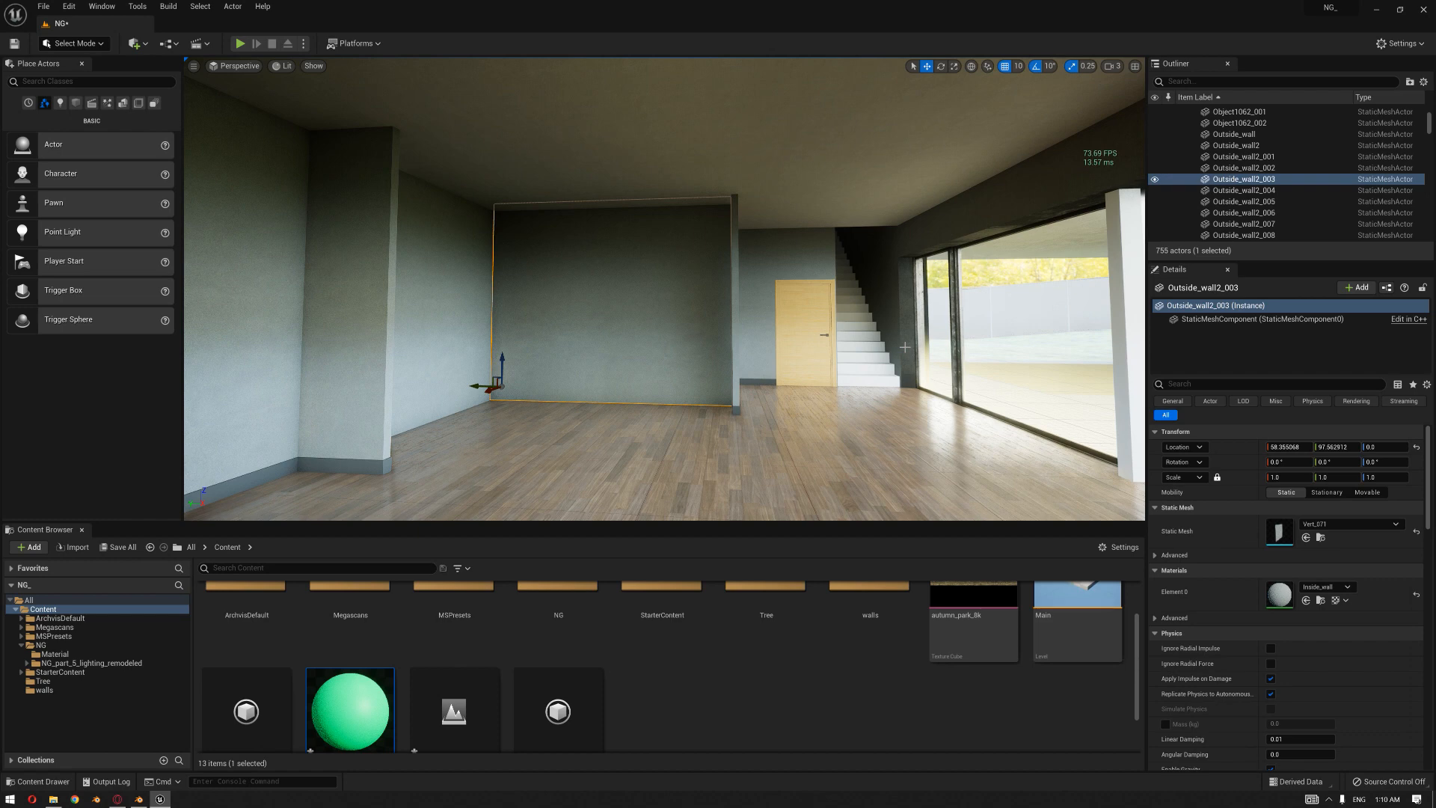
mouse_move(844, 347)
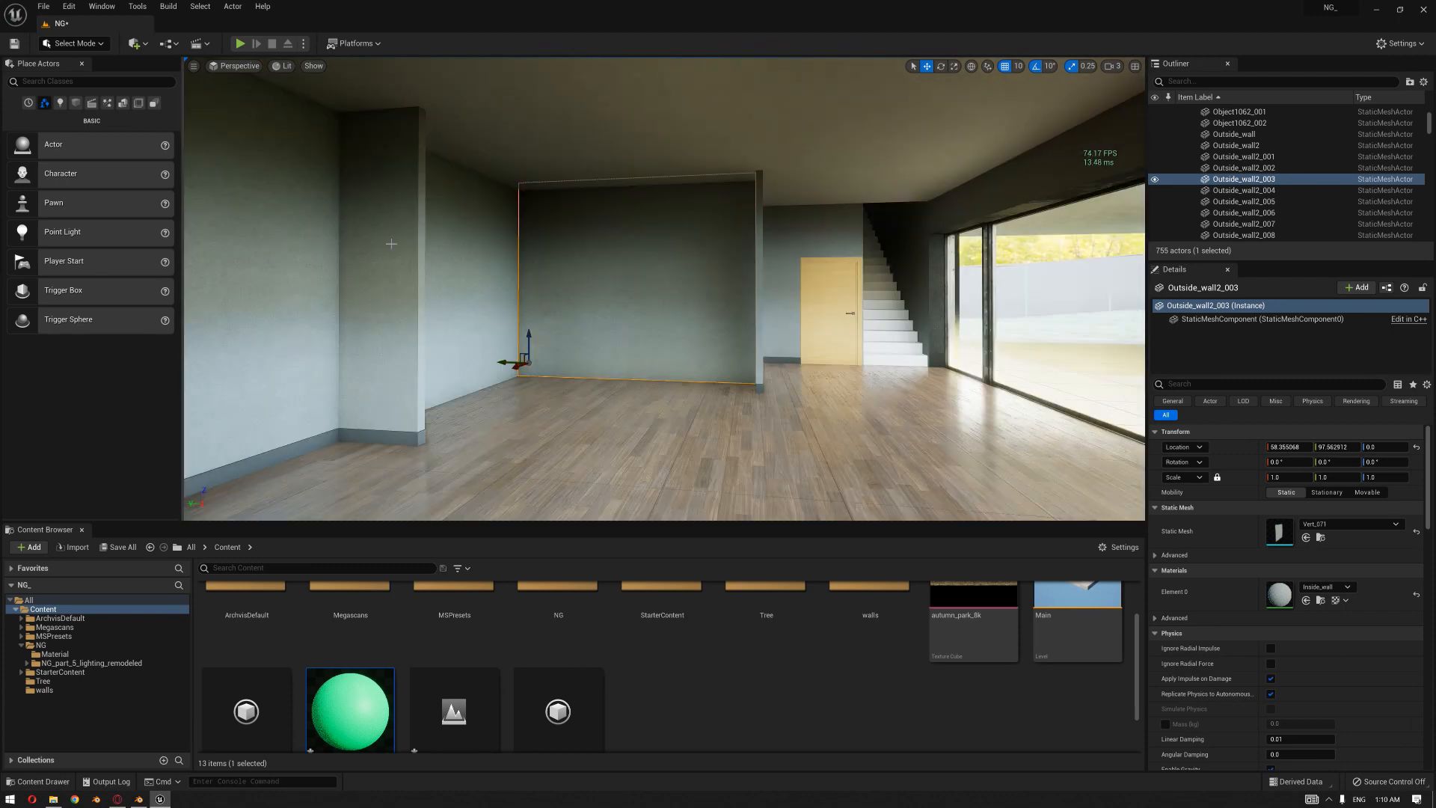
click(106, 102)
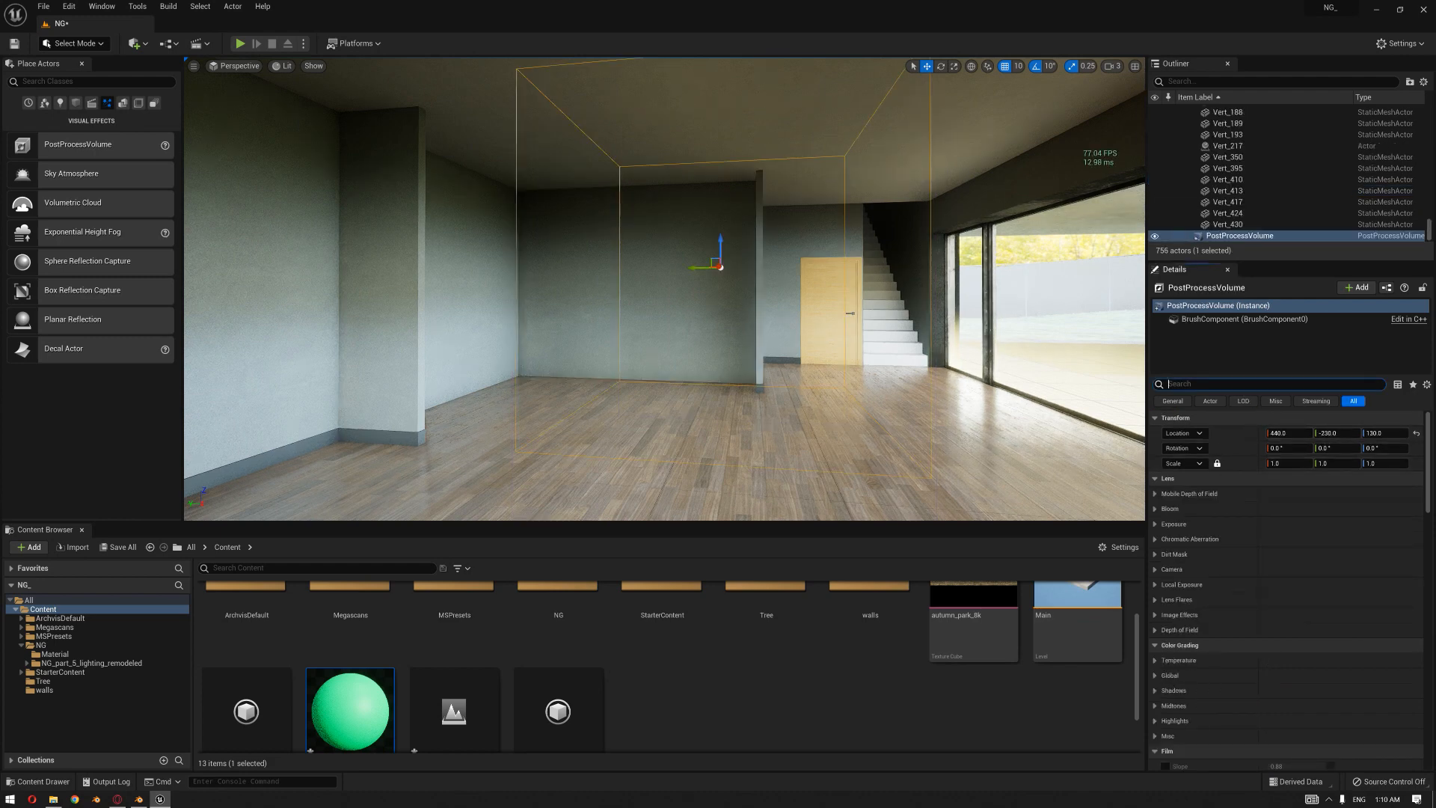
Make the volume affect the whole level and enable every Lumen GI and reflection override.
text(infi)
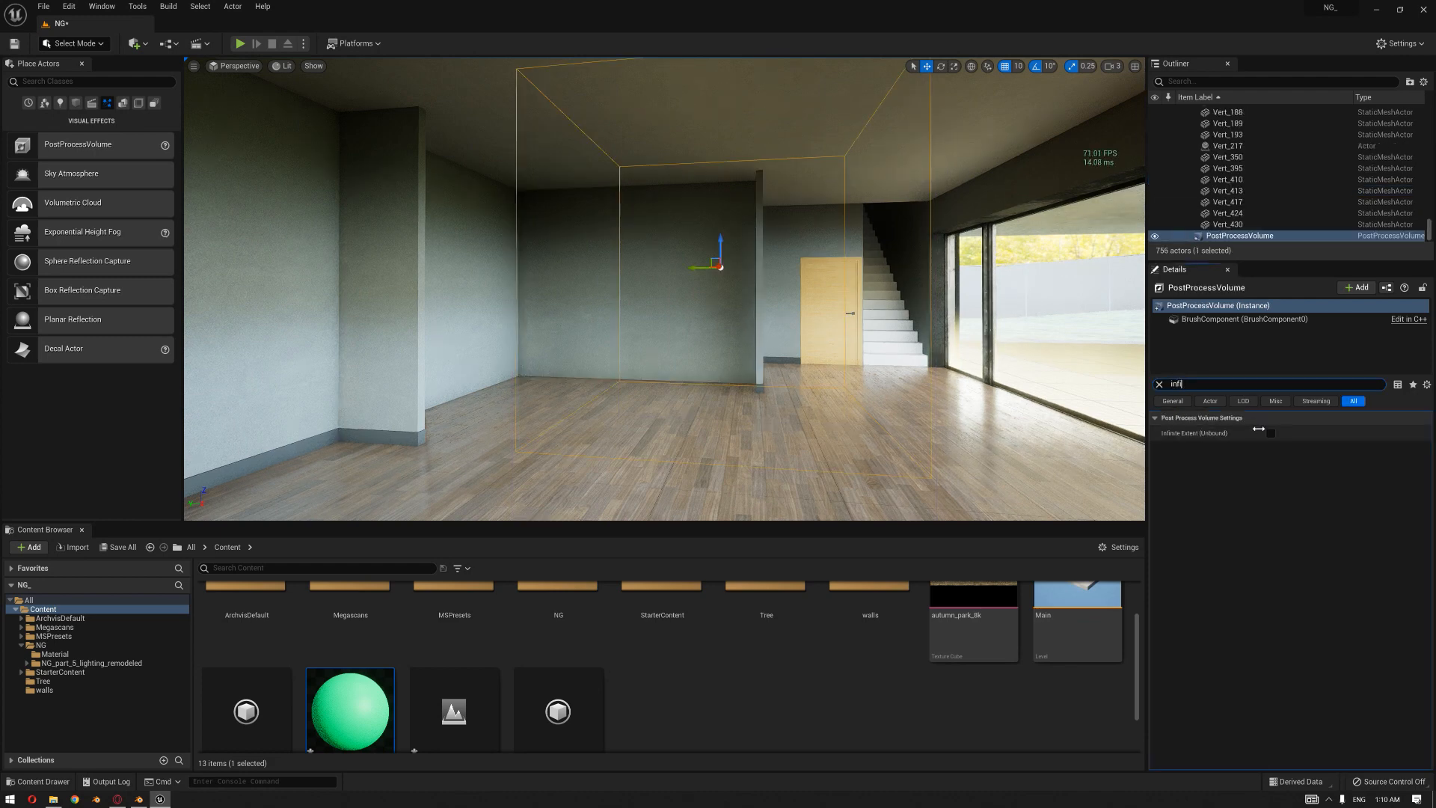
click(1269, 433)
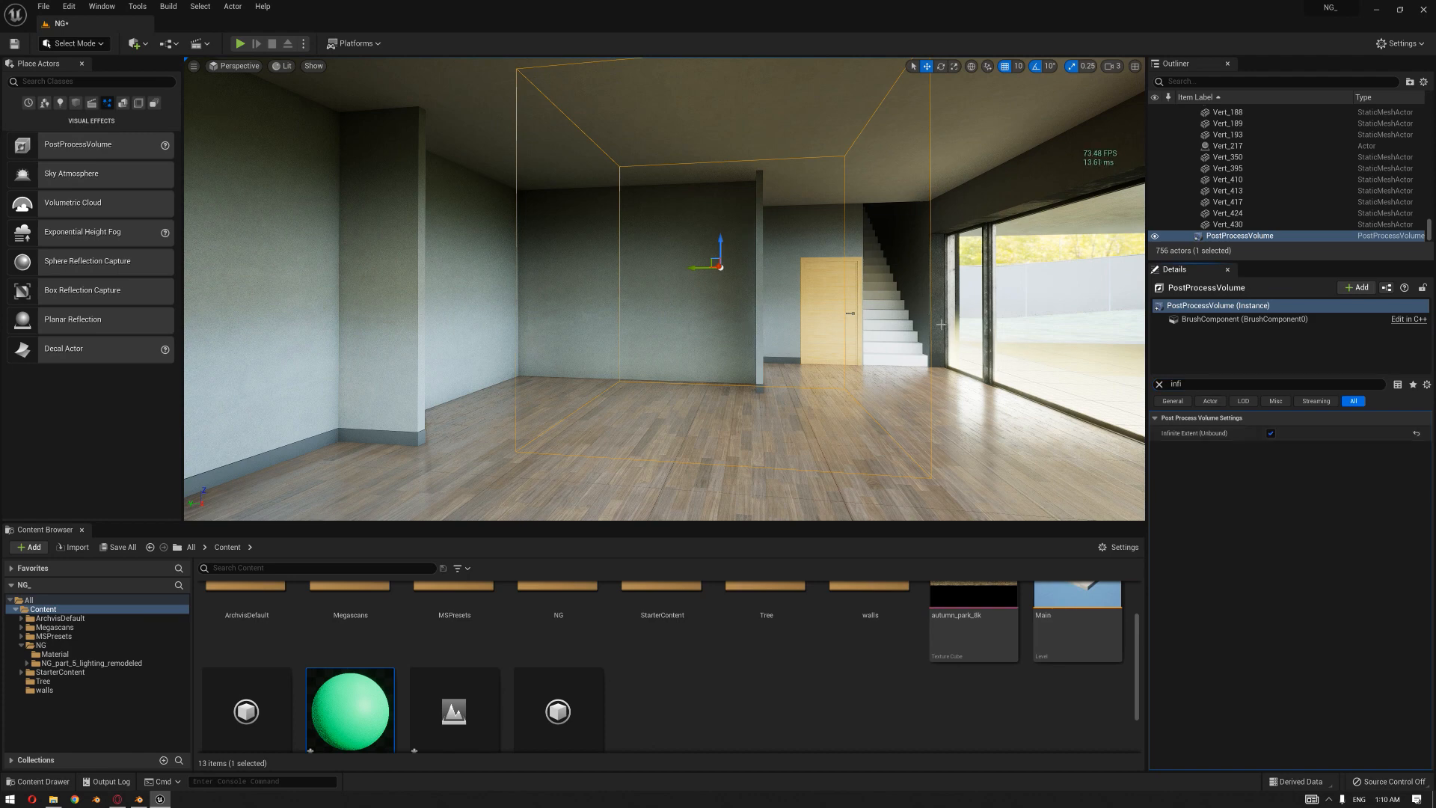
click(1159, 384)
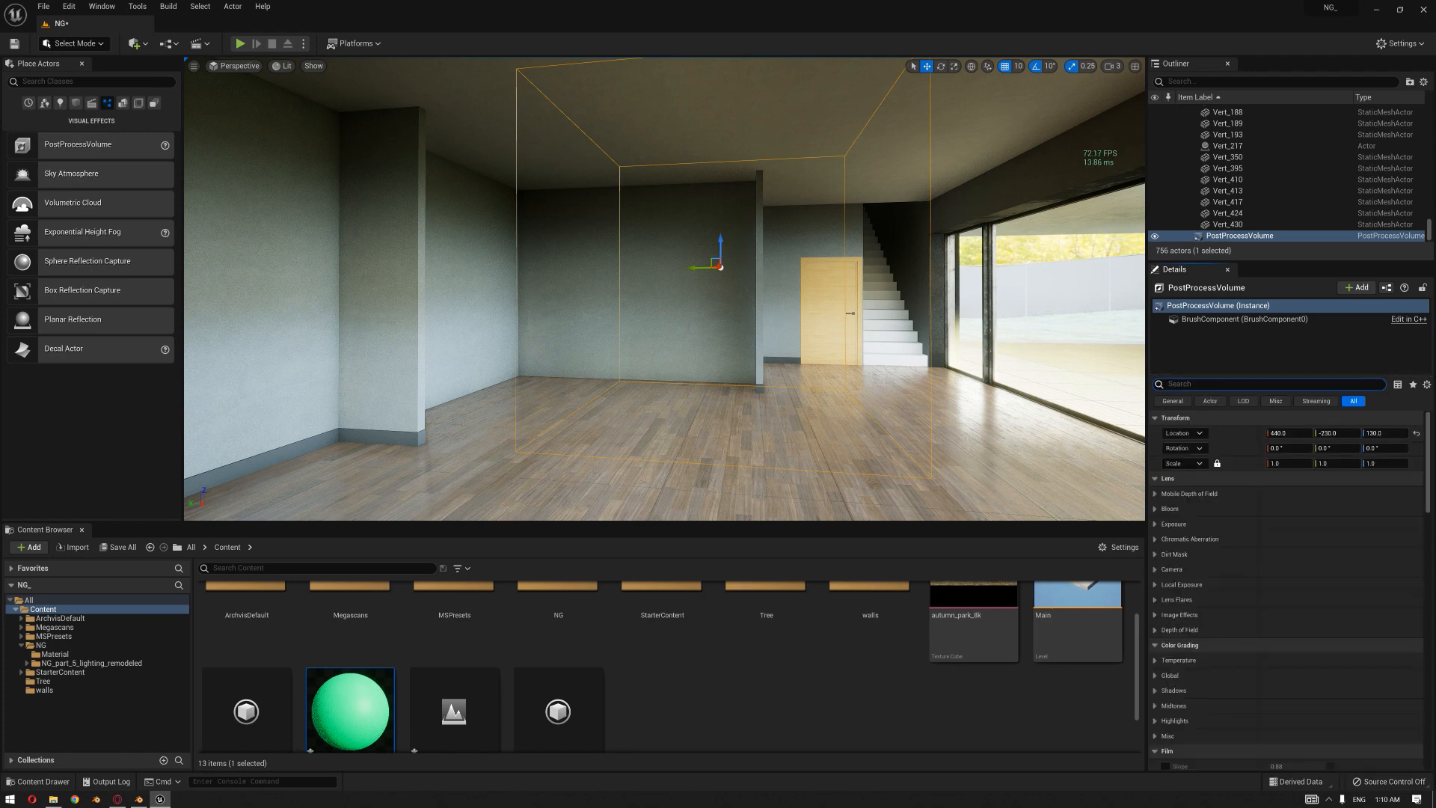
text(lumen)
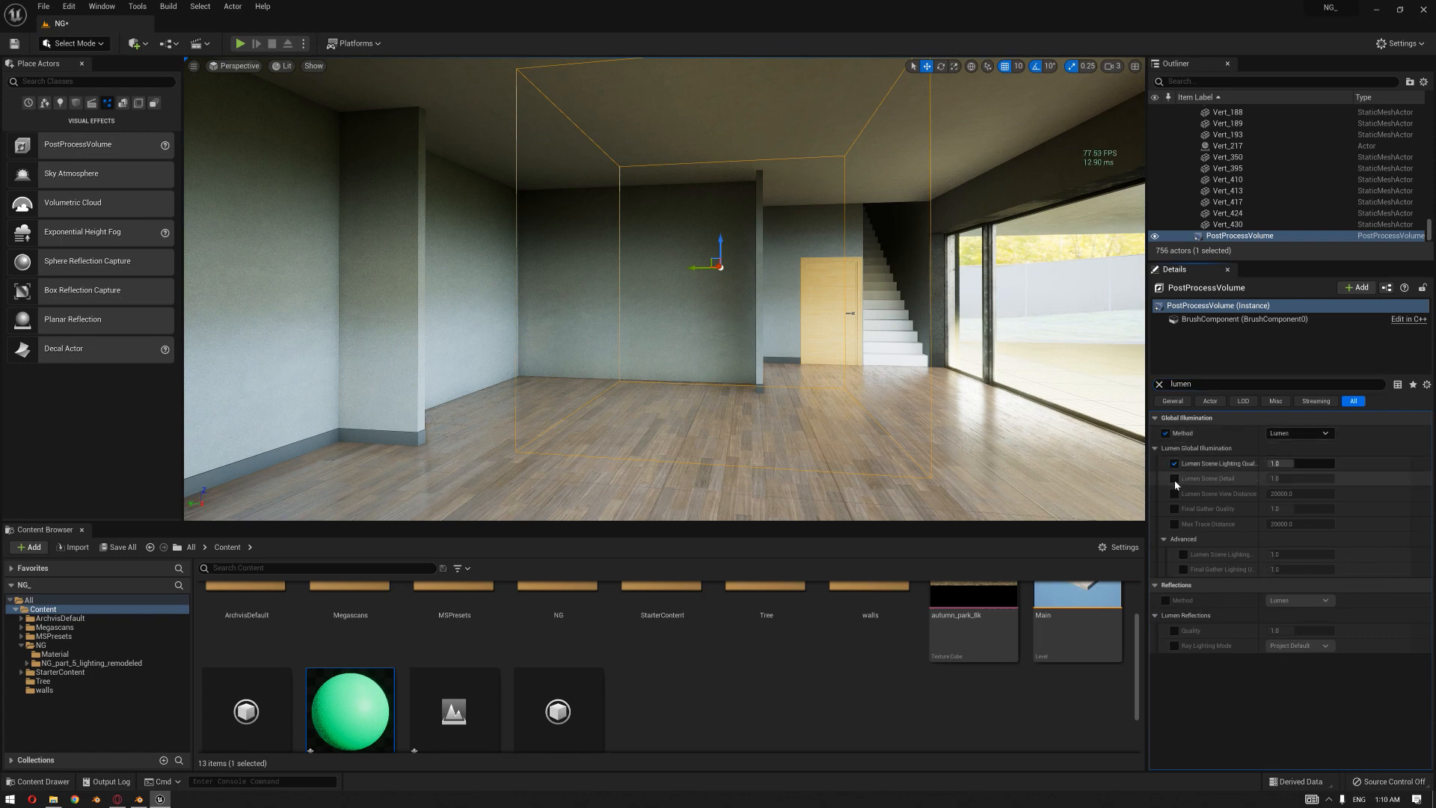
click(1175, 478)
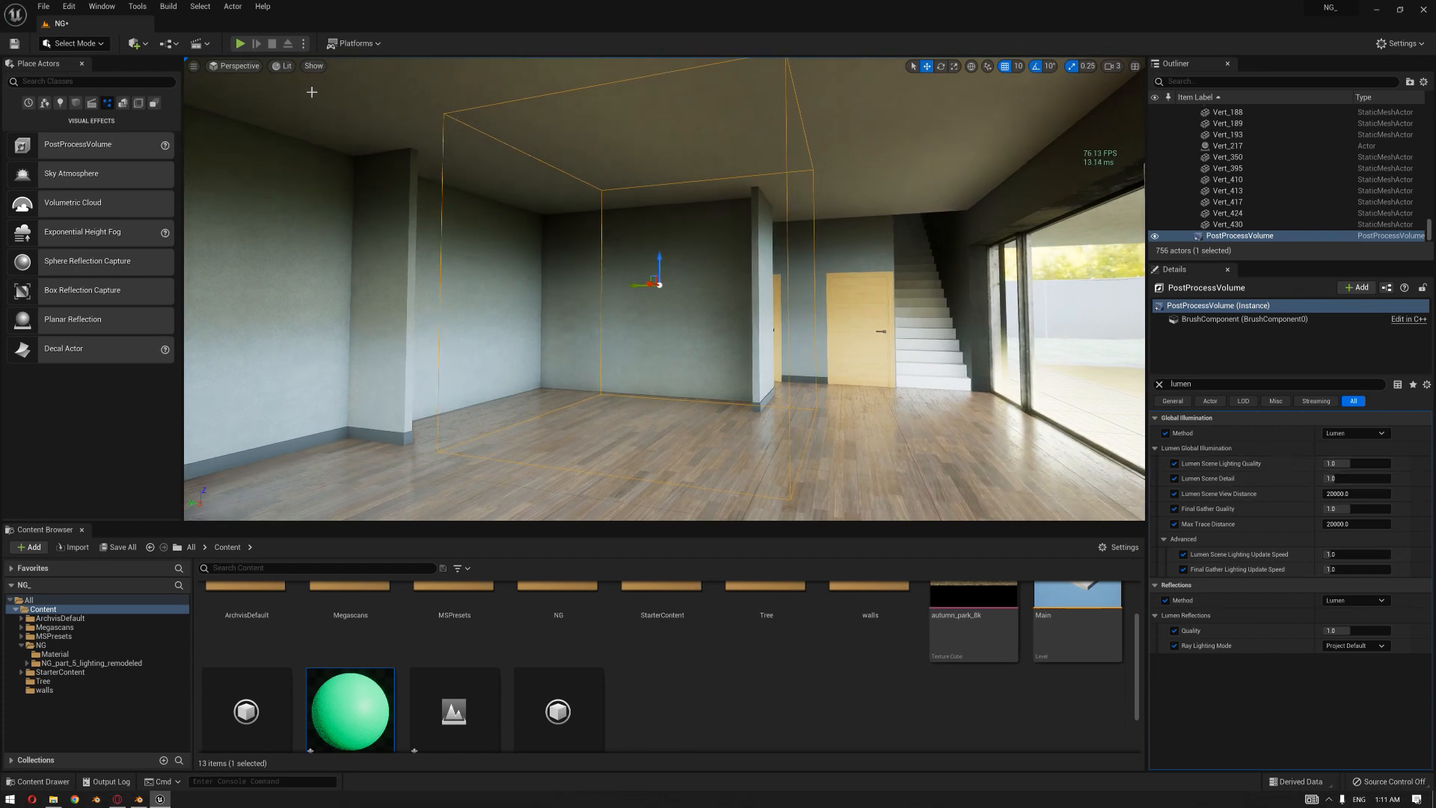
click(287, 66)
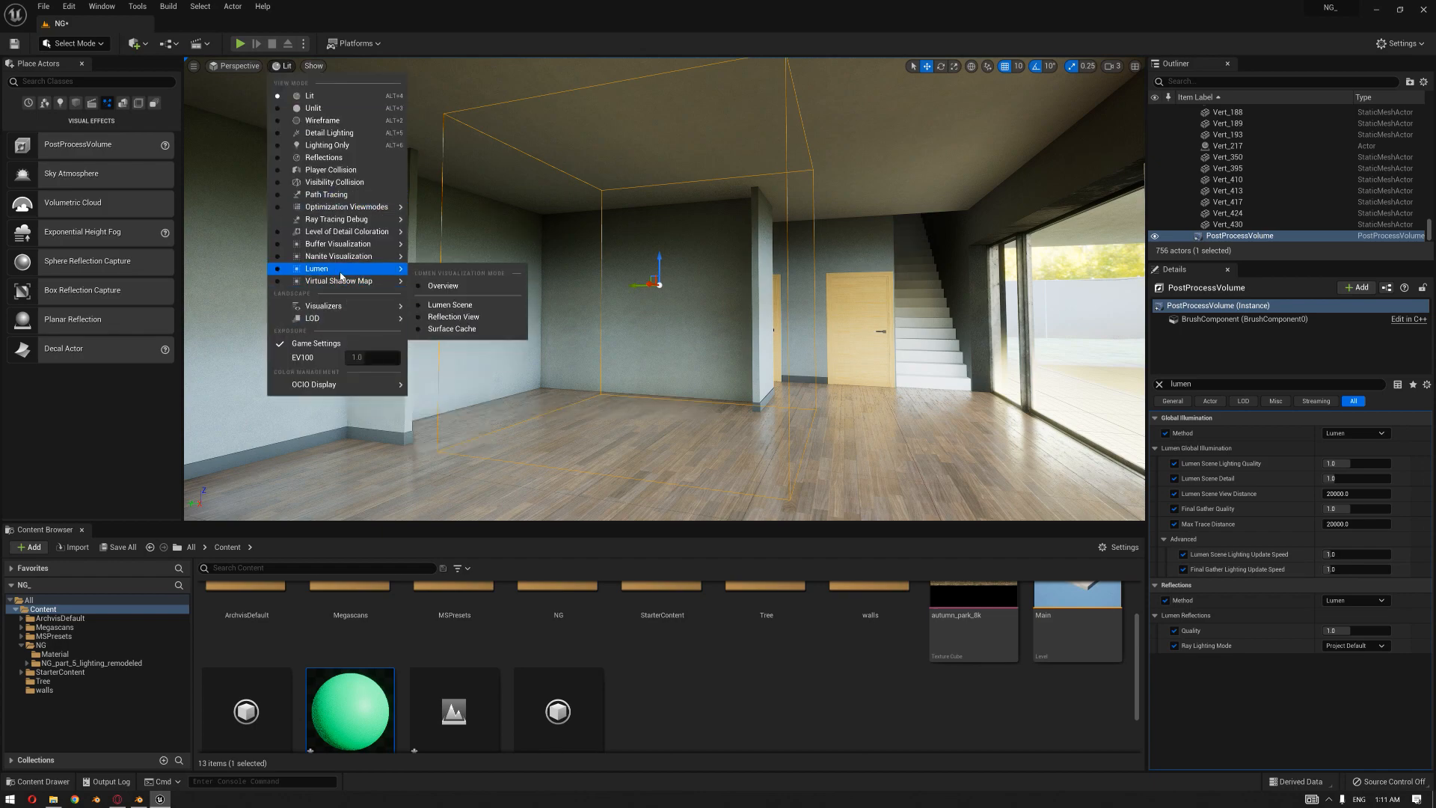
Preview the Lumen Scene view and adjust Lumen Scene Lighting Quality and Scene Detail.
click(443, 285)
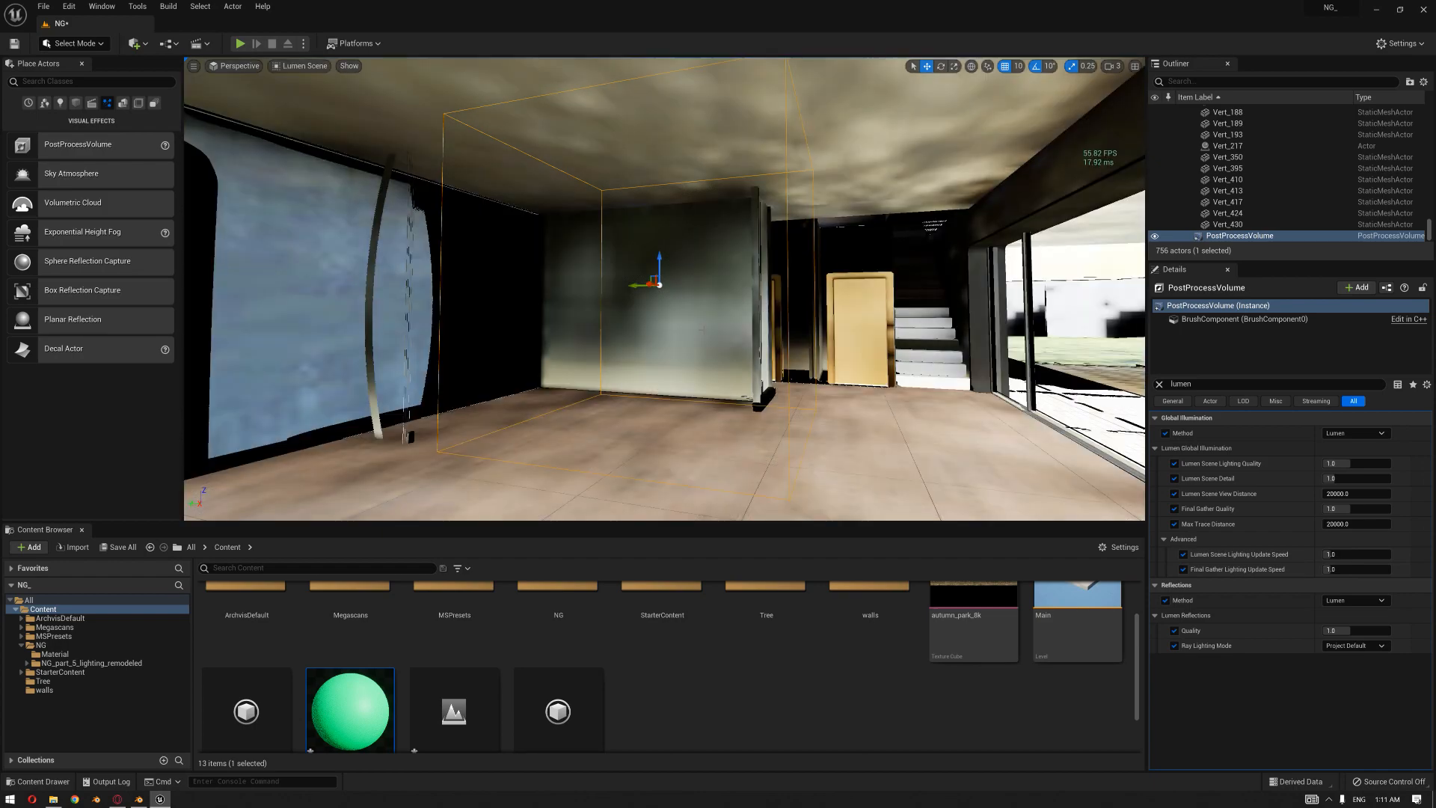
click(1356, 462)
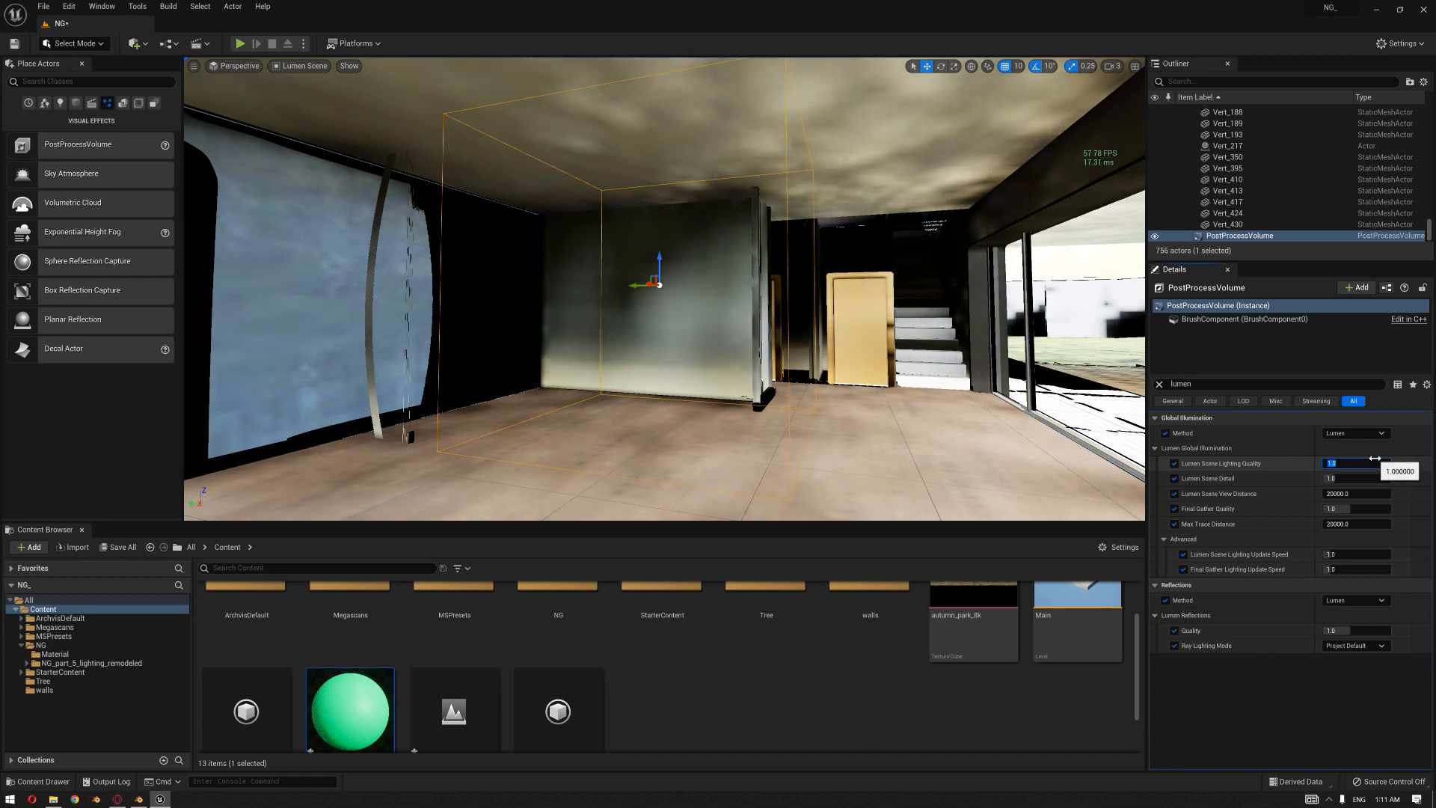
text(1.50)
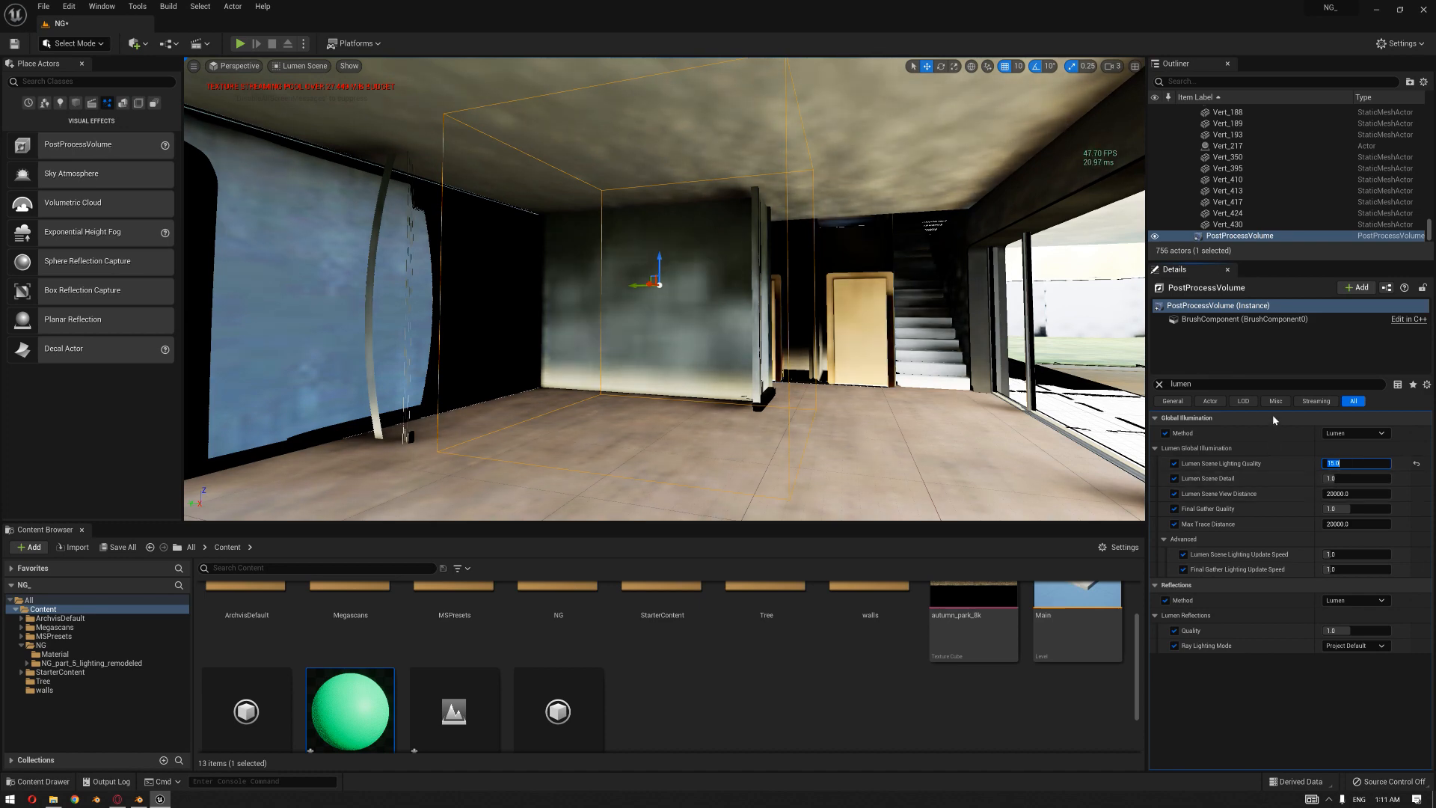
text(1)
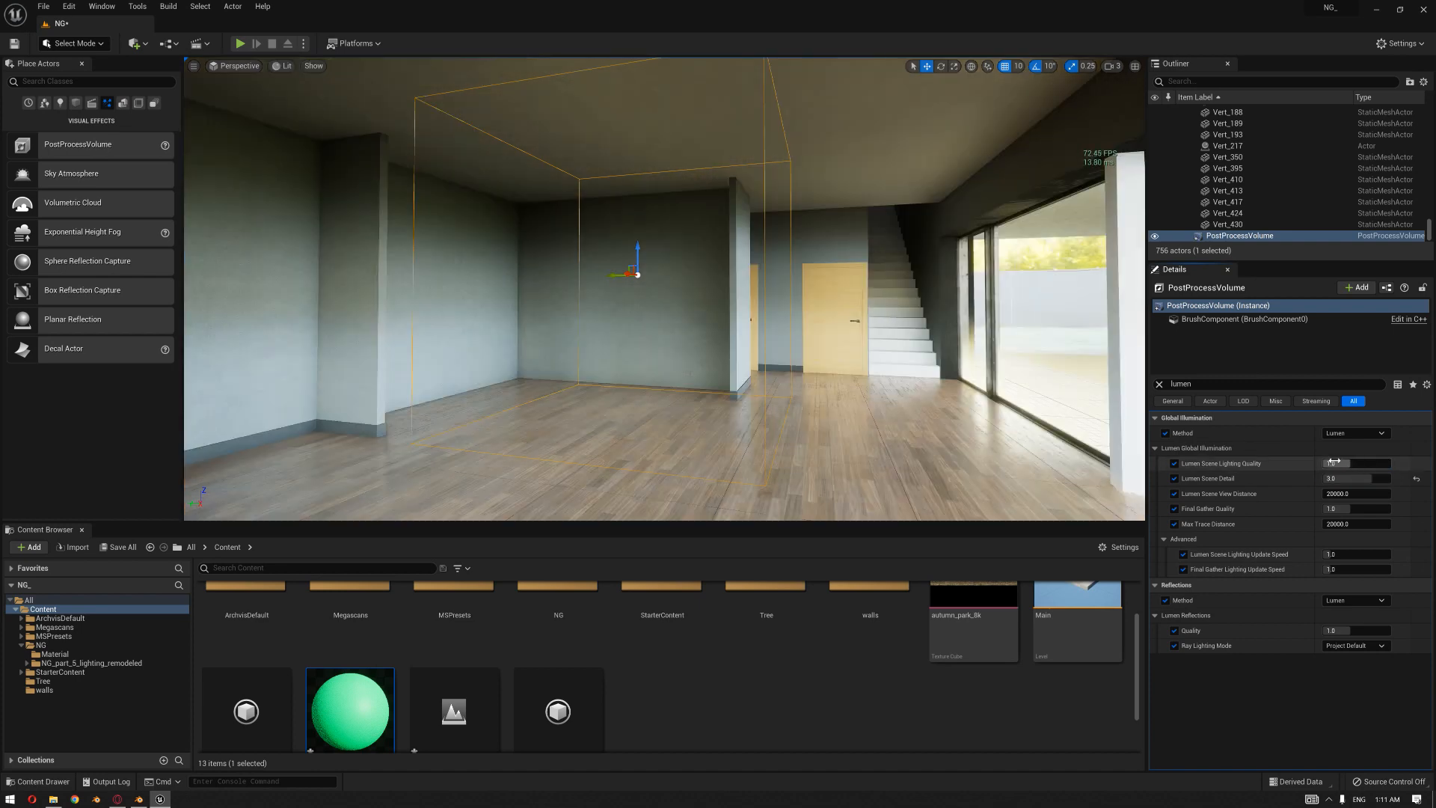
Set the volume's Lumen Scene Lighting Quality to 3.0 and Final Gather Quality to 4.0.
click(1356, 464)
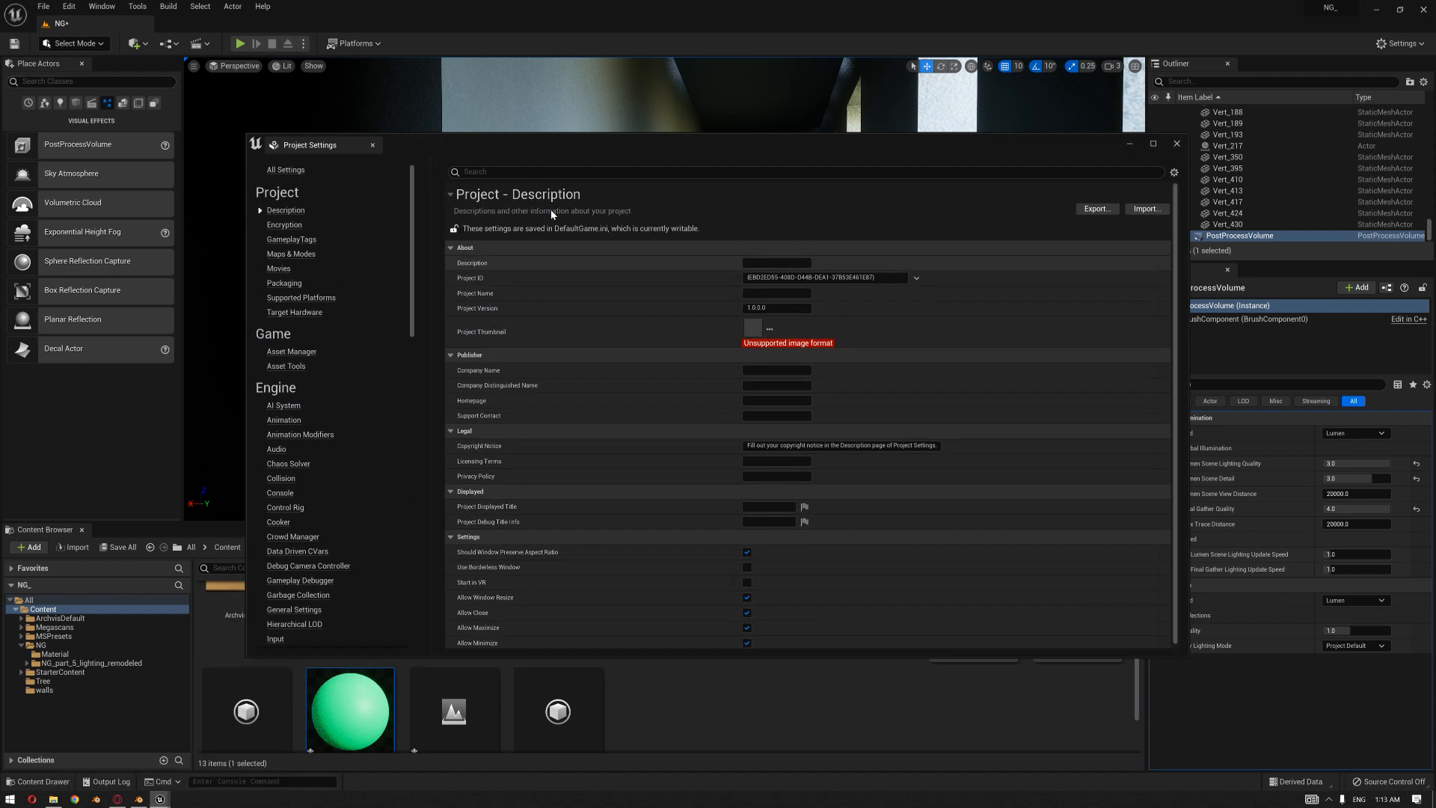
Review the Engine - Rendering Lumen options in Project Settings, then close the window.
text(lume)
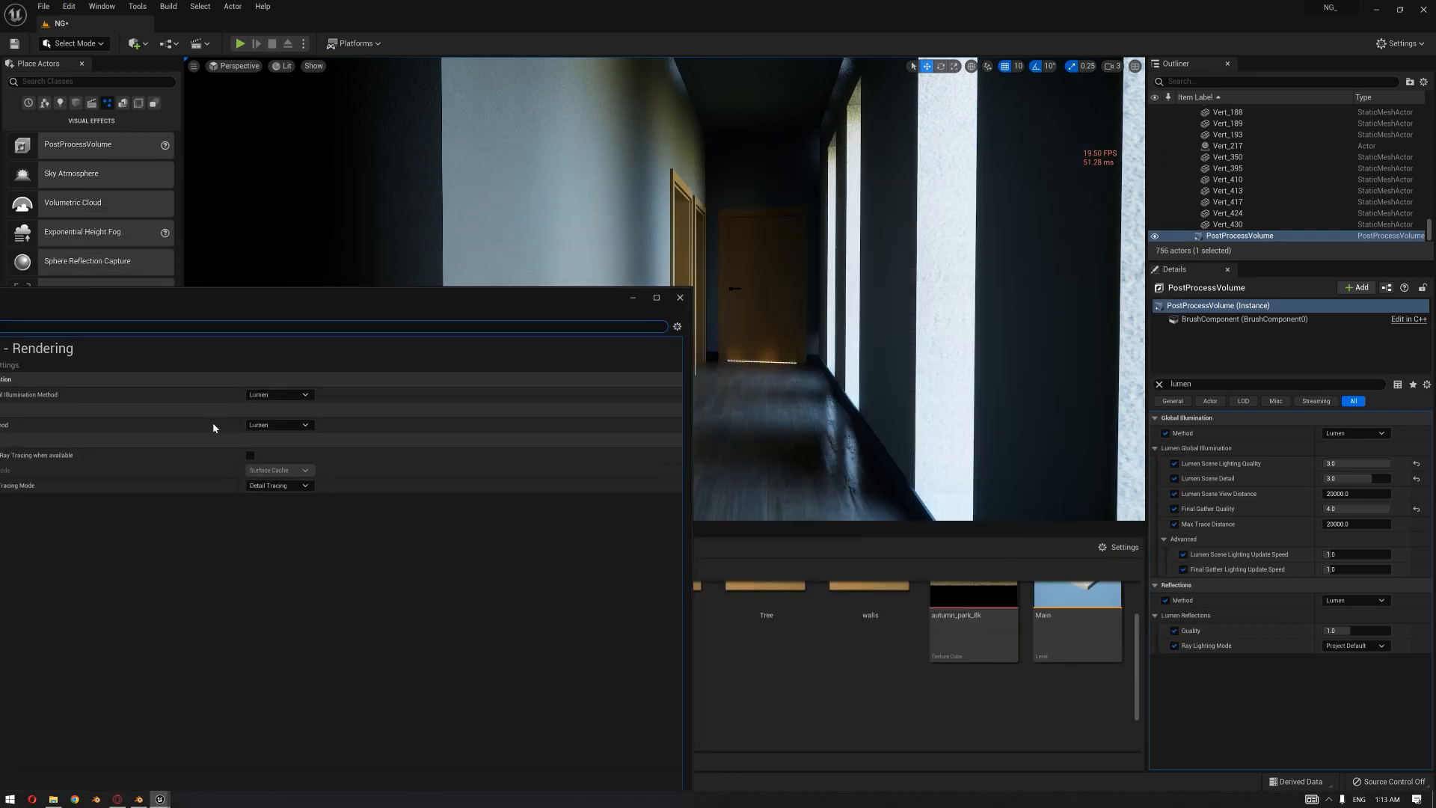
click(249, 456)
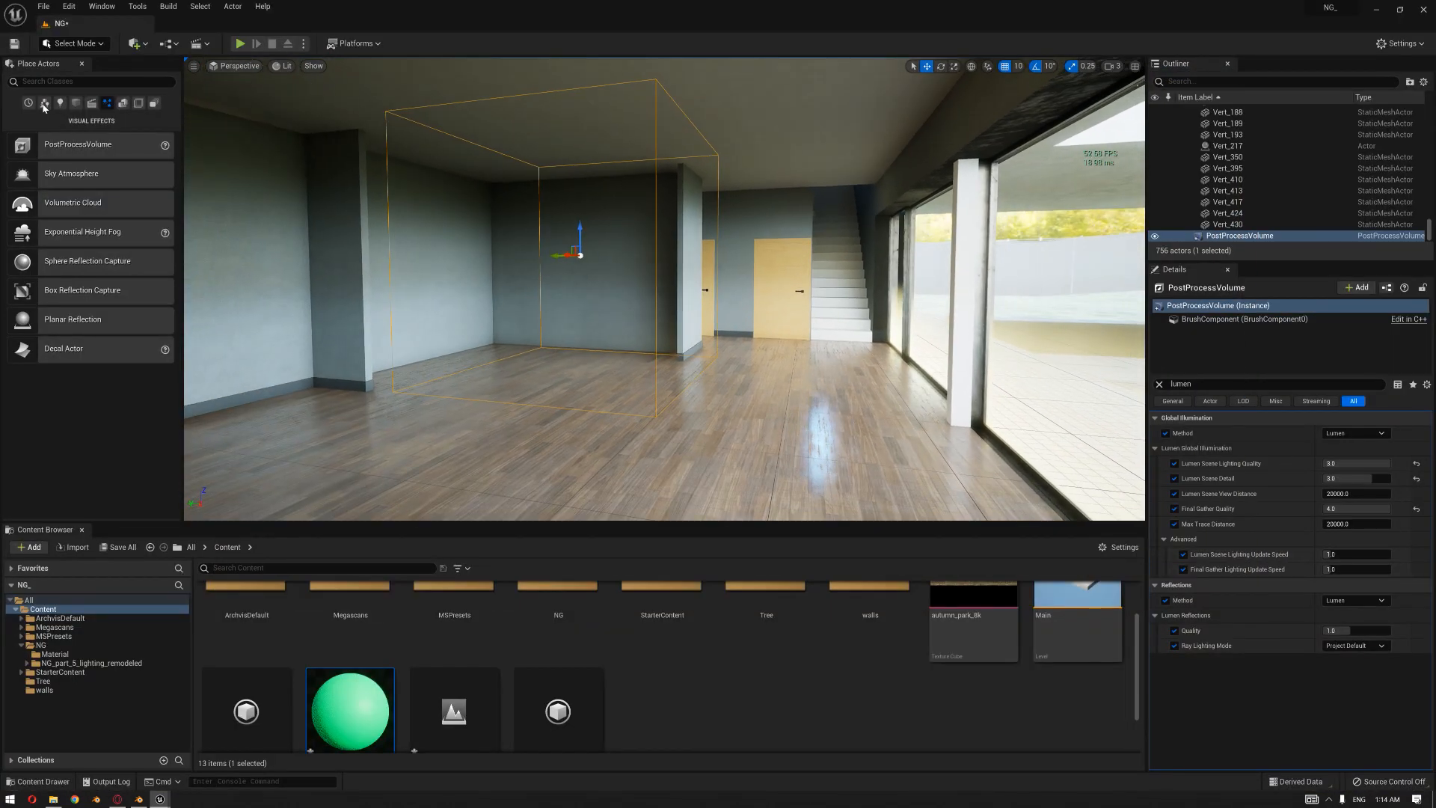
Place a Directional Light and rotate it so sunlight streaks across the hallway floor.
click(58, 102)
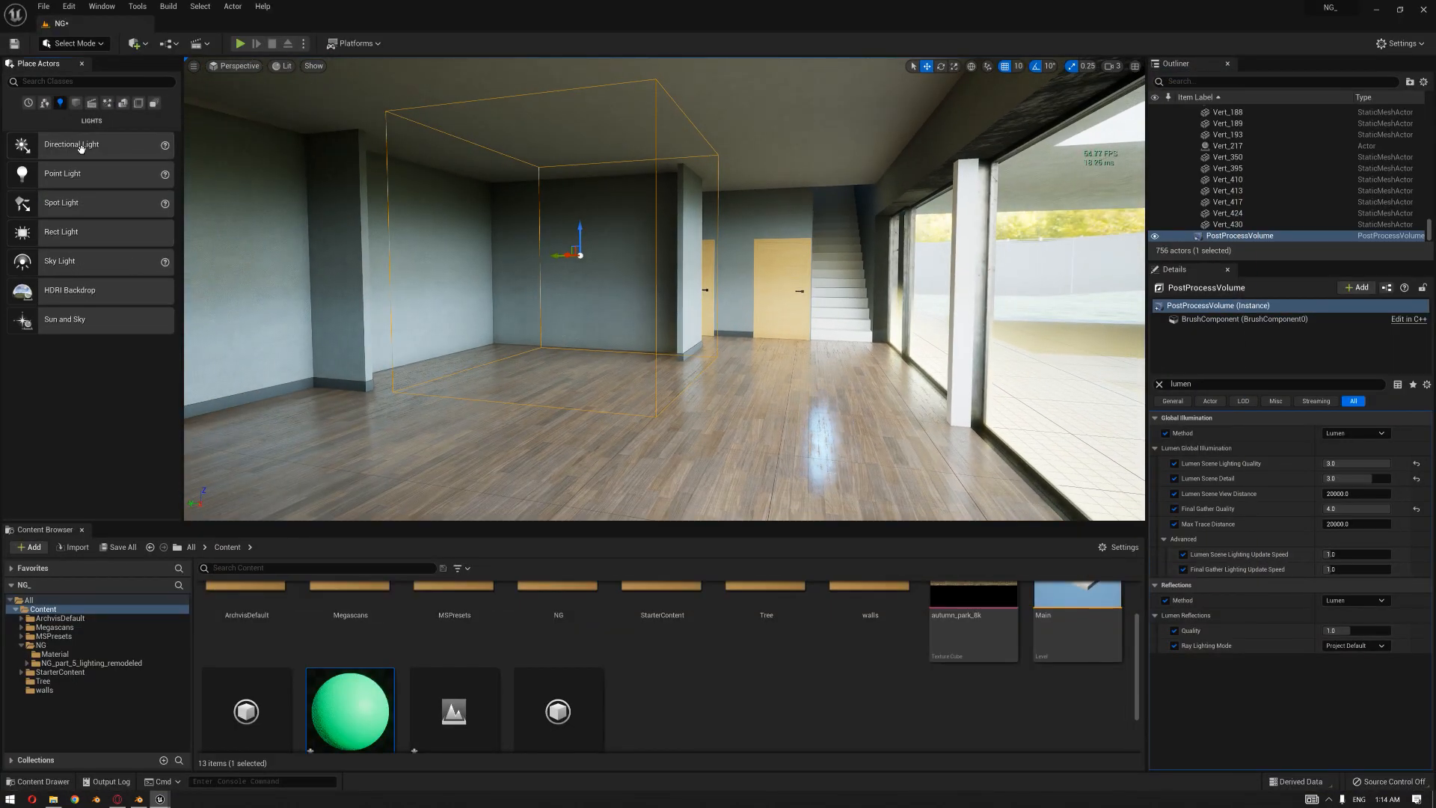
click(1233, 133)
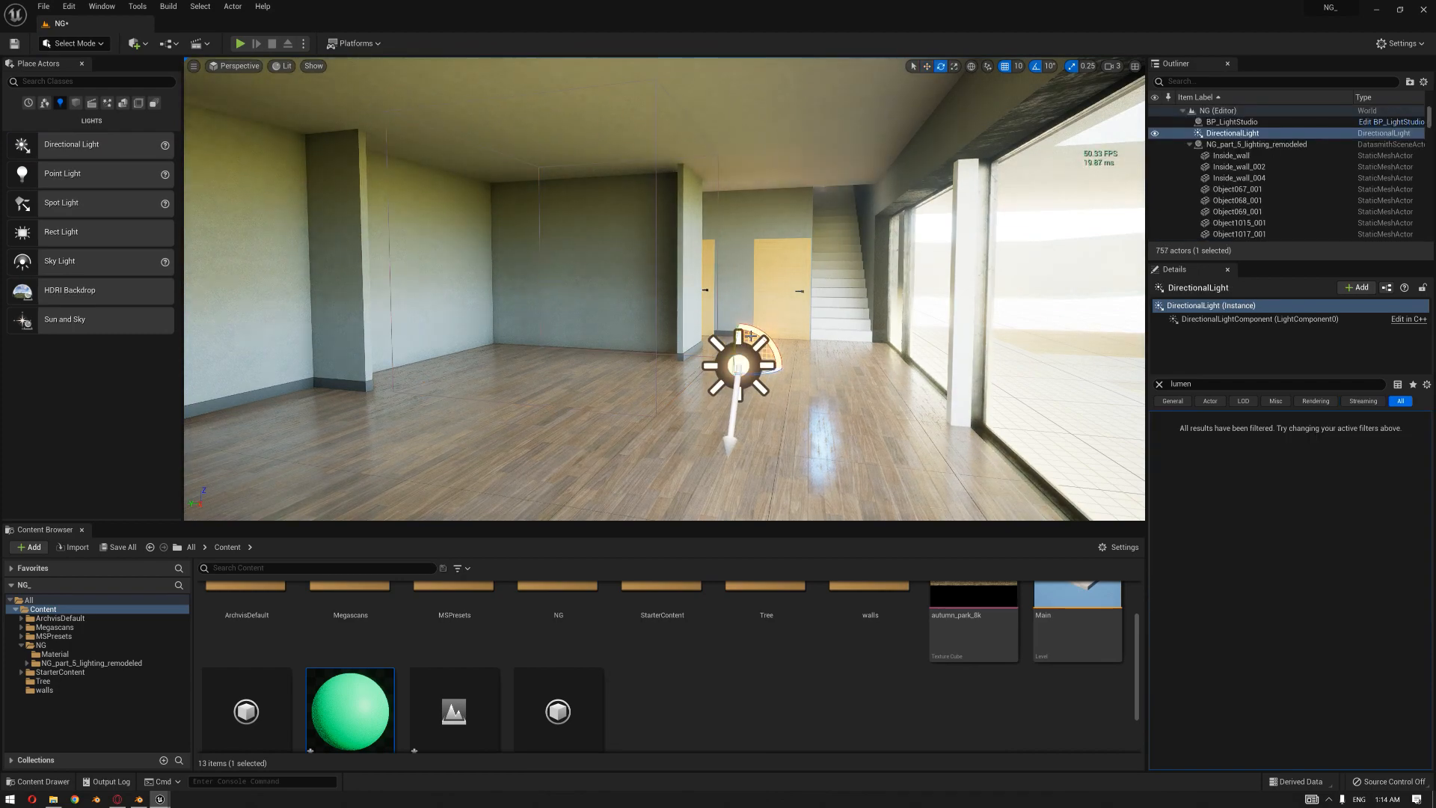
drag(739, 364, 705, 421)
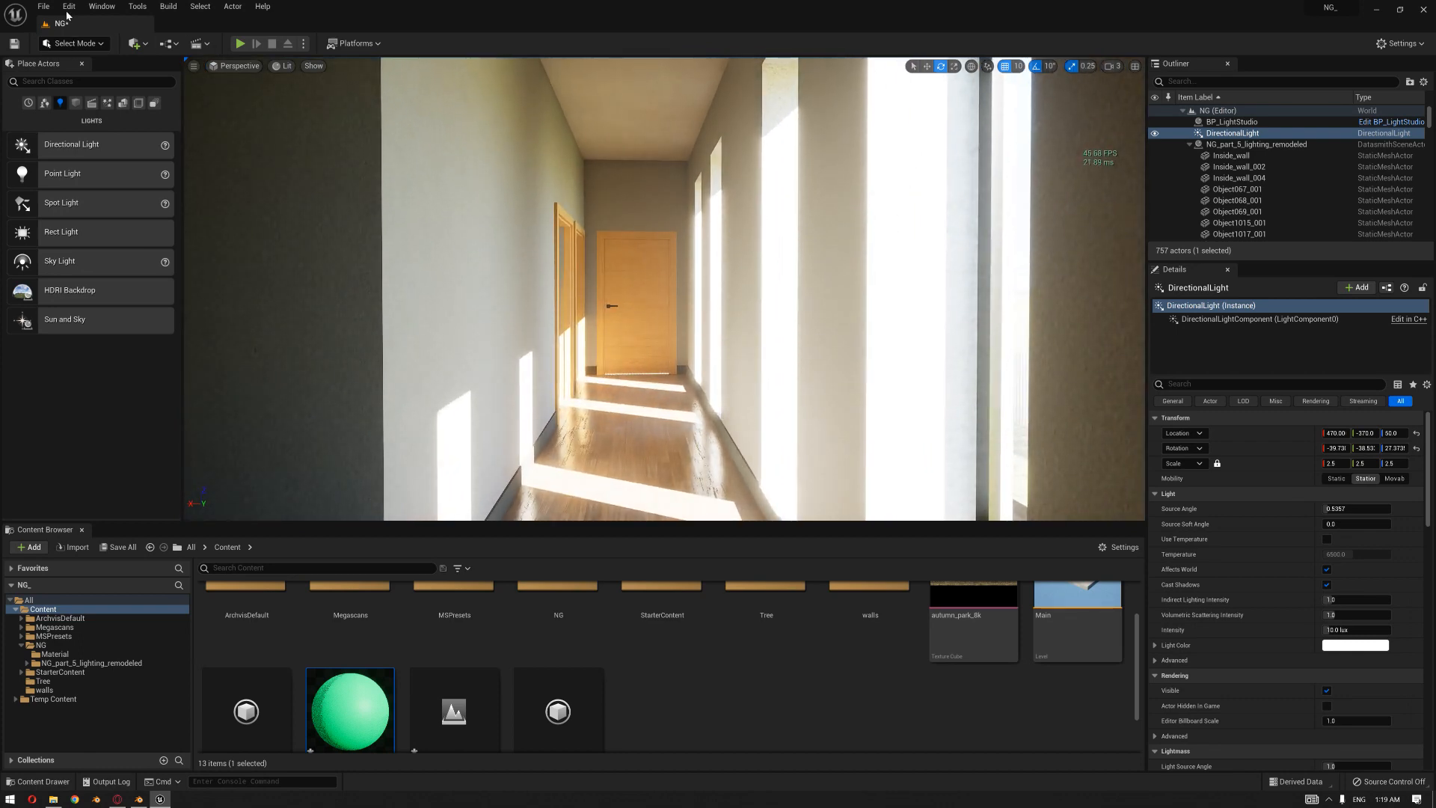
Enable 'Use Hardware Ray Tracing when available' for Lumen in Project Settings, then close them.
click(68, 5)
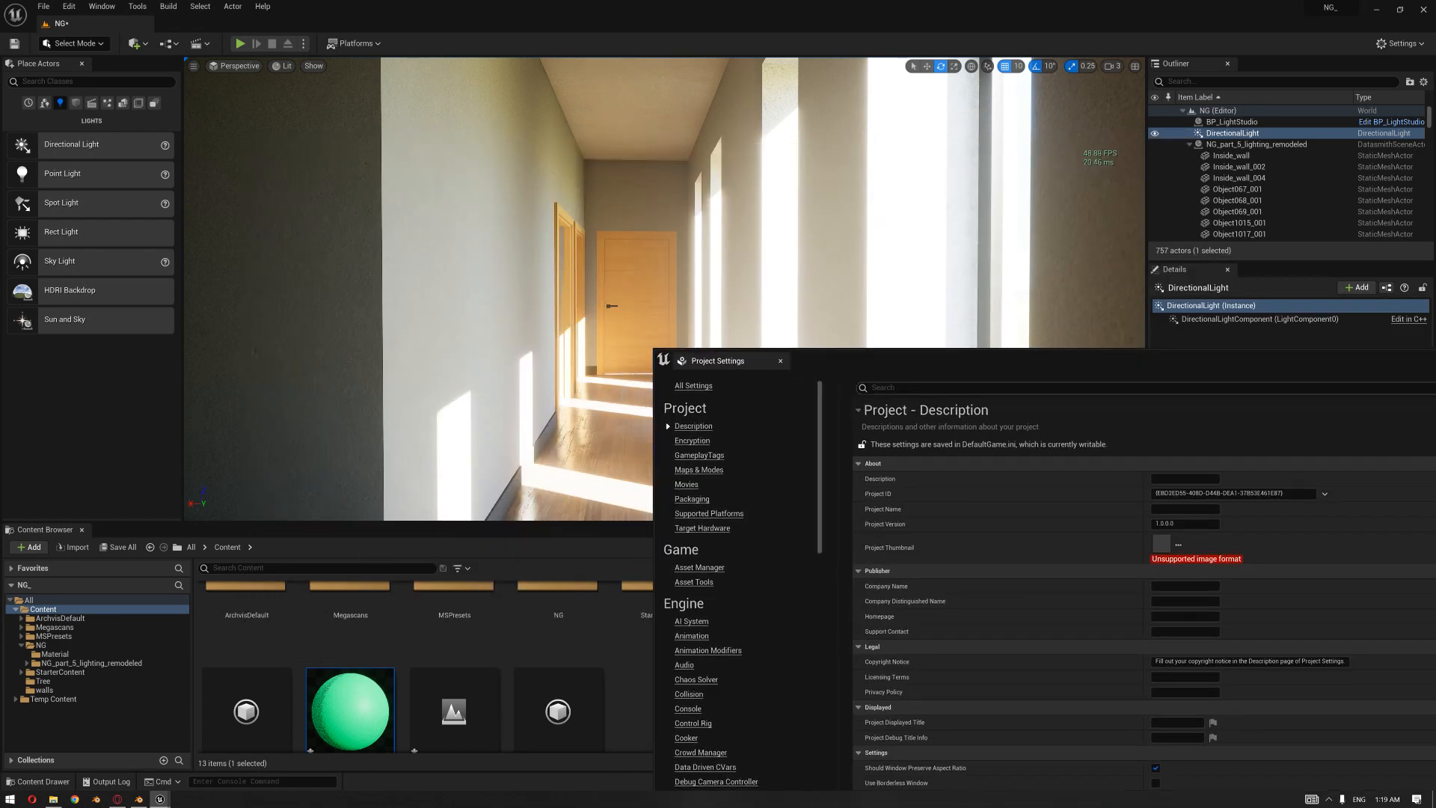
text(lumen)
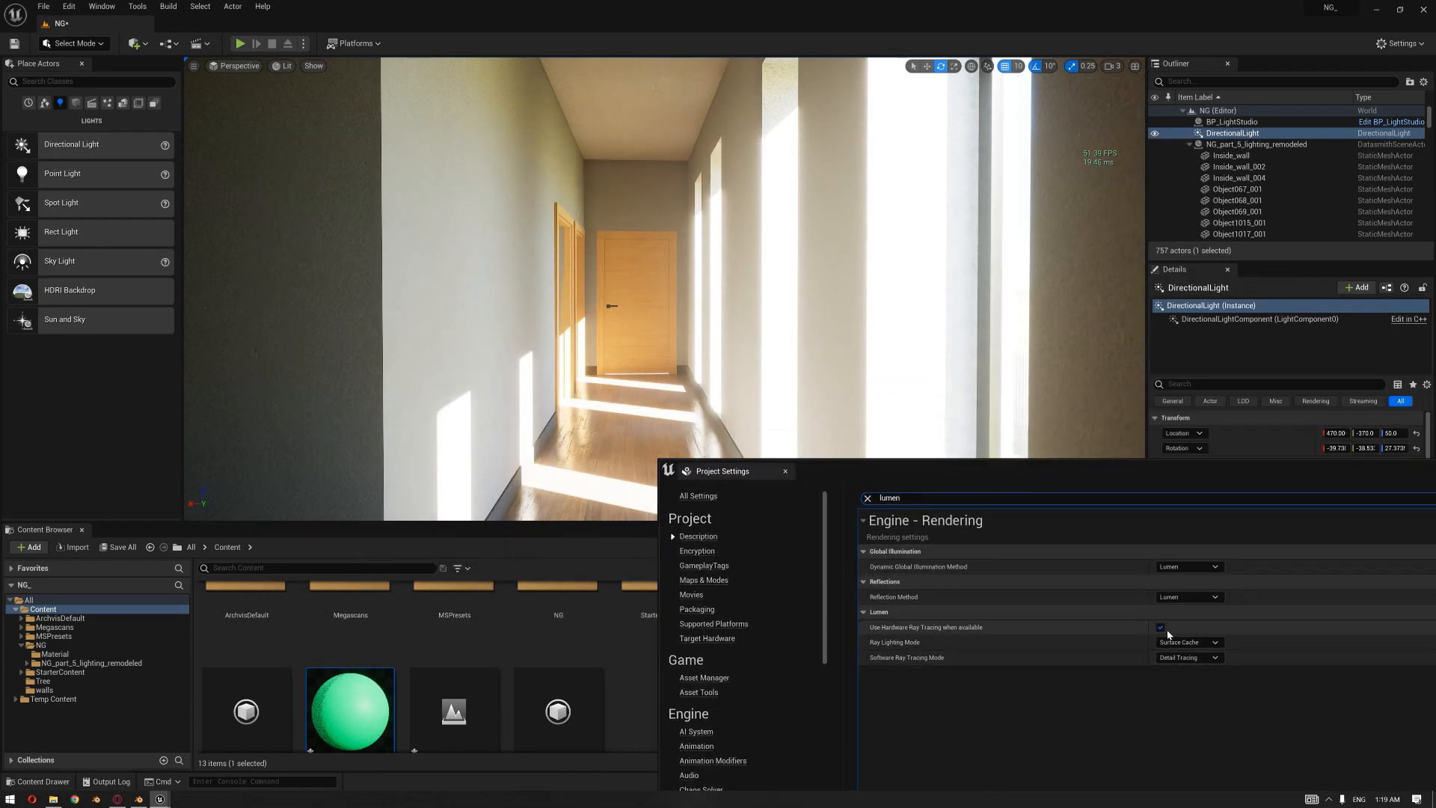
click(1160, 628)
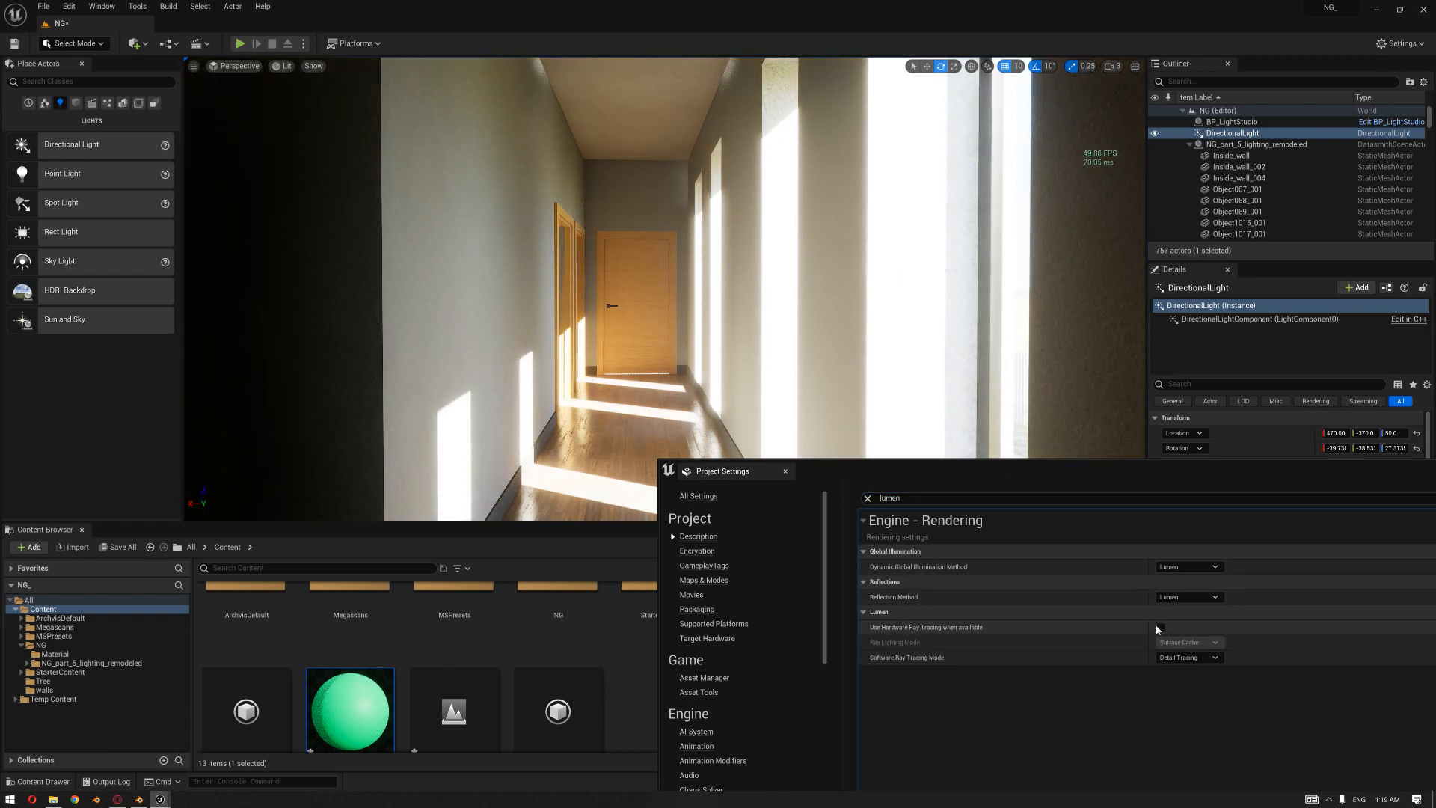
click(1160, 628)
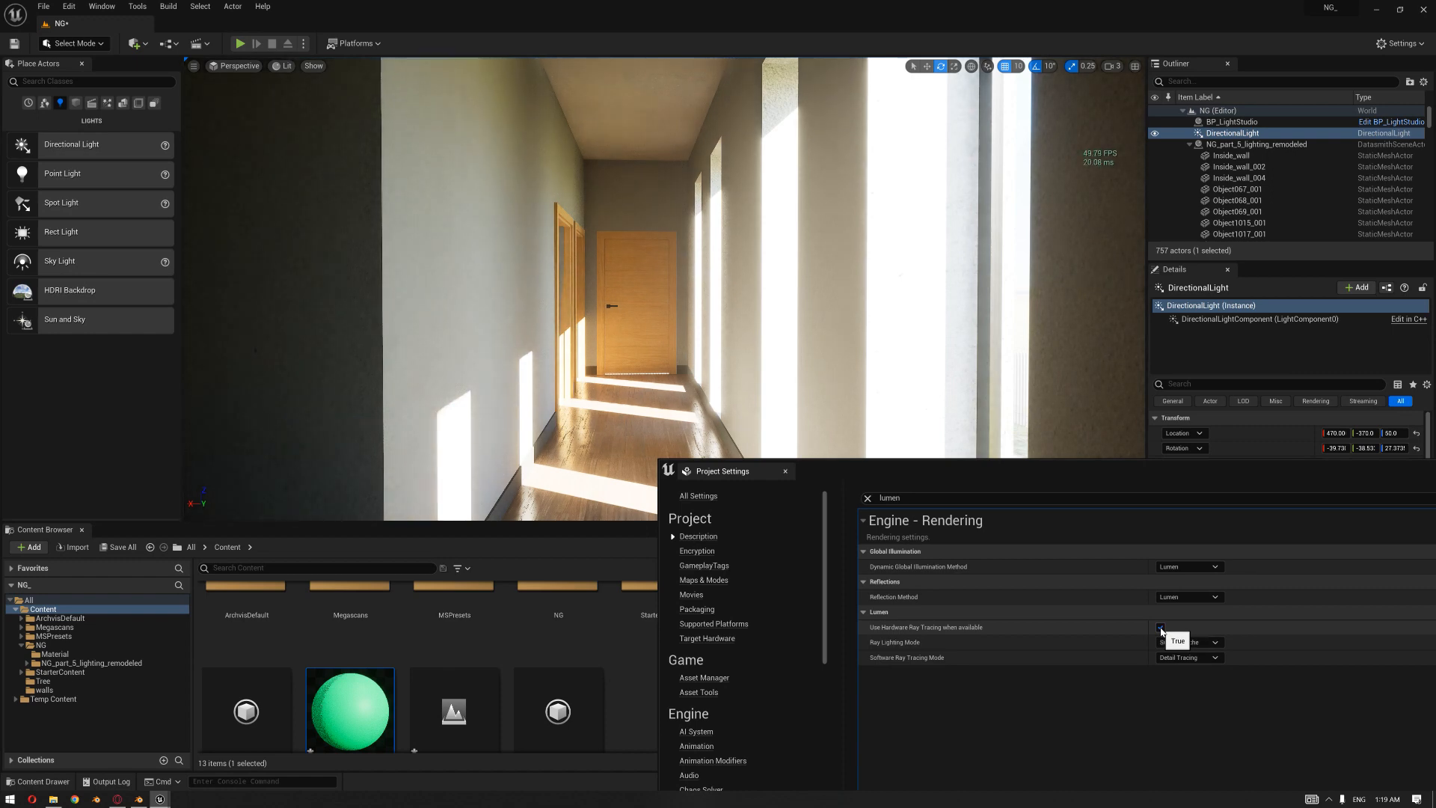
click(1188, 641)
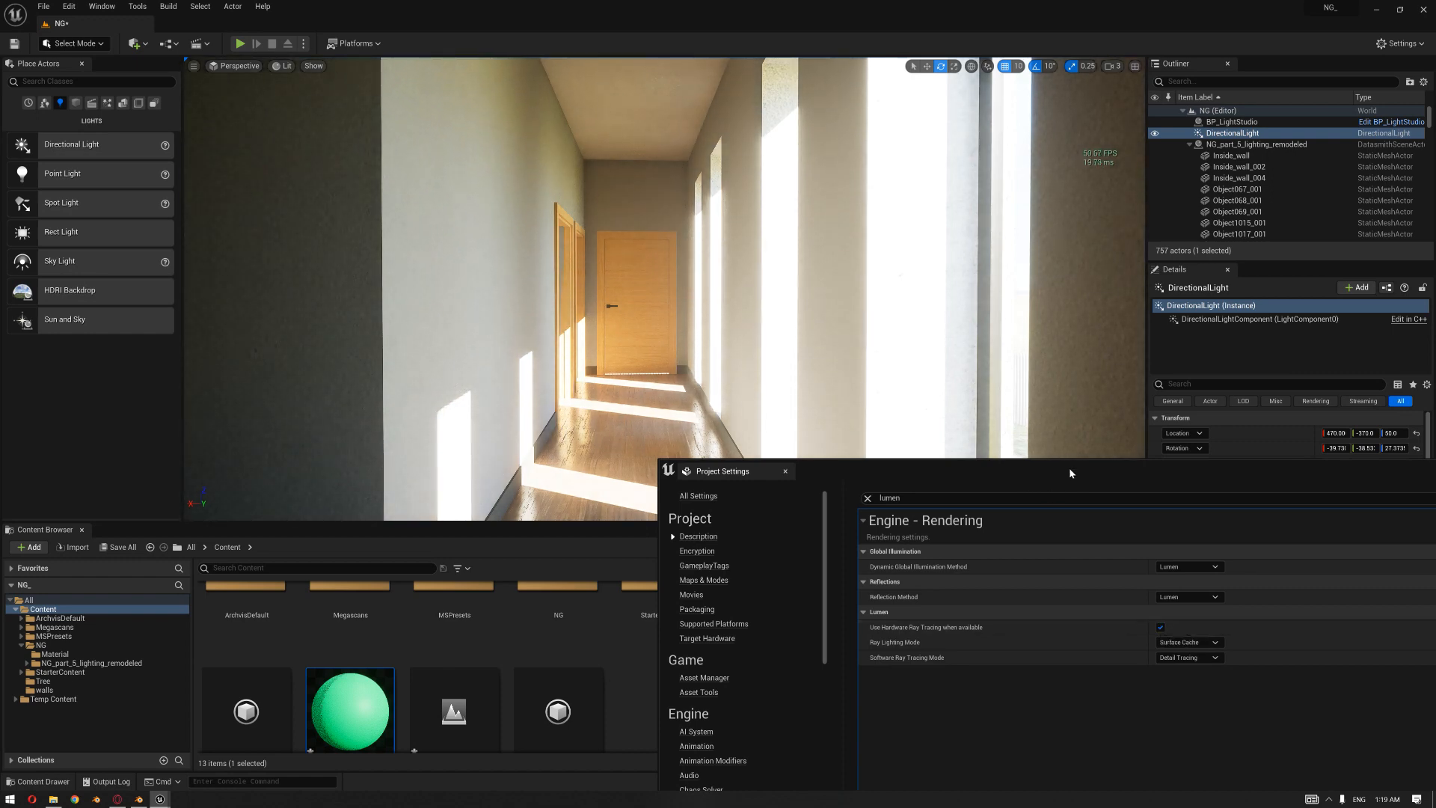
click(784, 470)
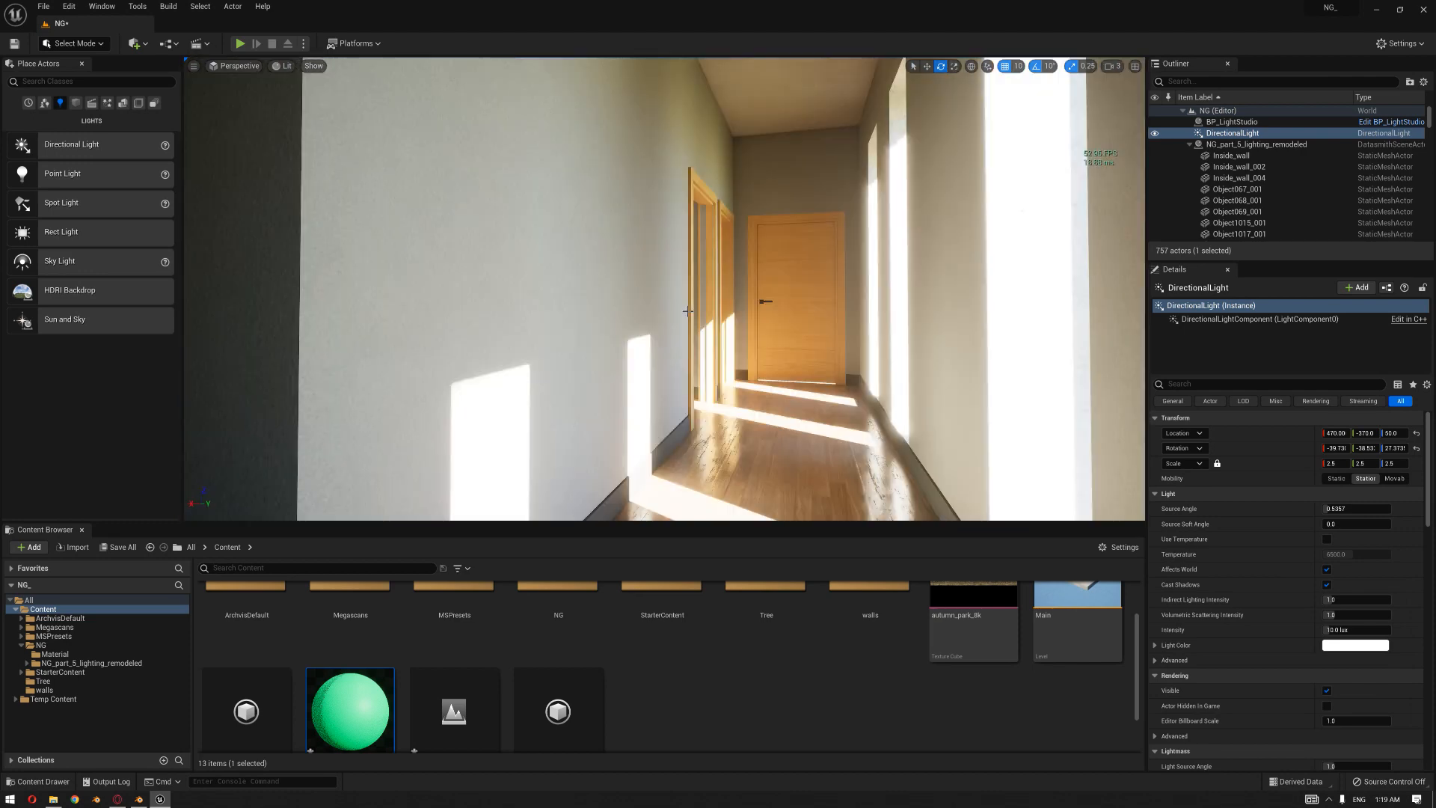
mouse_move(836, 316)
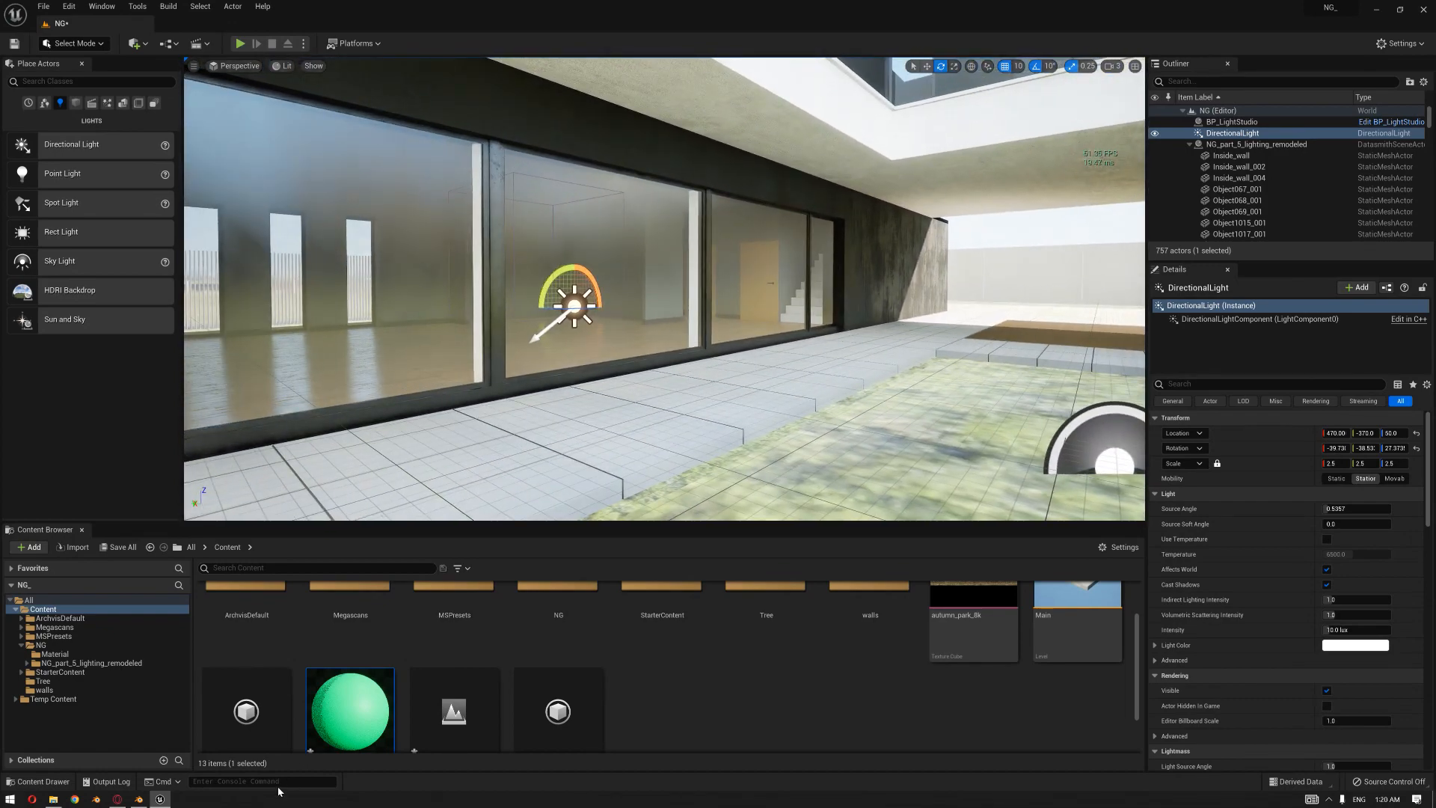
Start typing 'r.ra' in the console to list the r.RayTracing commands.
text(r.ra)
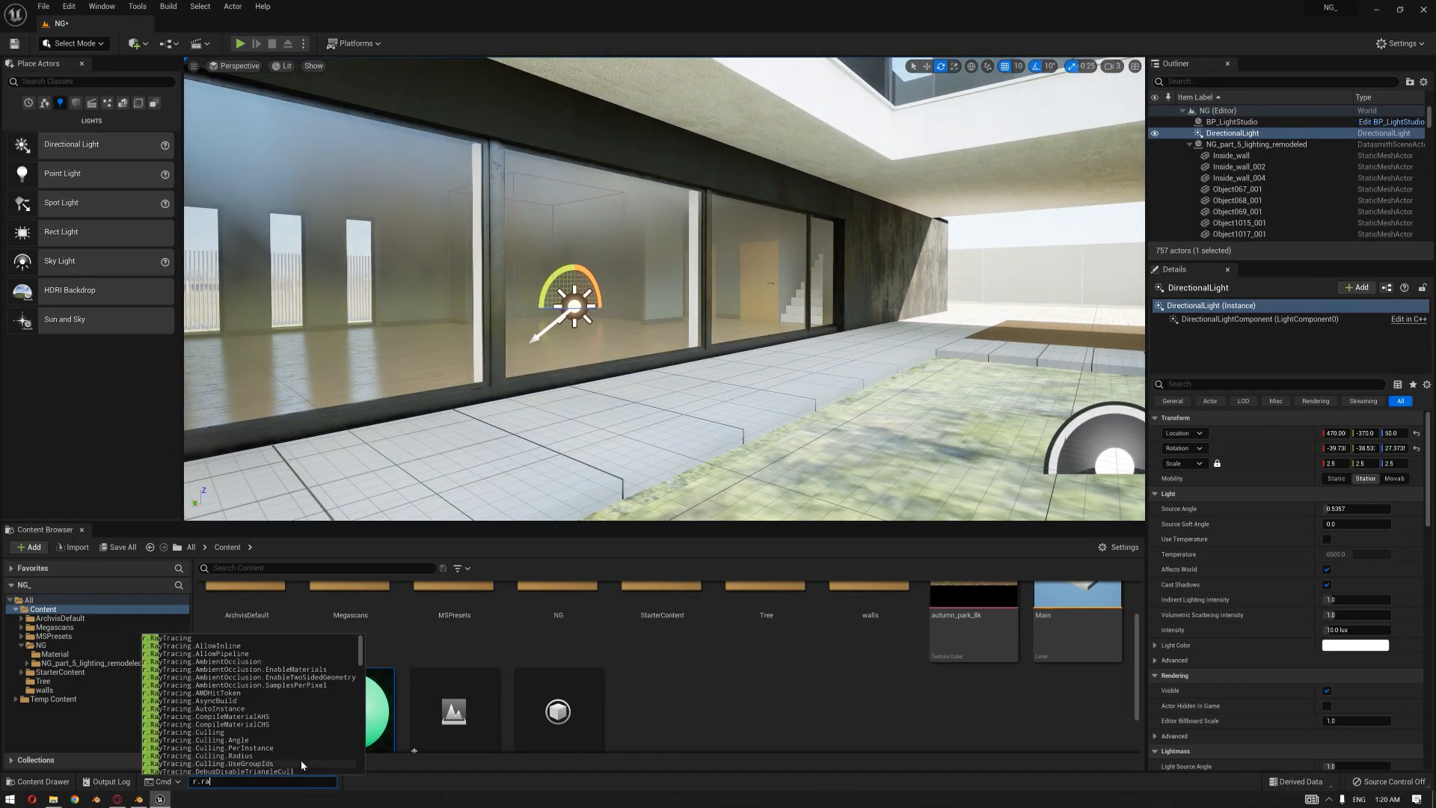